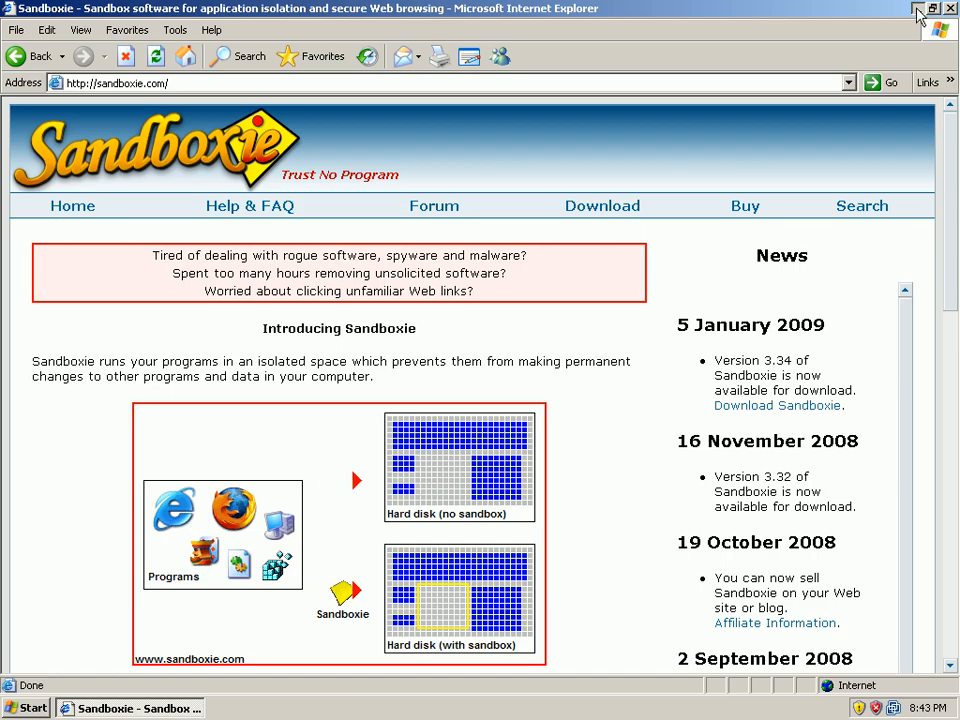
Step: Minimise the Sandboxie website in Internet Explorer to reveal the downloaded installer
left_click(920, 9)
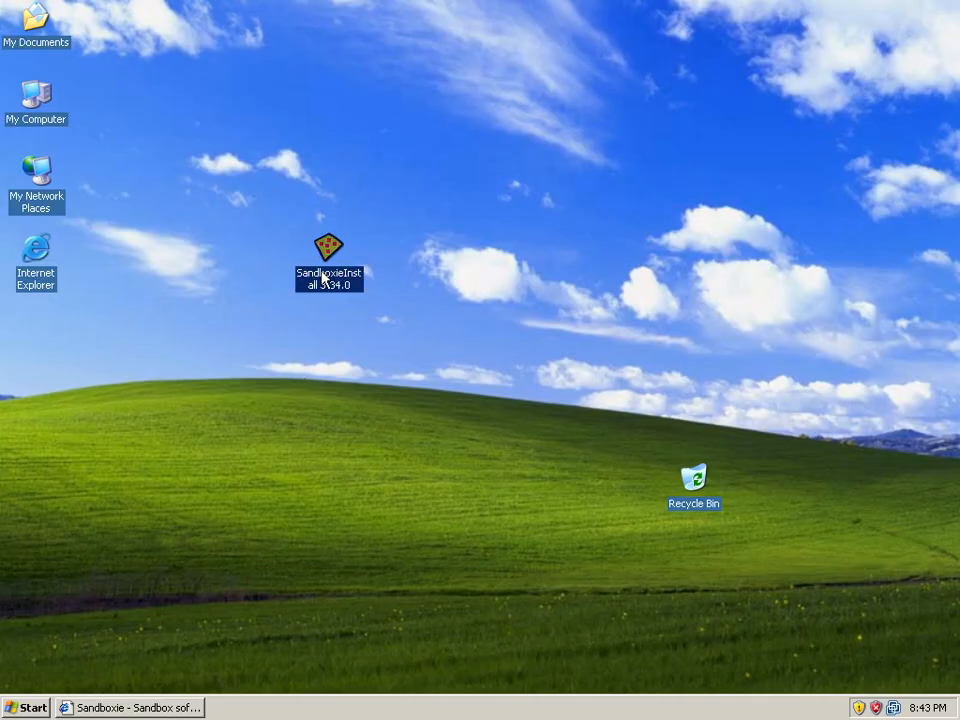
mouse_move(329, 250)
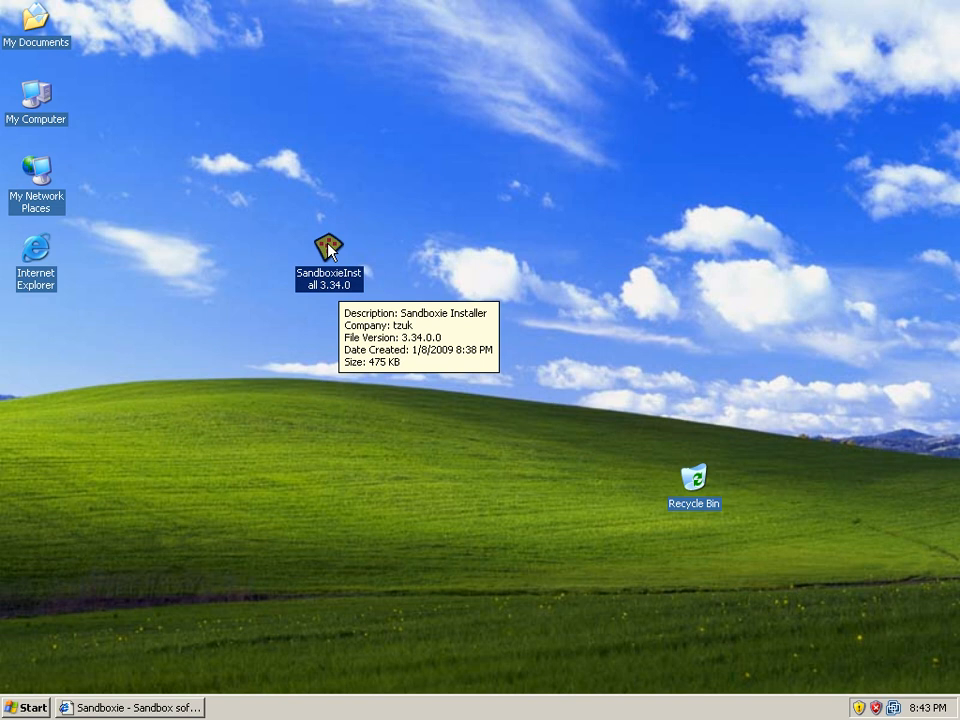
Step: Run SandboxieInstall in English, accept the license, install the system driver and finish
double_click(328, 260)
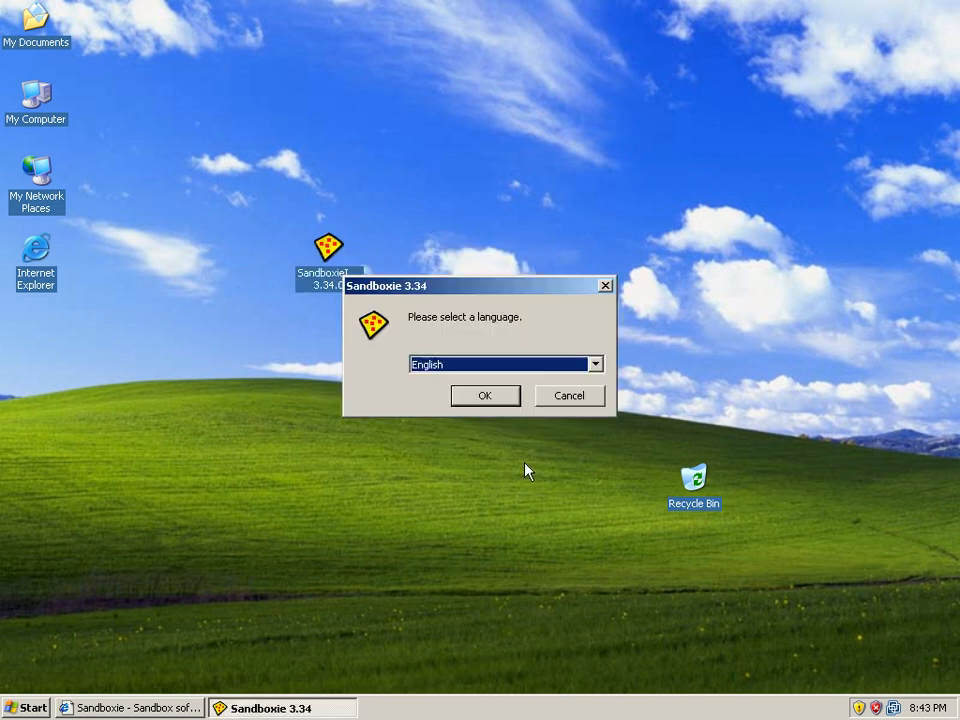
left_click(485, 395)
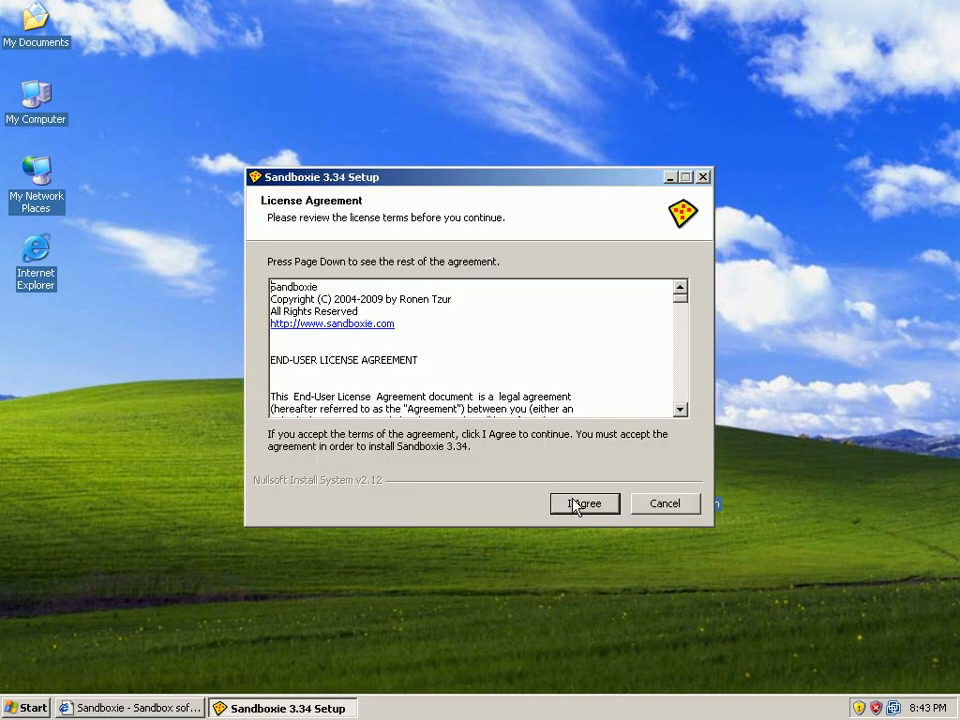
left_click(584, 503)
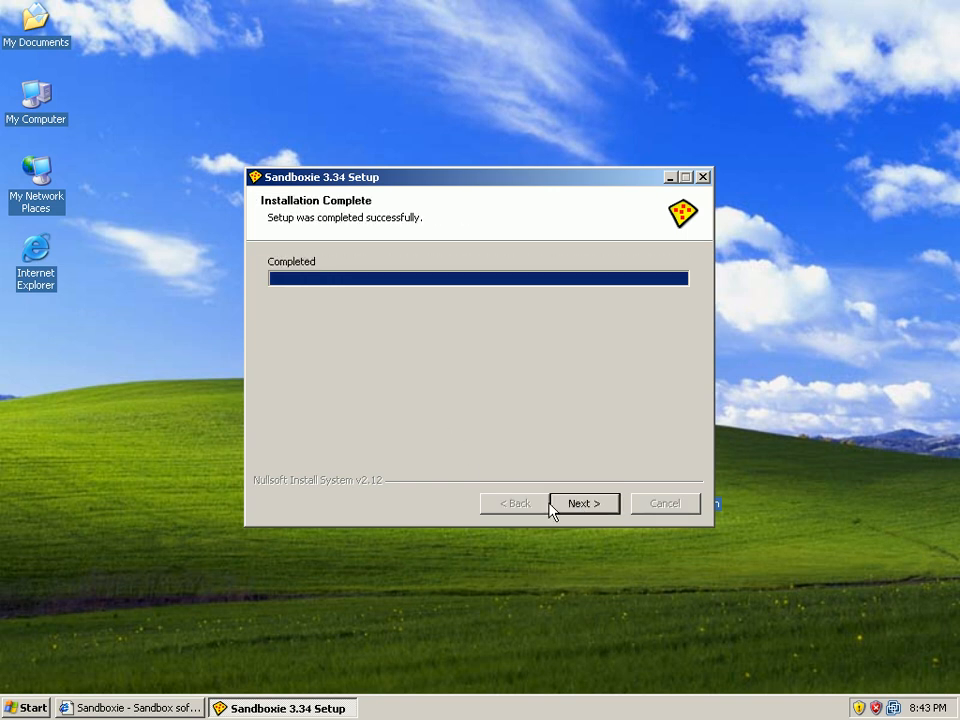
left_click(584, 503)
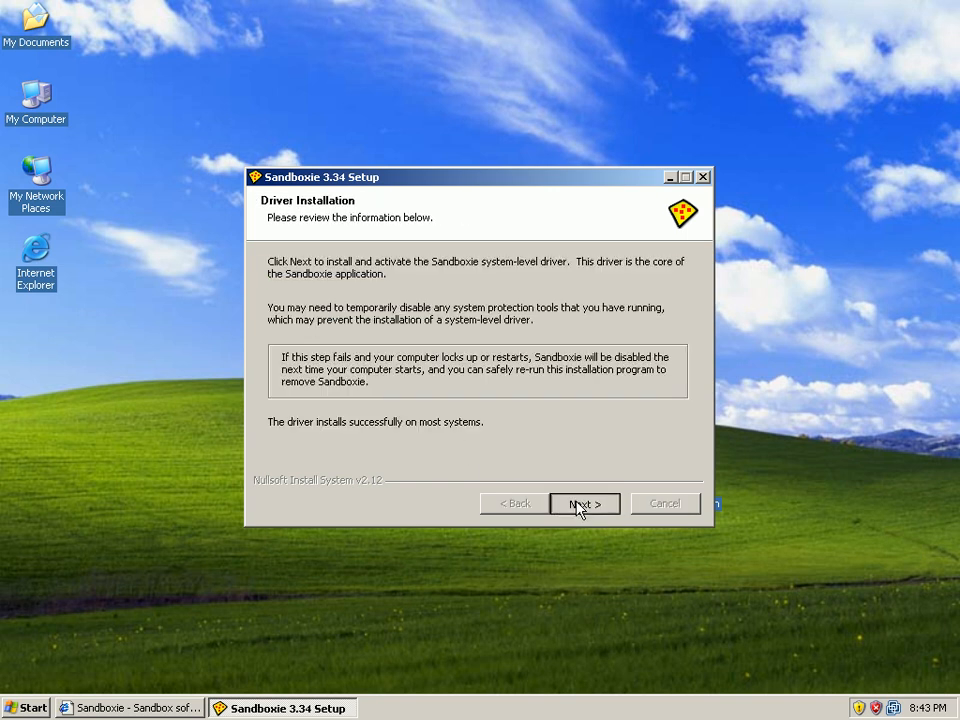
left_click(584, 503)
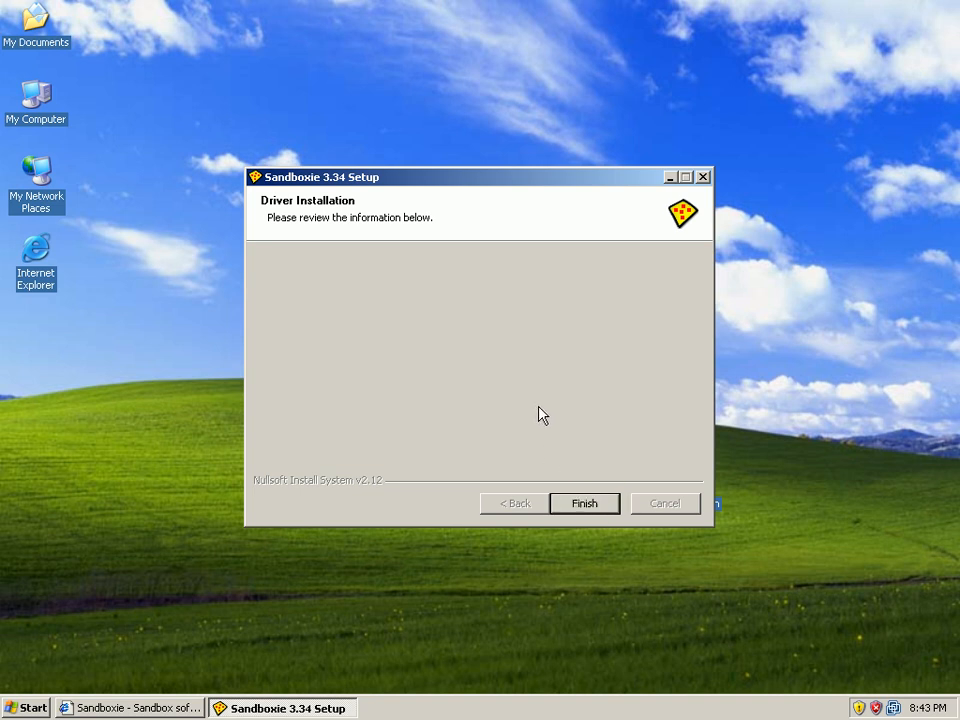
left_click(584, 503)
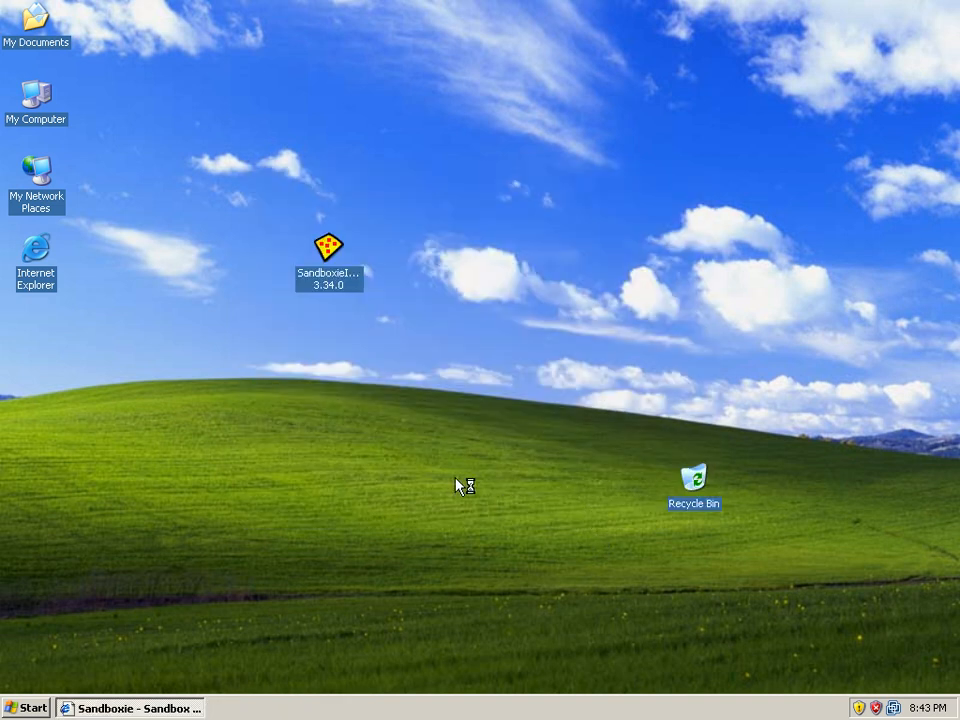
Step: Launch Sandboxie Control and close the Welcome to Sandboxie introduction
double_click(328, 248)
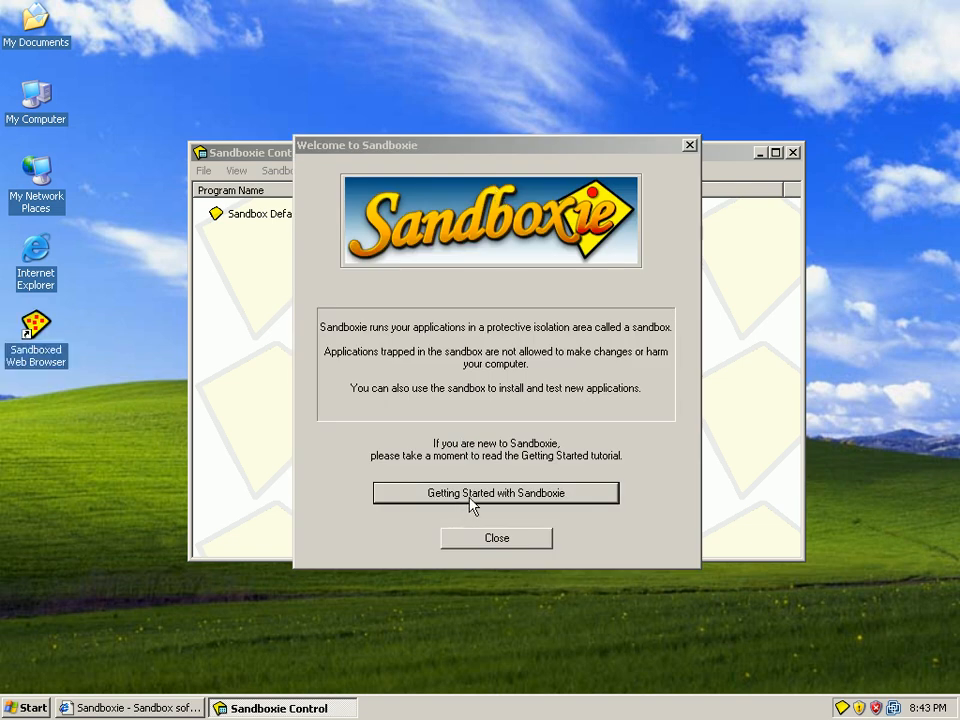
mouse_move(277, 438)
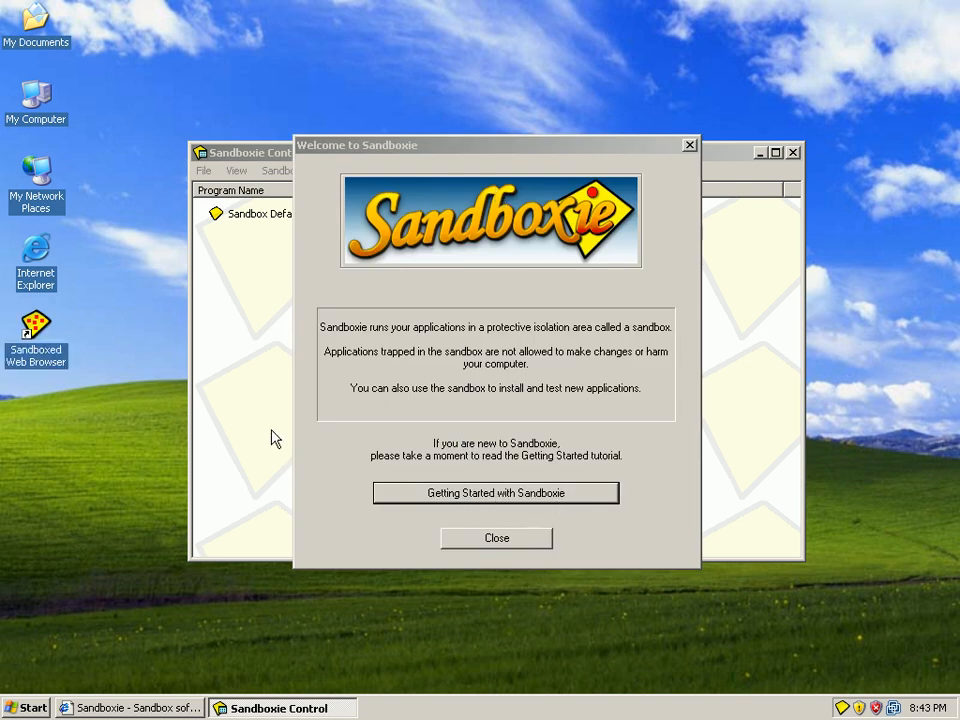
mouse_move(458, 297)
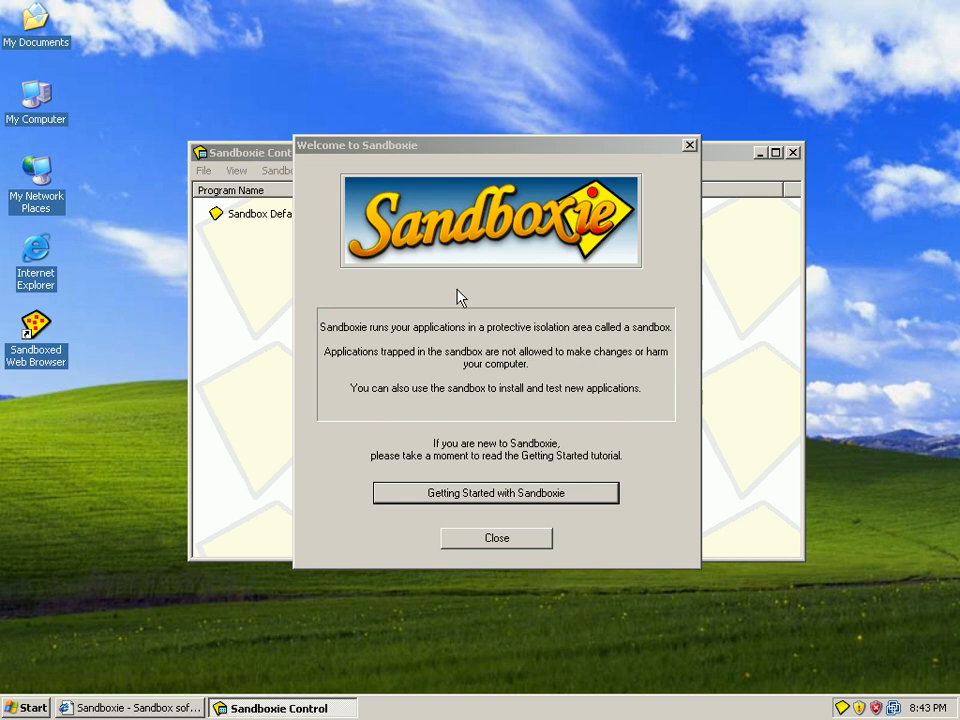
mouse_move(504, 498)
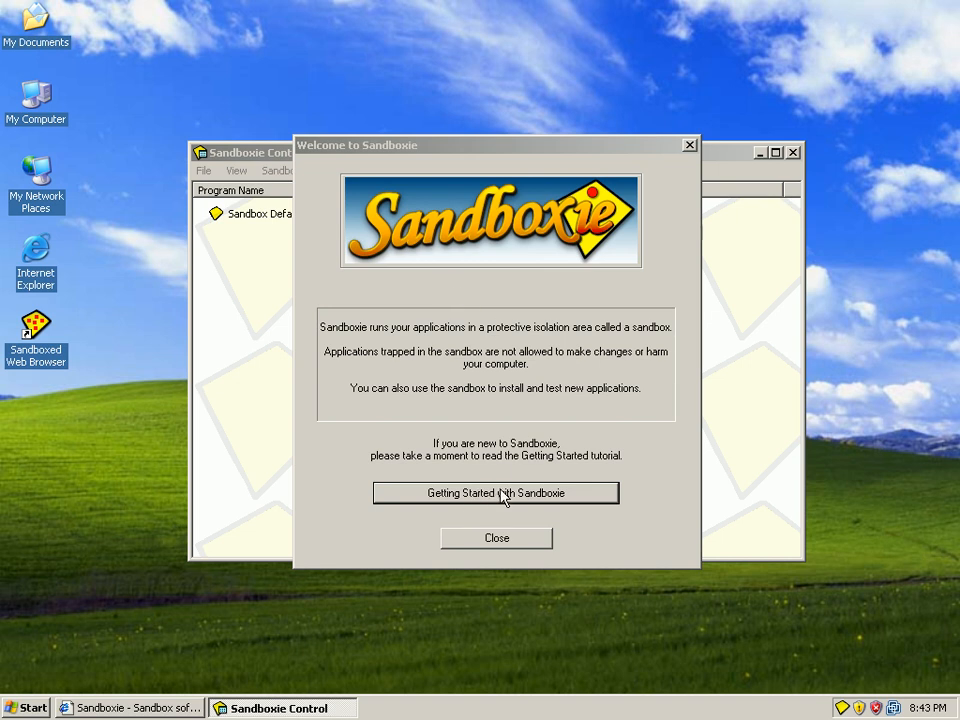
mouse_move(508, 472)
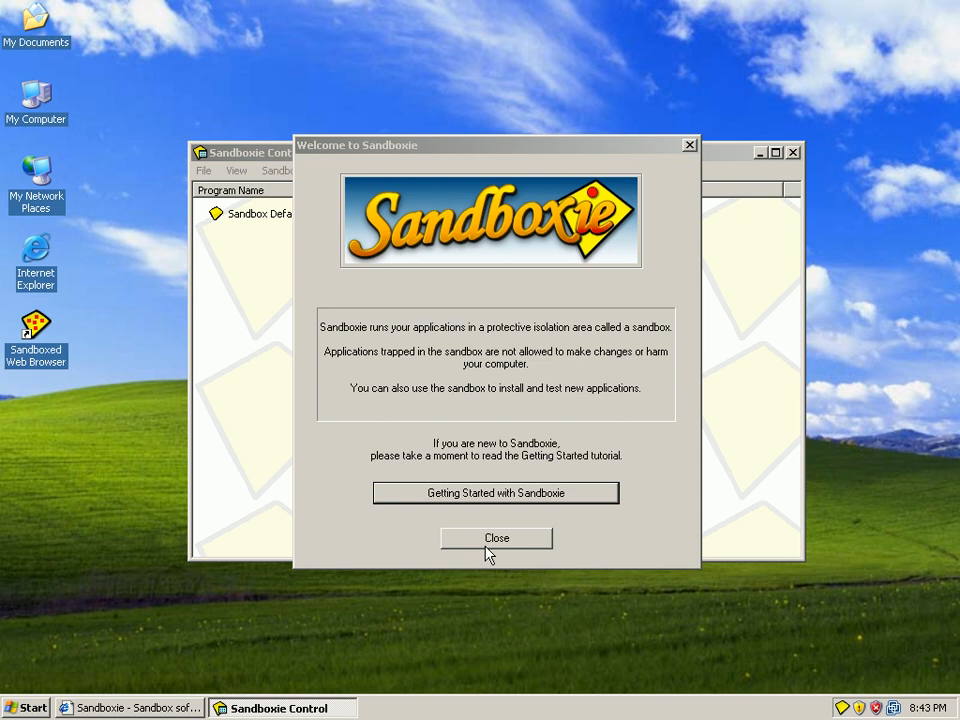
left_click(496, 538)
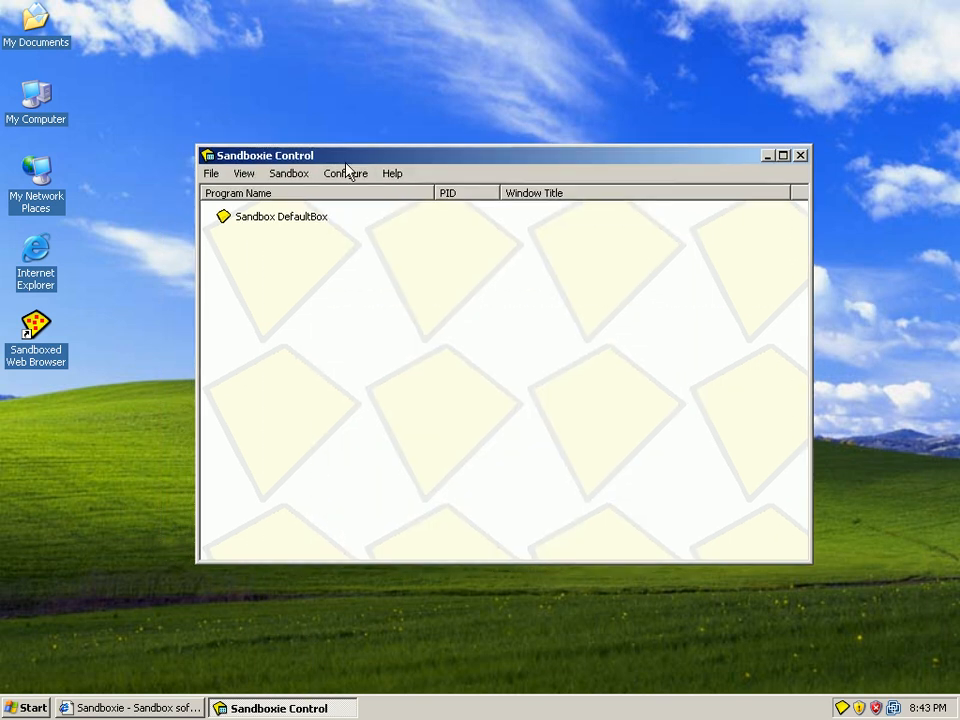
mouse_move(322, 306)
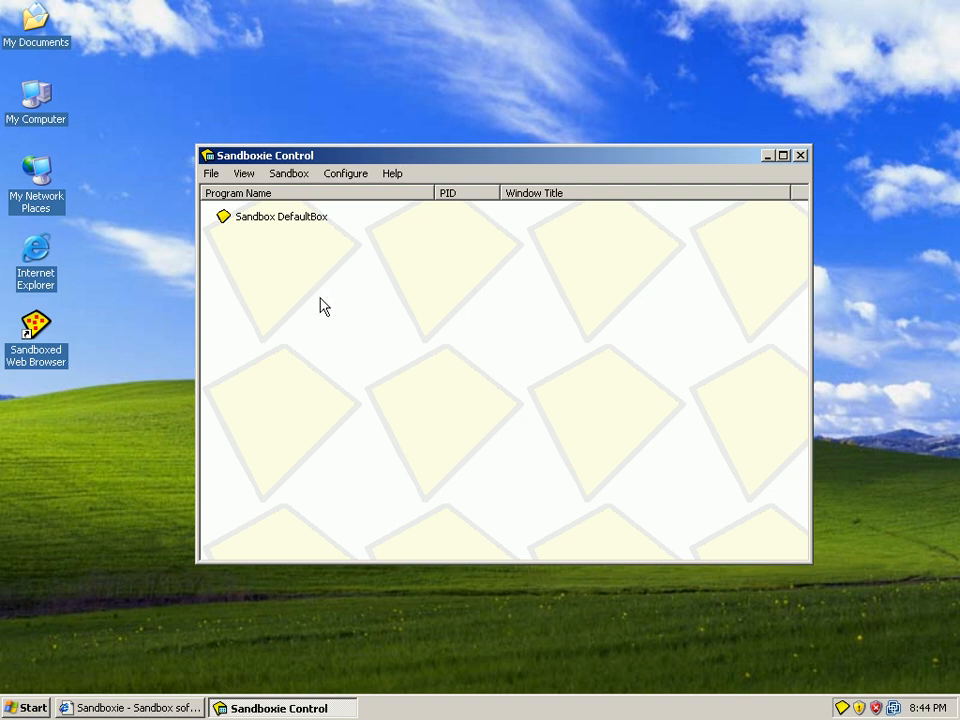
Step: Select DefaultBox, browse the File, View and Configure menus, then show the DefaultBox submenu
left_click(281, 216)
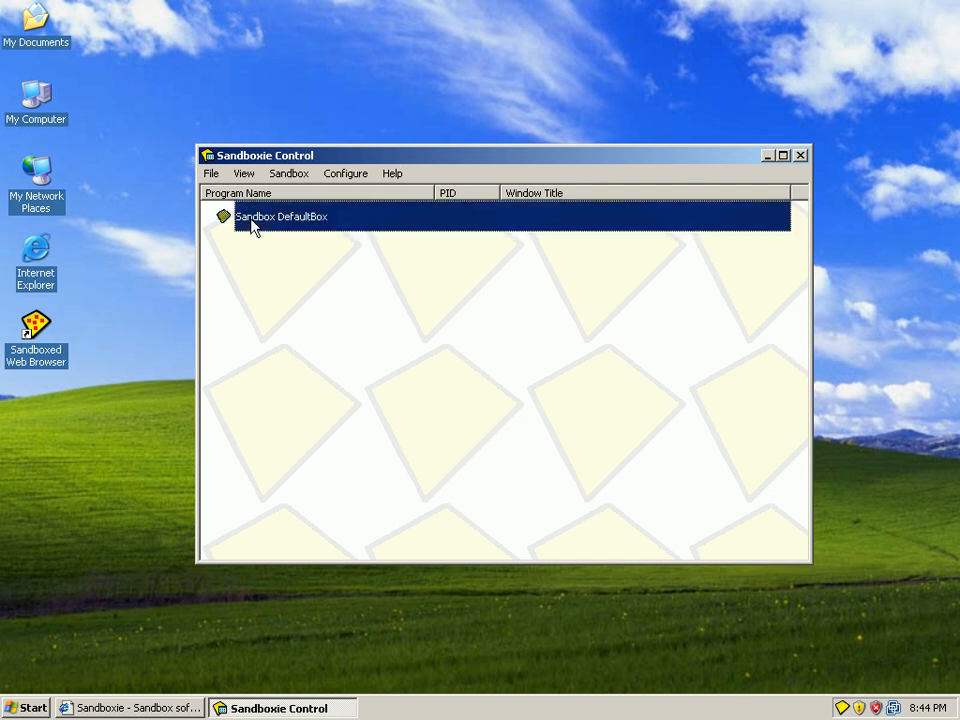
mouse_move(822, 227)
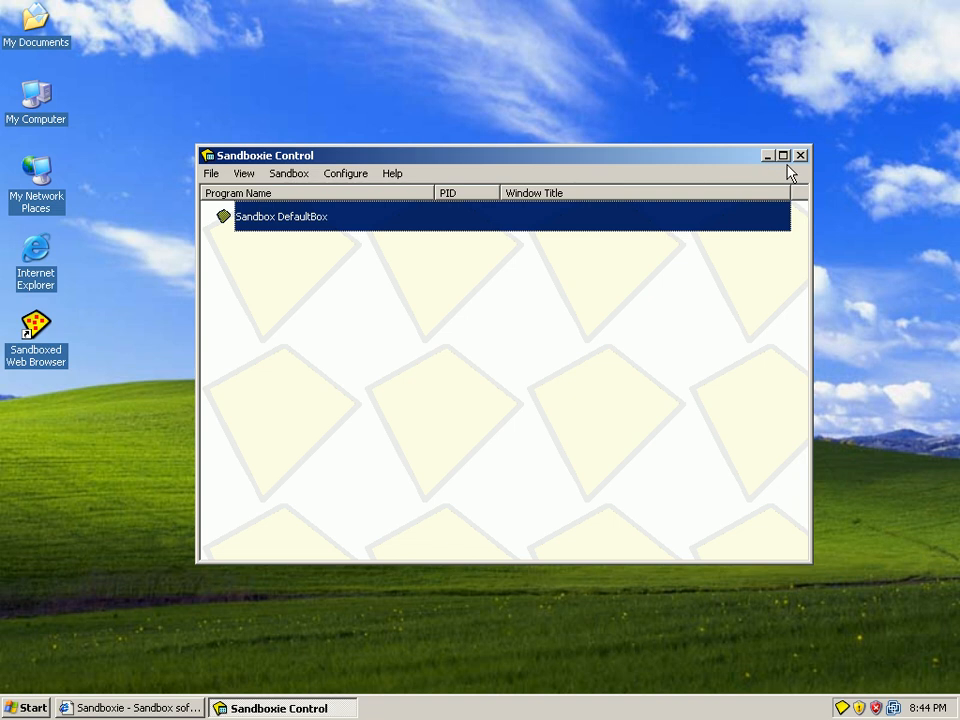
left_click(211, 173)
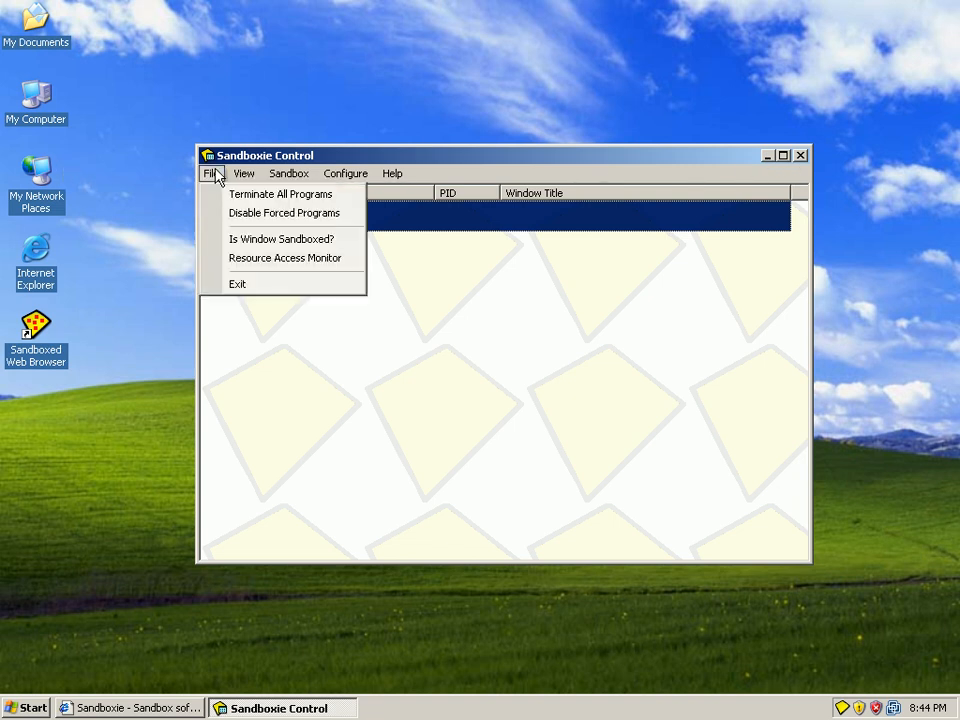
left_click(243, 173)
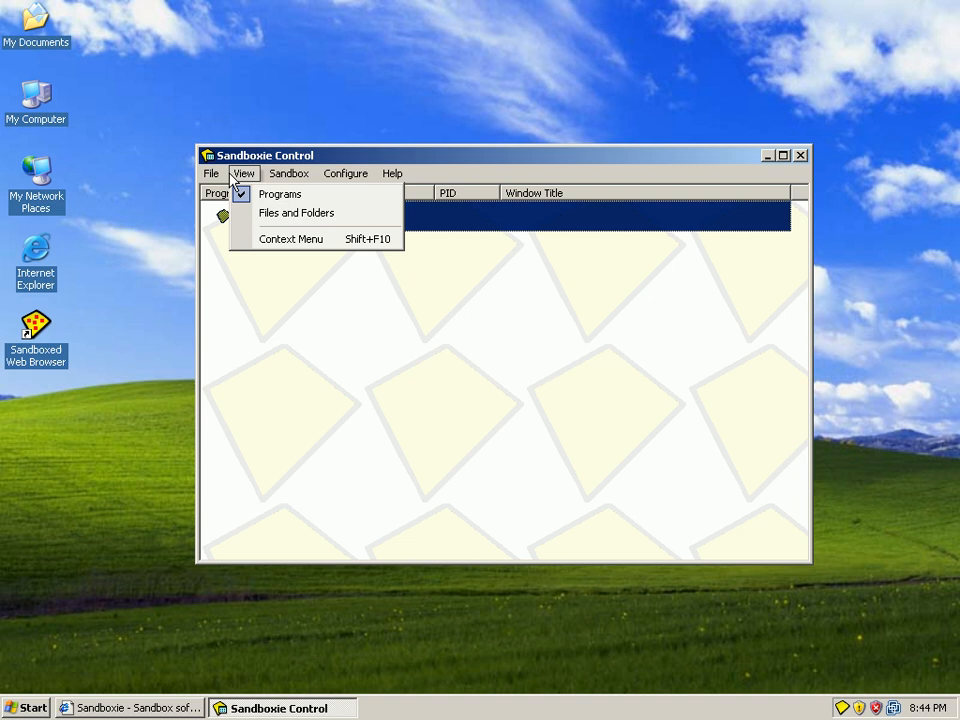
left_click(211, 173)
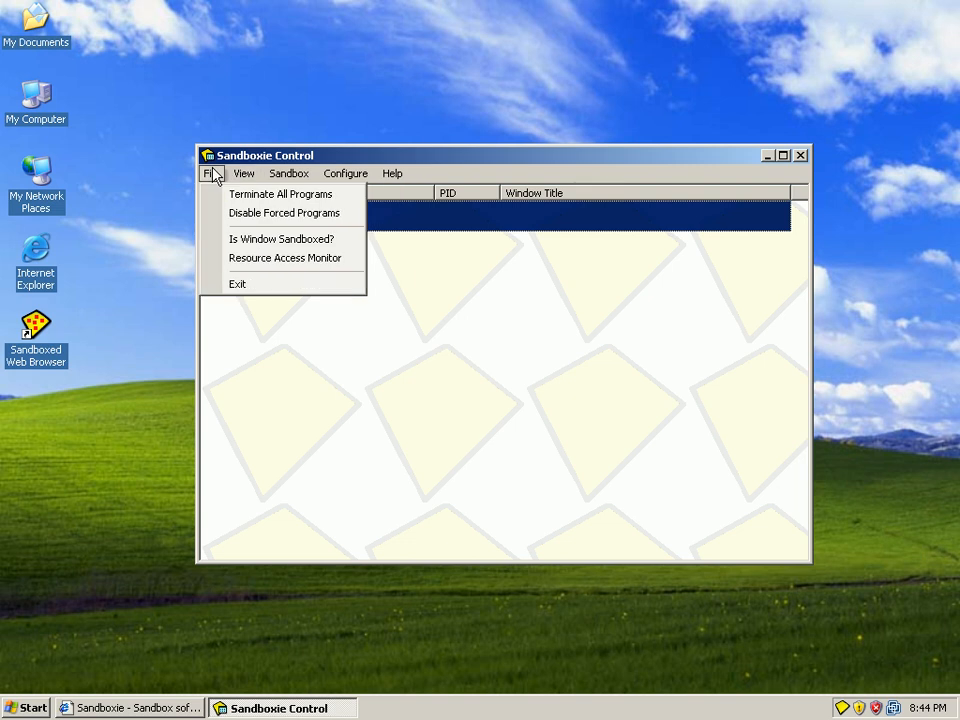
left_click(345, 173)
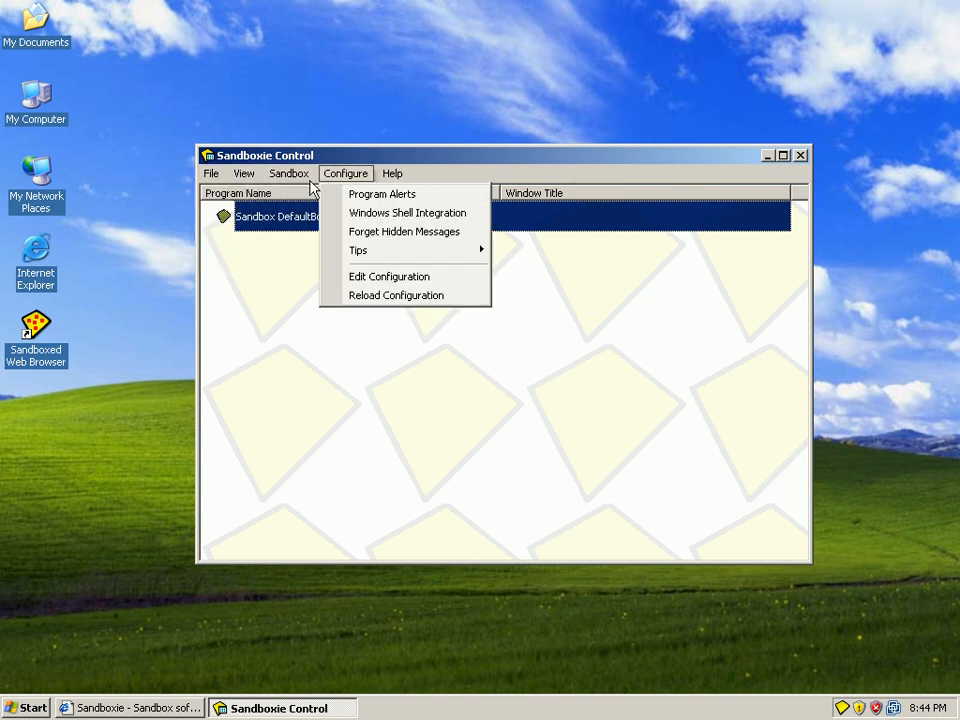
left_click(288, 173)
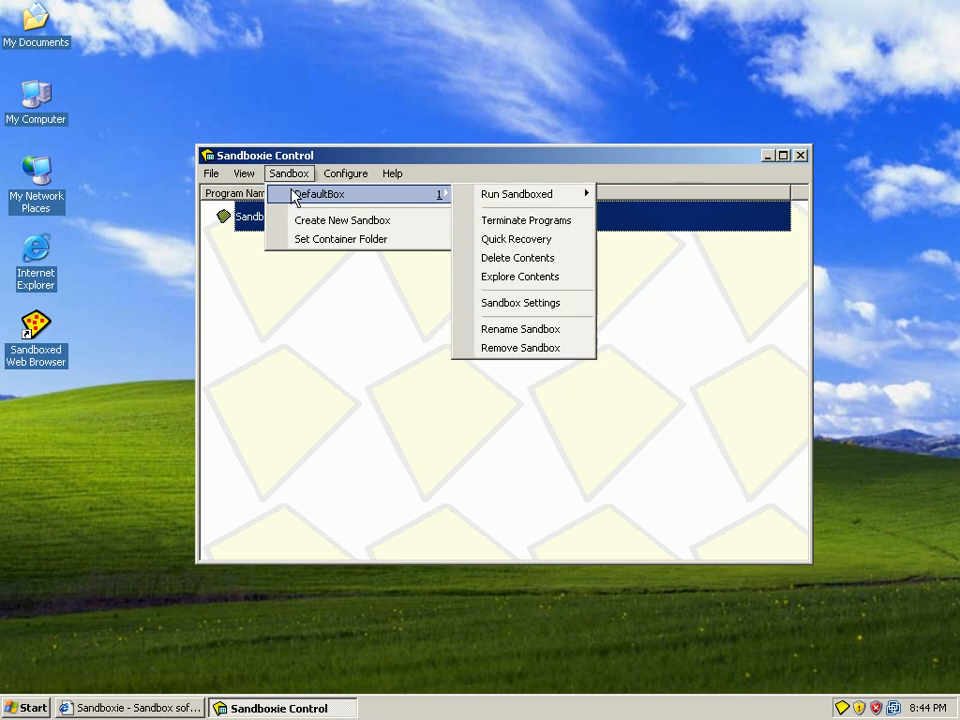
mouse_move(516, 194)
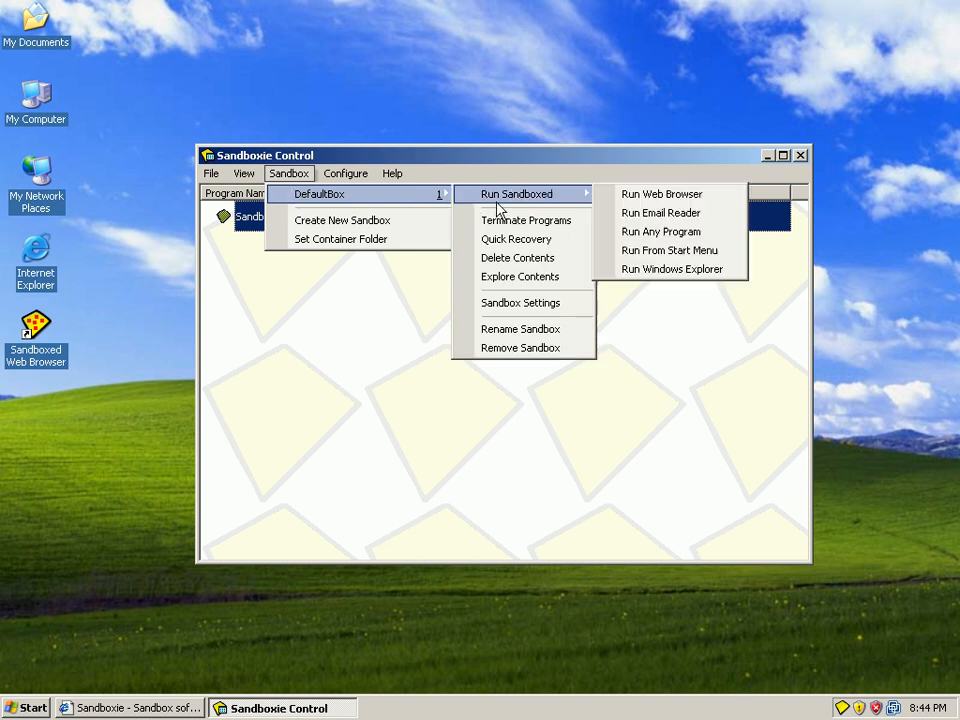
mouse_move(520, 302)
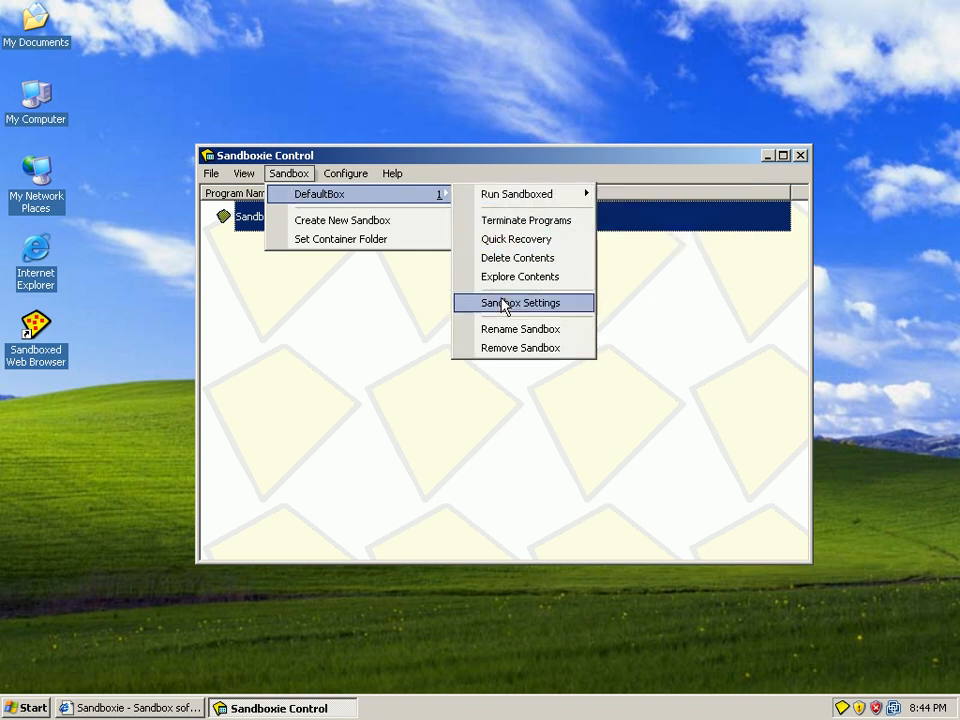
Step: Enable 'Automatically delete contents of sandbox' for DefaultBox, apply it and confirm the refresh notice
left_click(521, 302)
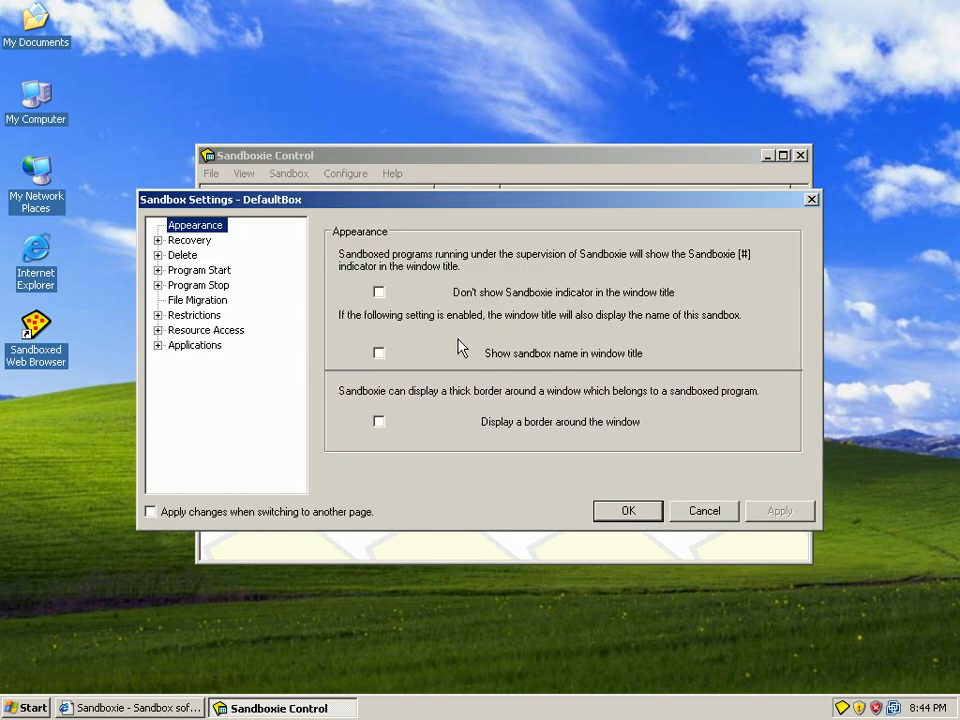
mouse_move(165, 258)
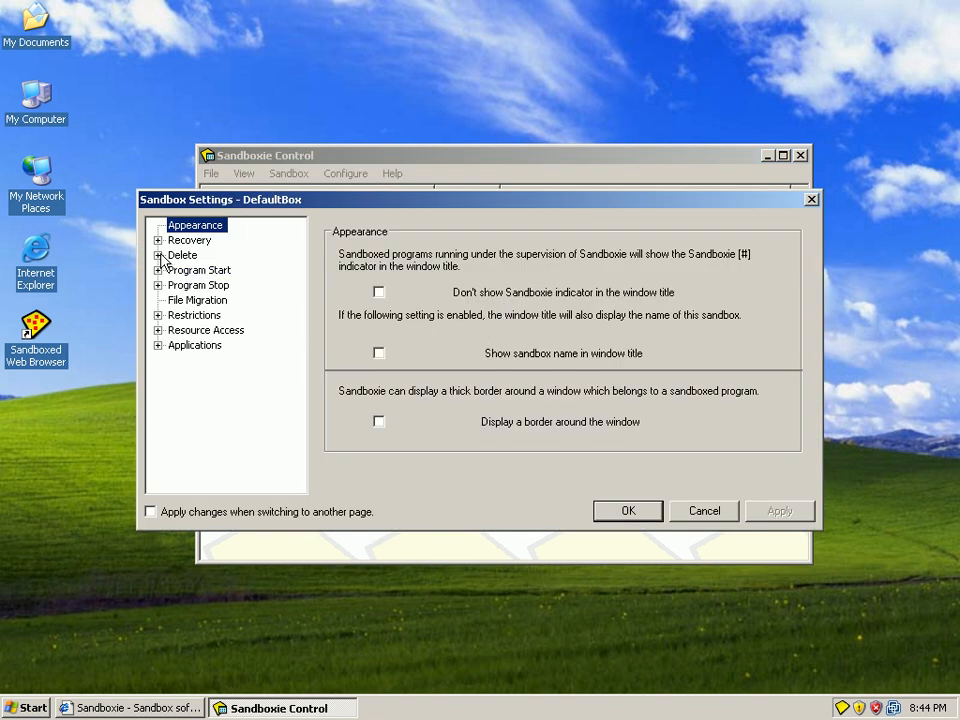
left_click(159, 255)
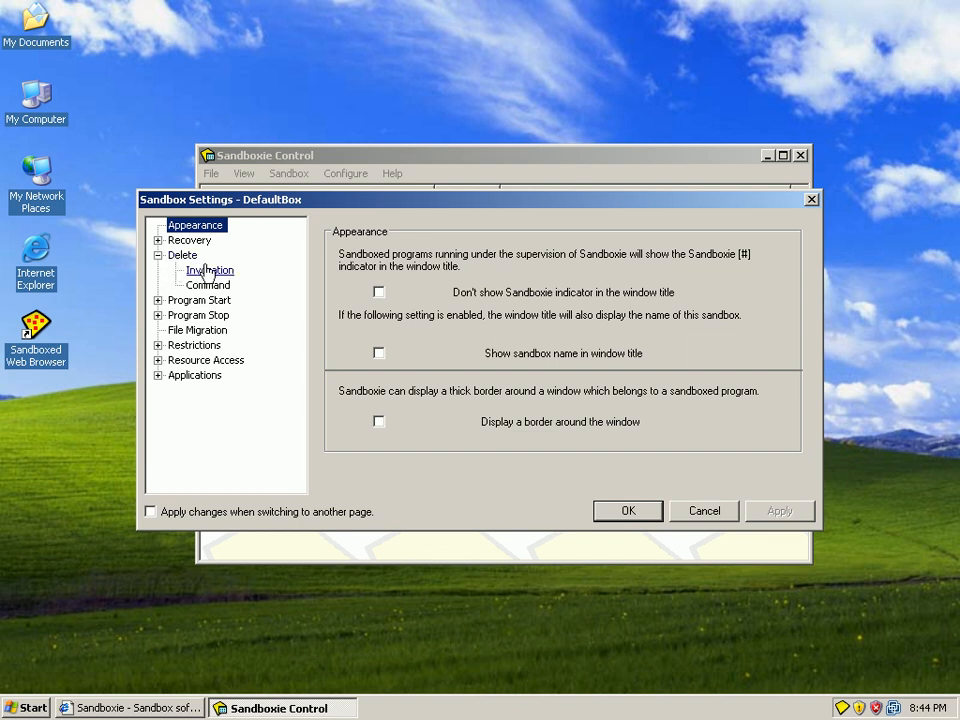
left_click(210, 270)
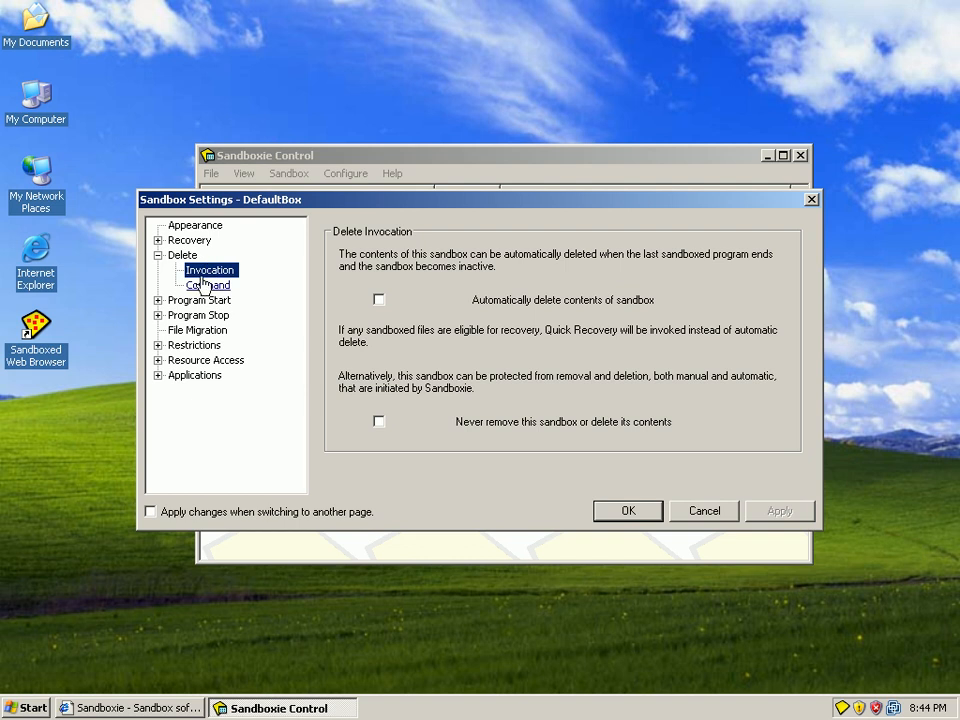
mouse_move(385, 305)
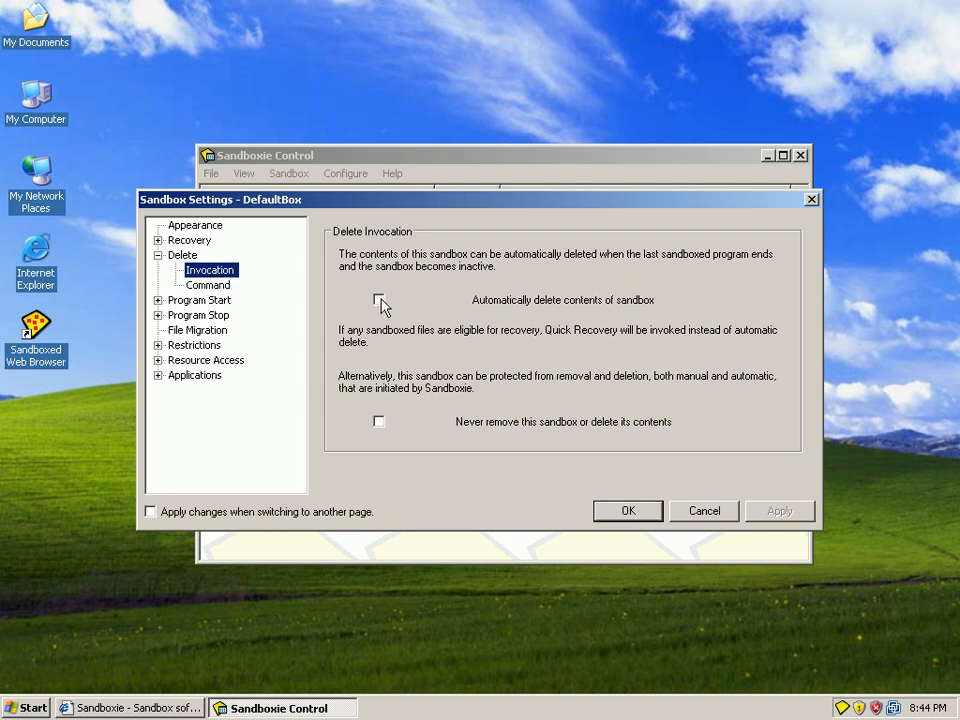
left_click(378, 299)
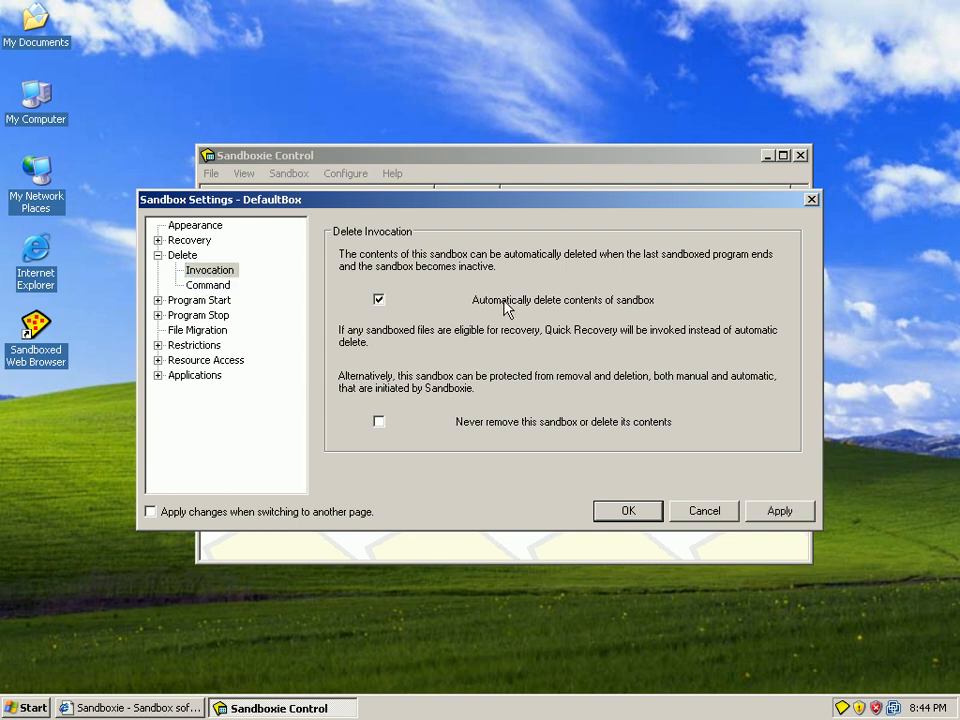
mouse_move(383, 272)
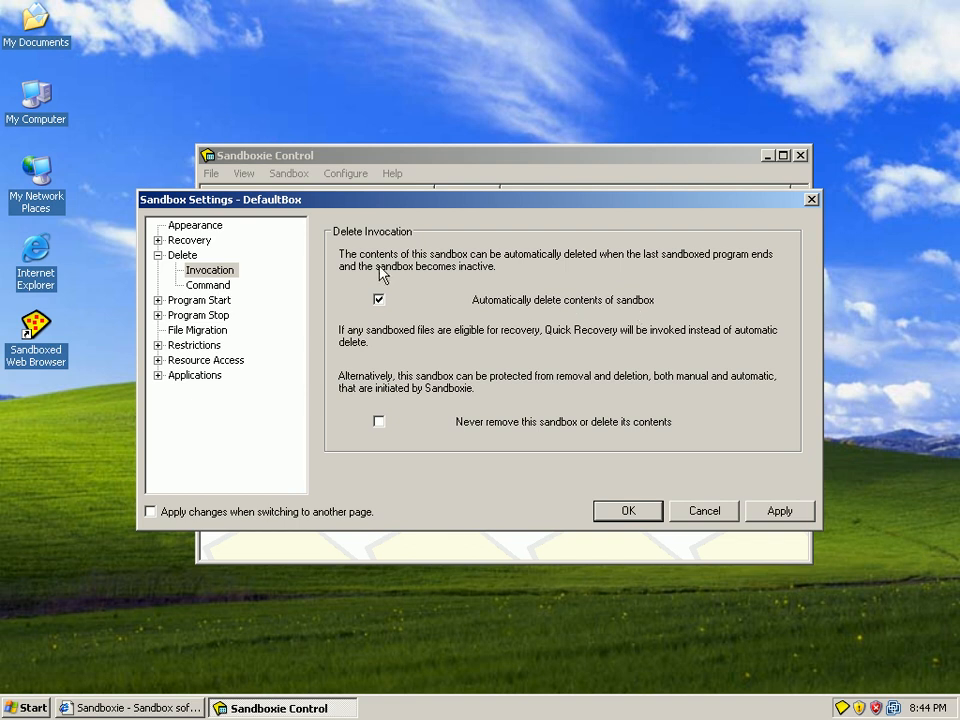
mouse_move(530, 372)
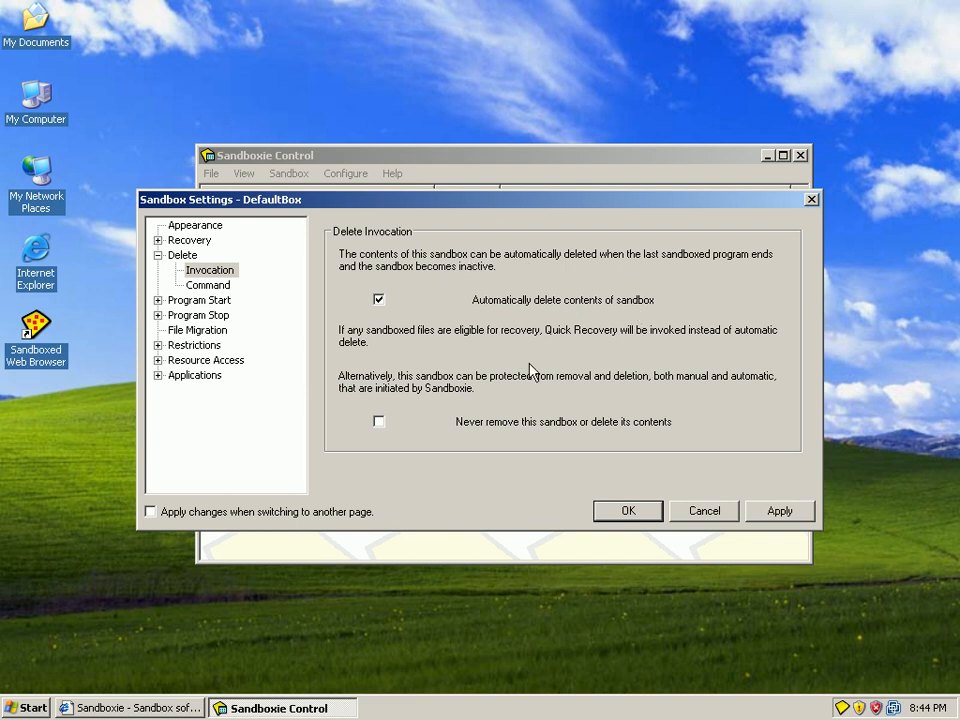
mouse_move(797, 524)
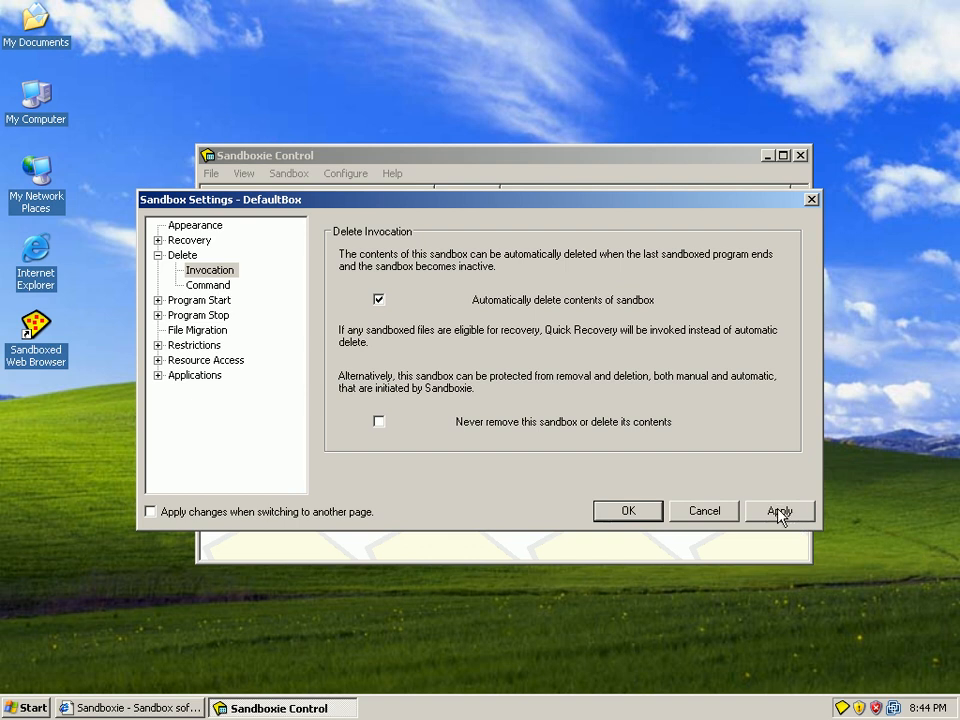
left_click(780, 511)
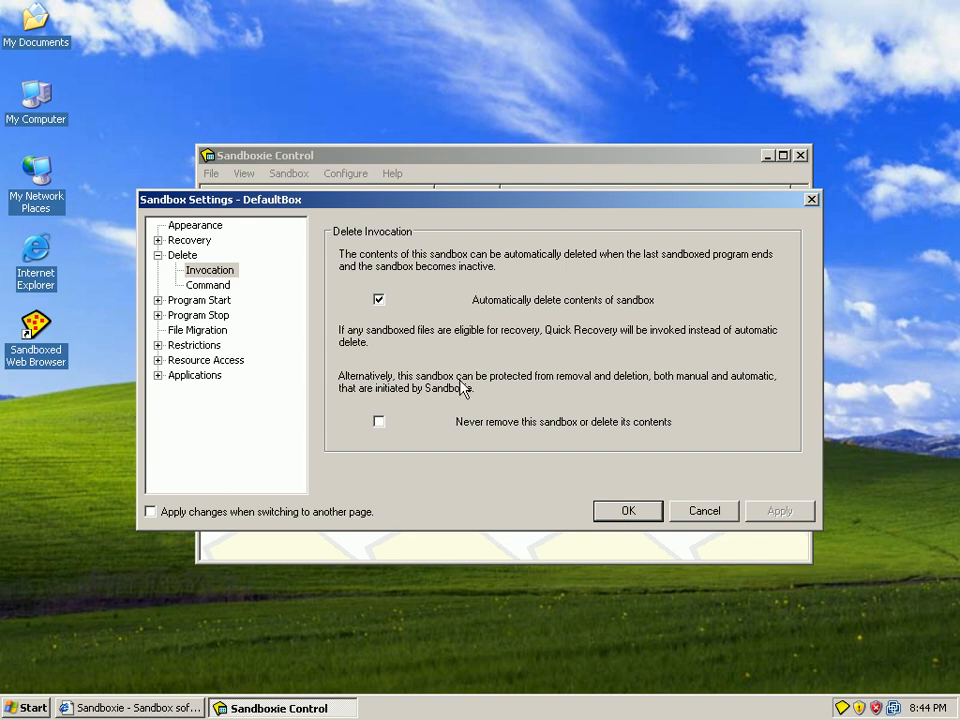
mouse_move(627, 511)
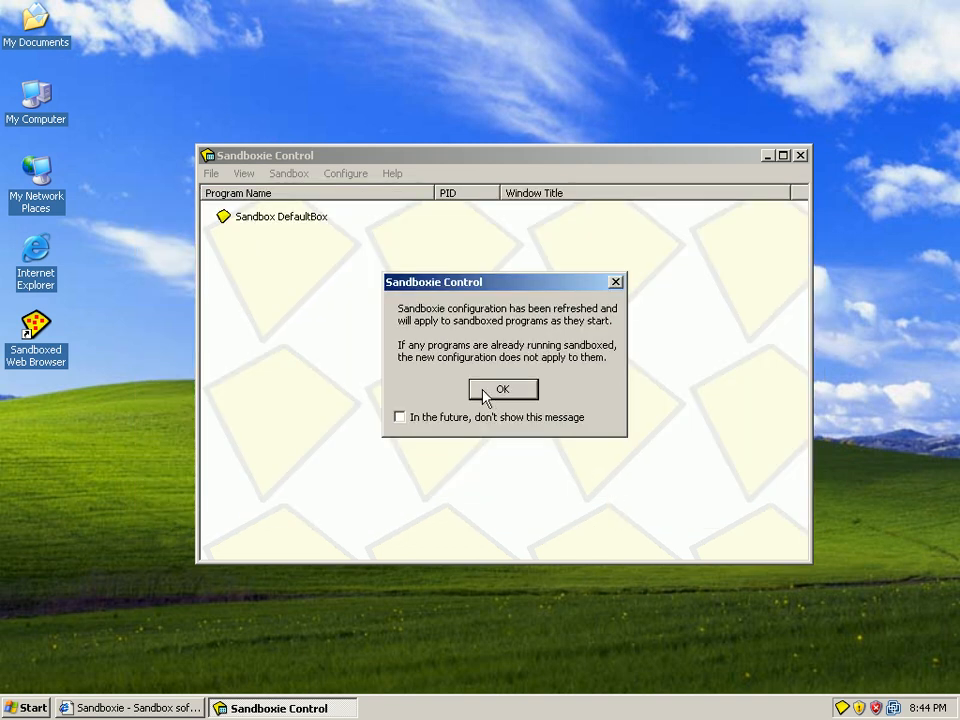
left_click(503, 389)
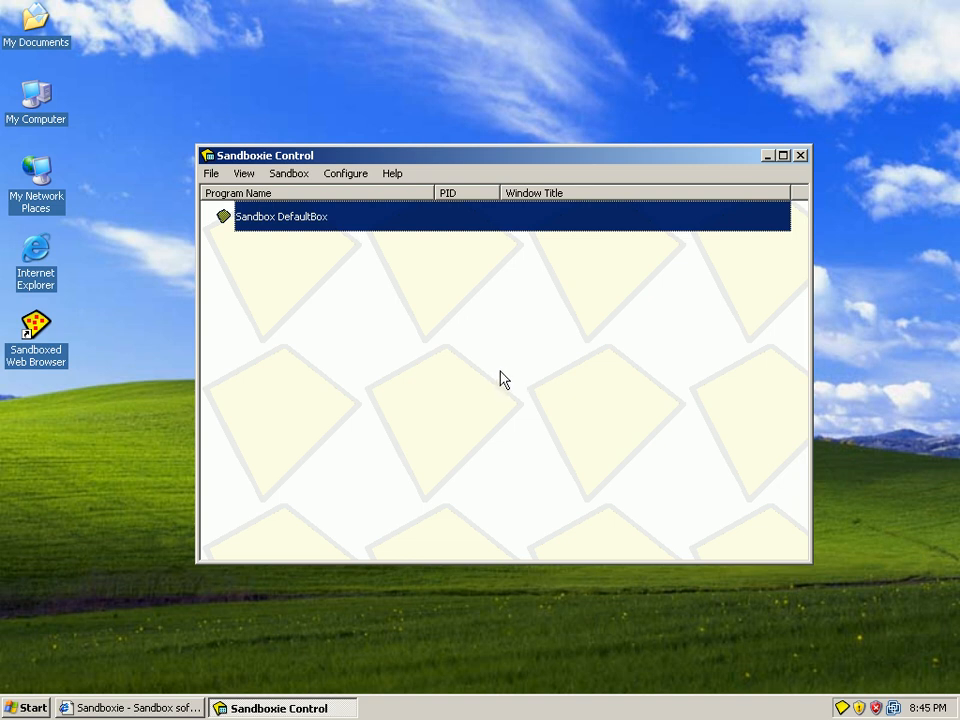
mouse_move(508, 363)
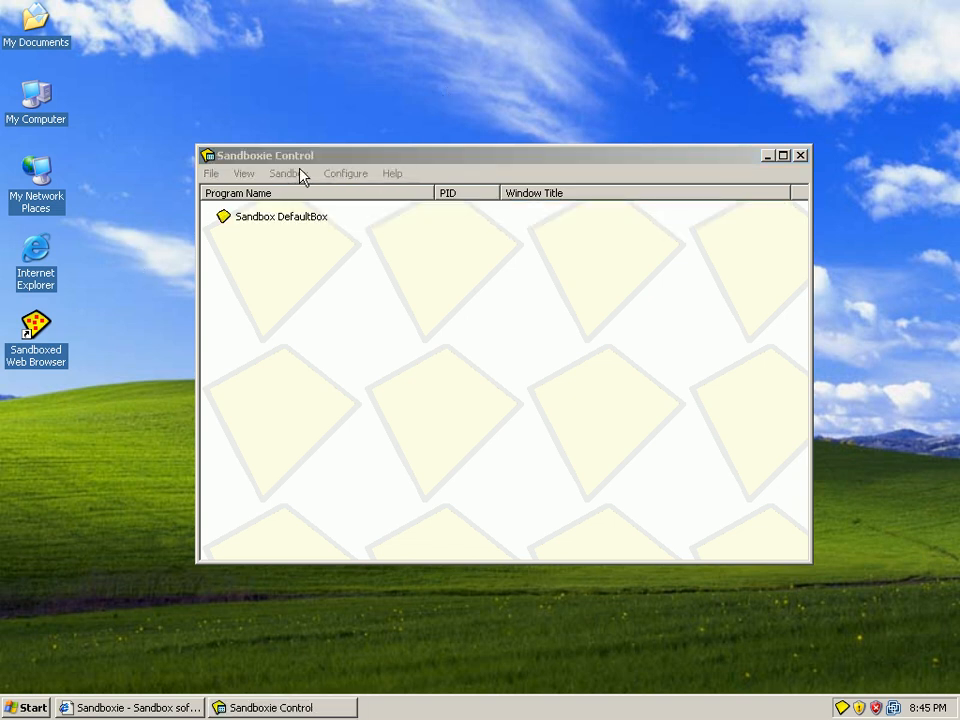
left_click(281, 216)
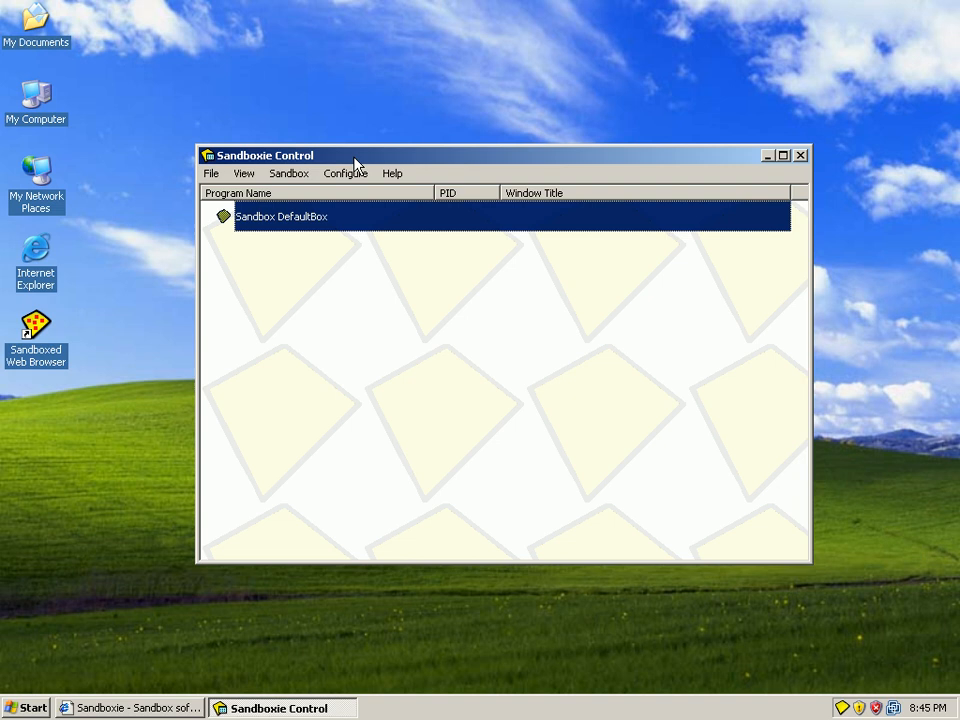
mouse_move(677, 143)
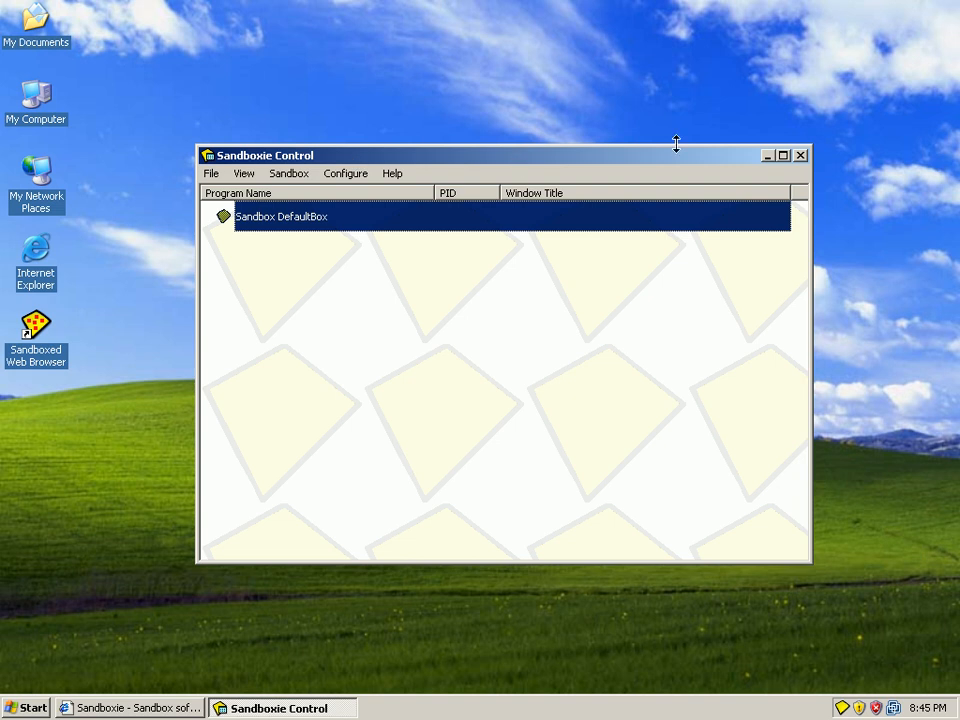
mouse_move(802, 155)
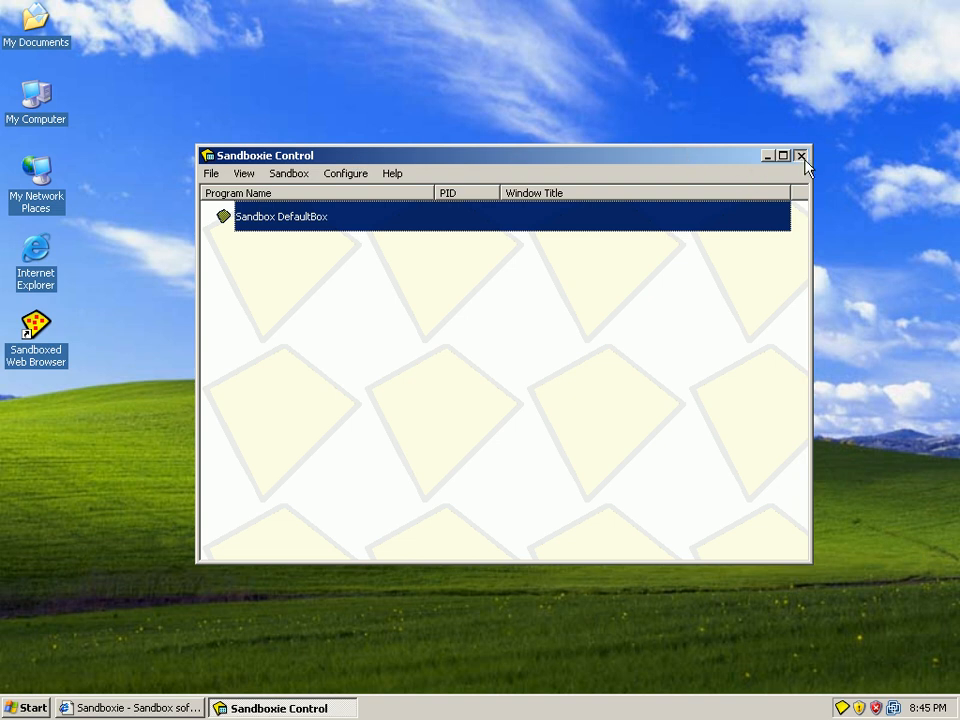
Step: Hide Sandboxie Control to run in the background and rearrange the Internet Explorer and installer icons
left_click(801, 155)
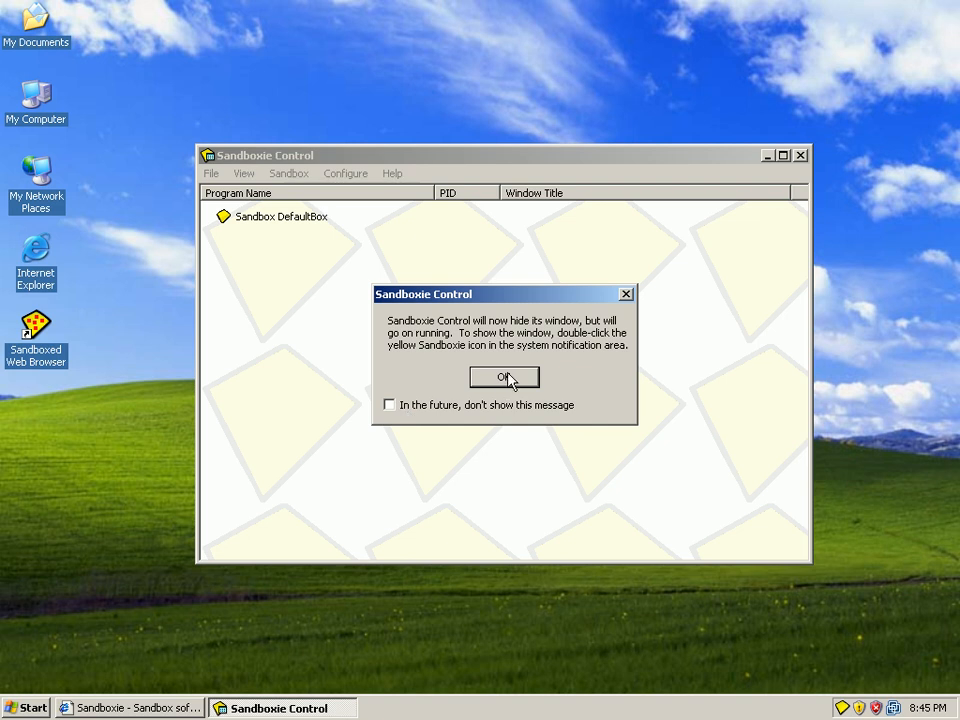
left_click(504, 377)
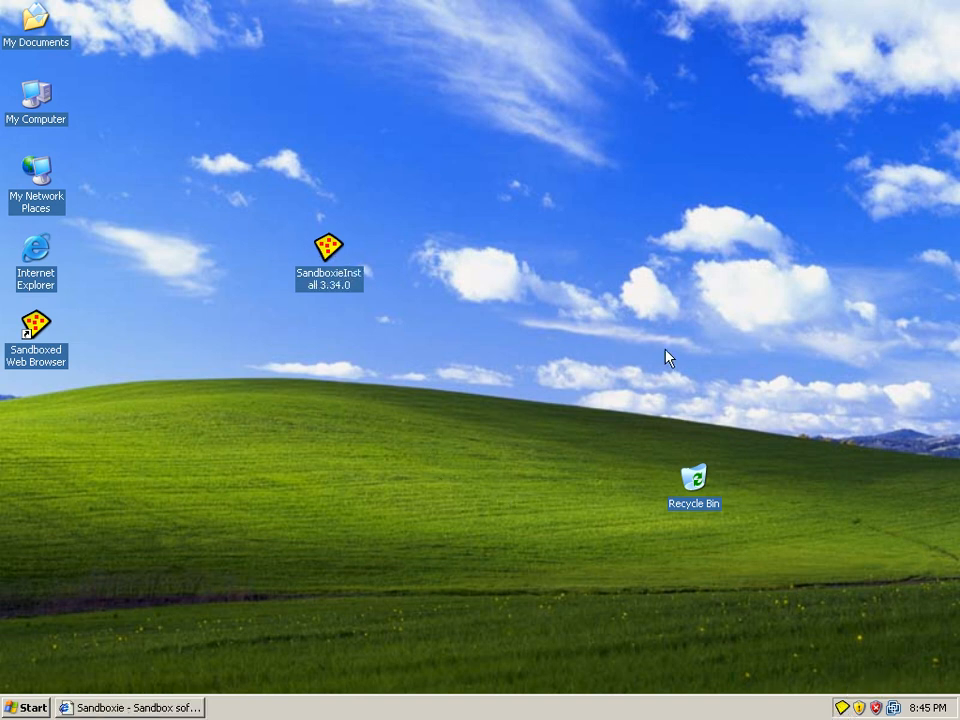
mouse_move(360, 62)
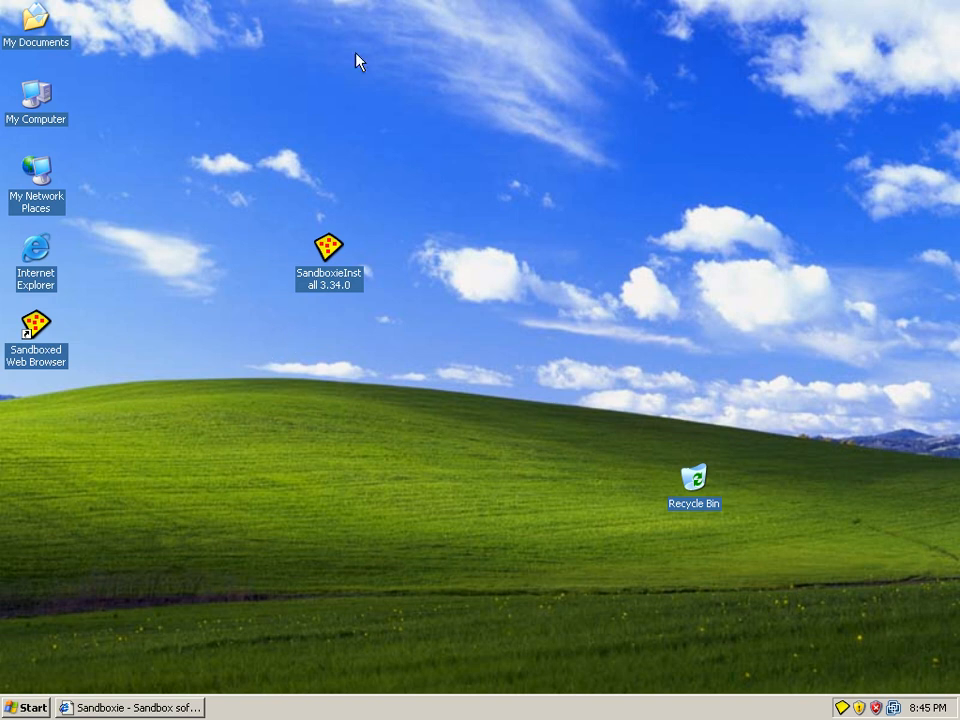
mouse_move(37, 325)
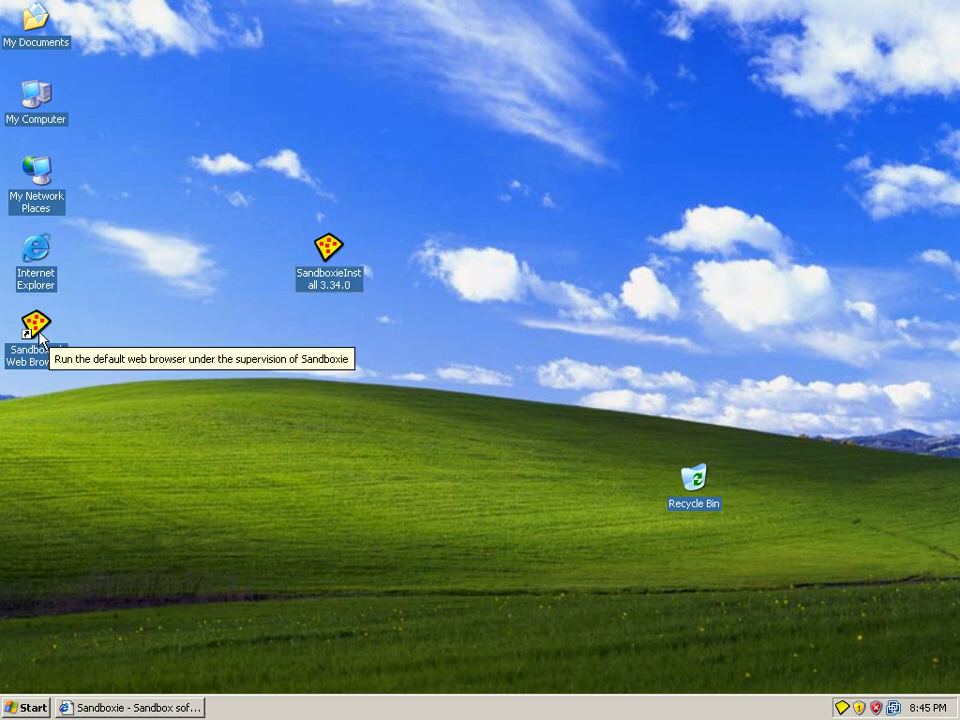
mouse_move(53, 298)
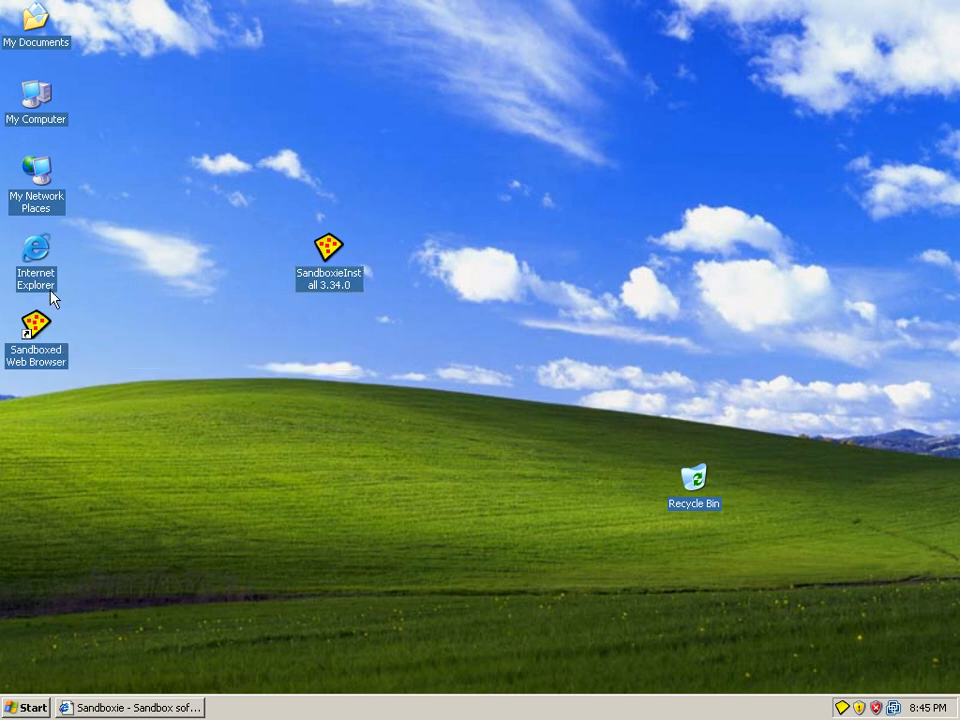
mouse_move(178, 290)
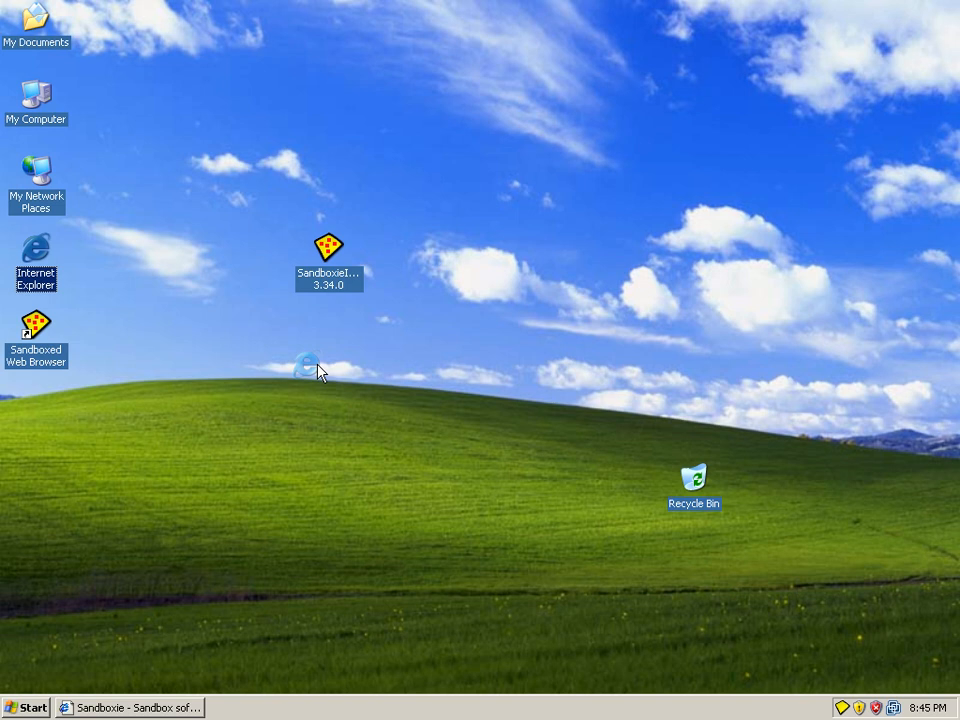
left_click_drag(36, 260, 328, 335)
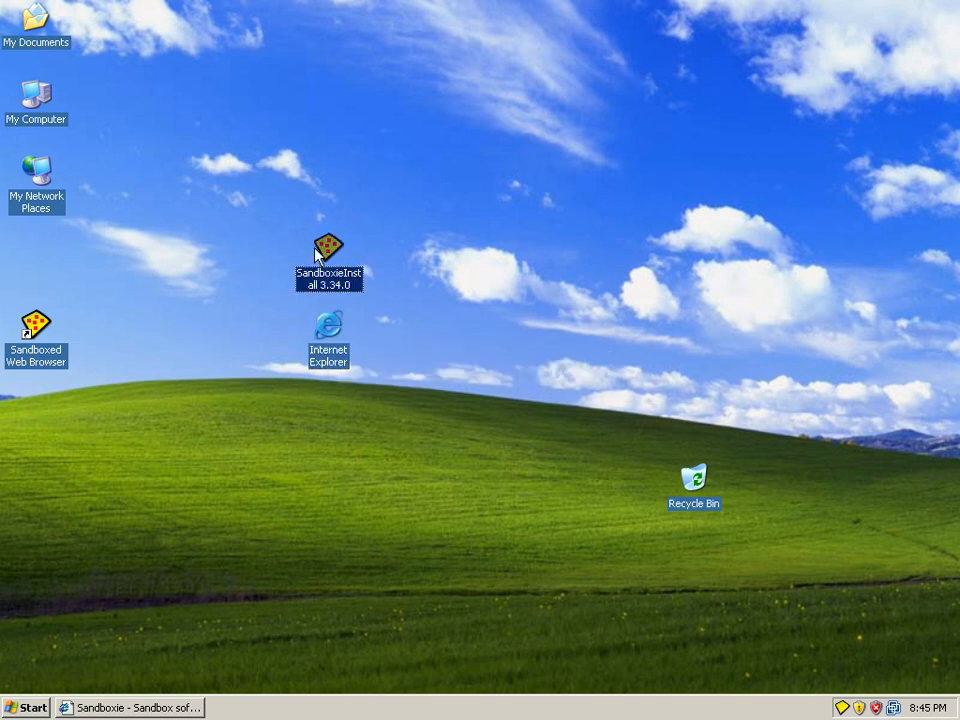
left_click_drag(329, 250, 182, 175)
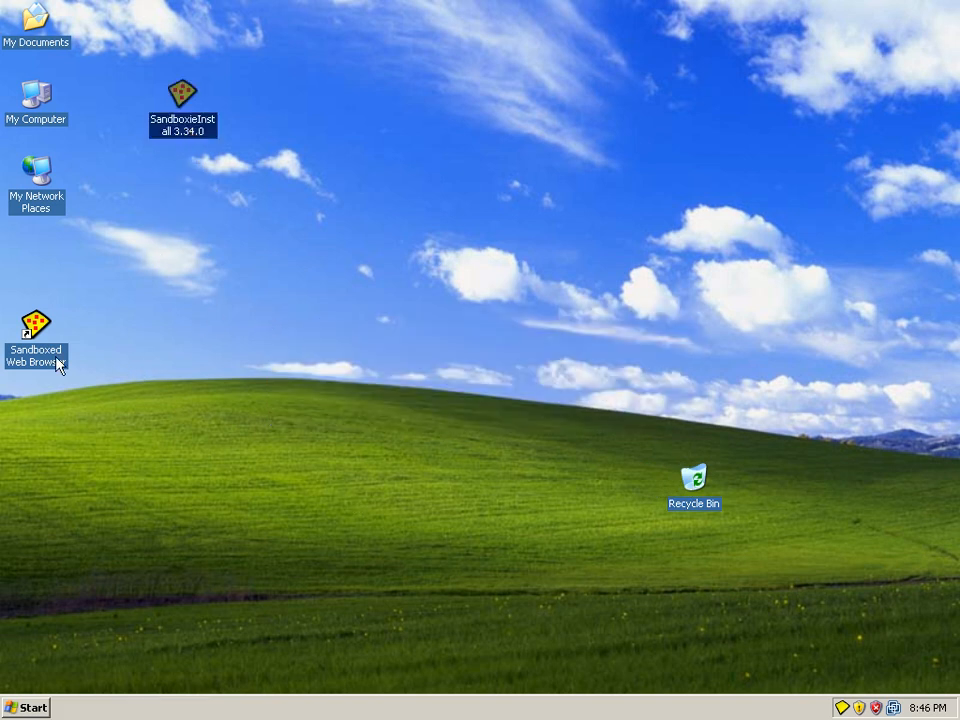
mouse_move(36, 330)
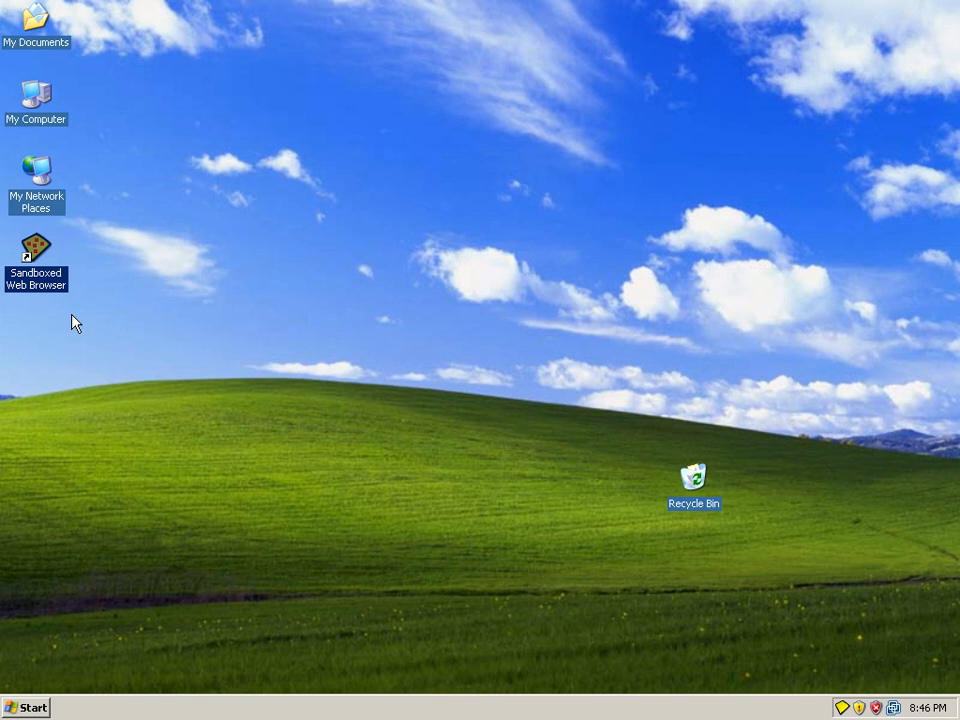
mouse_move(117, 275)
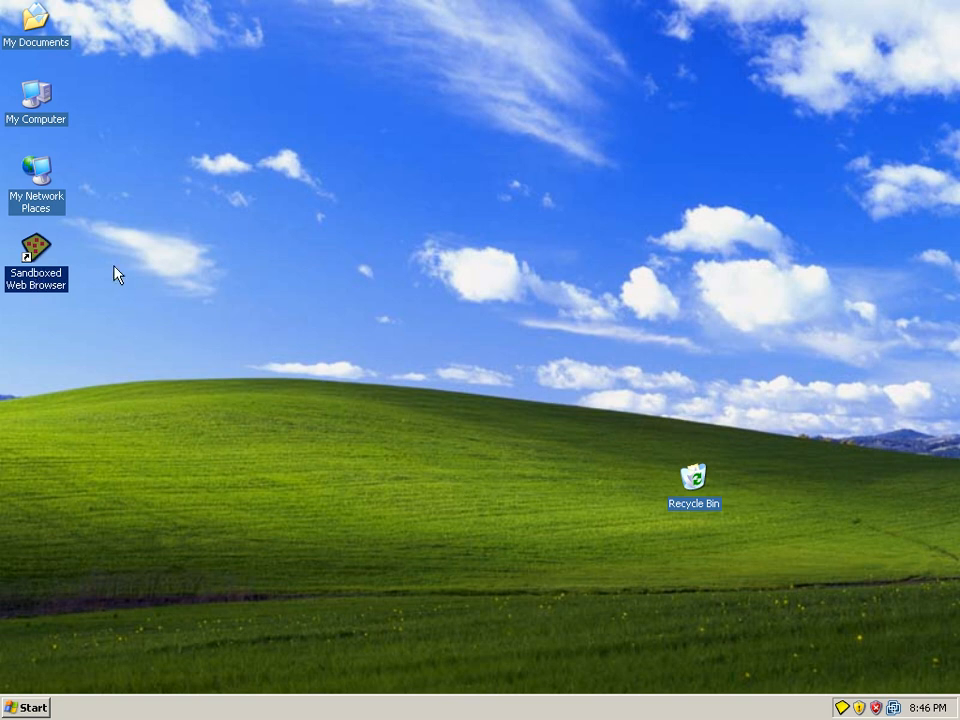
mouse_move(27, 283)
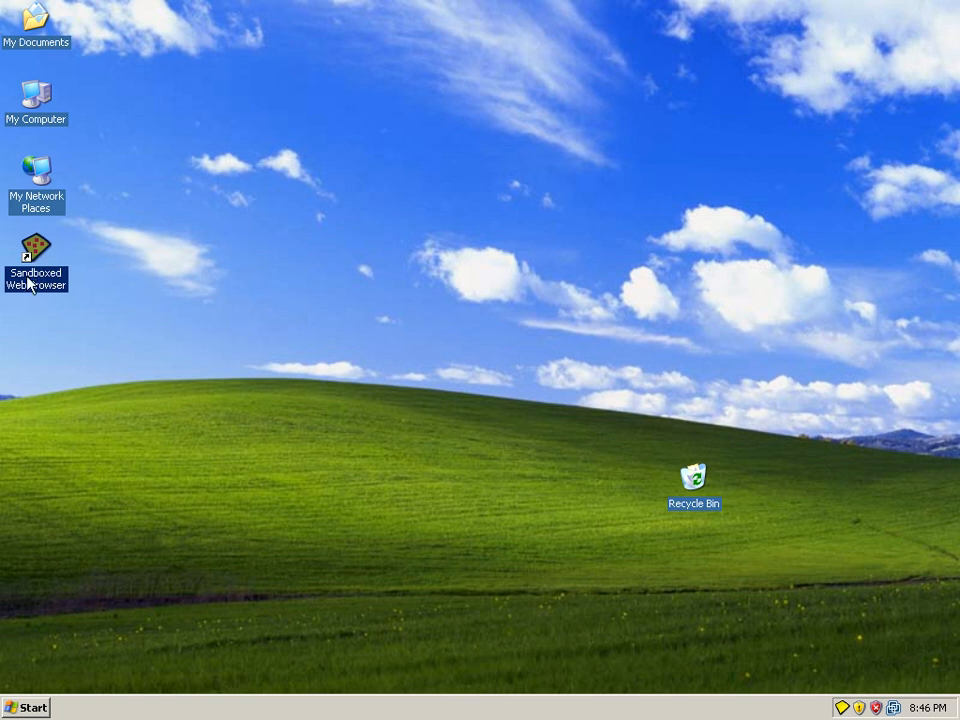
right_click(36, 248)
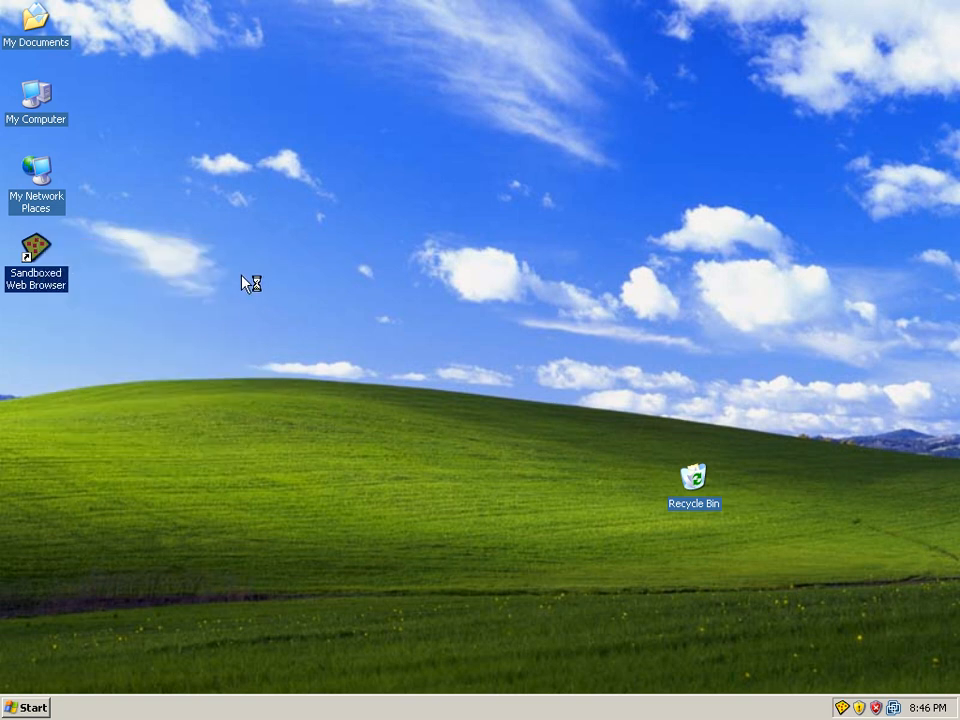
double_click(36, 248)
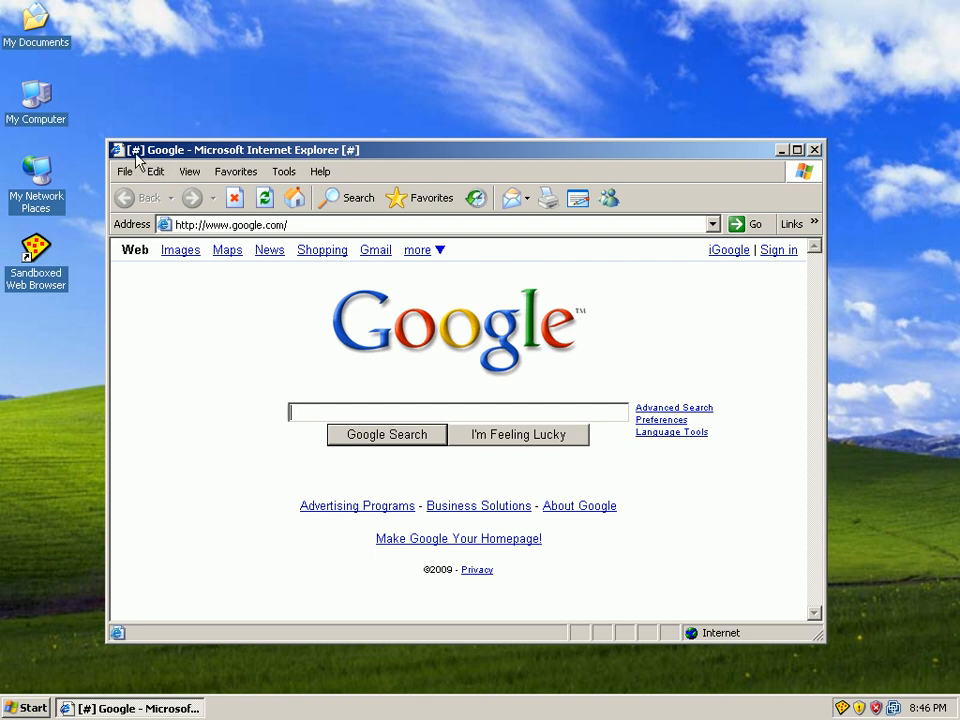
mouse_move(365, 152)
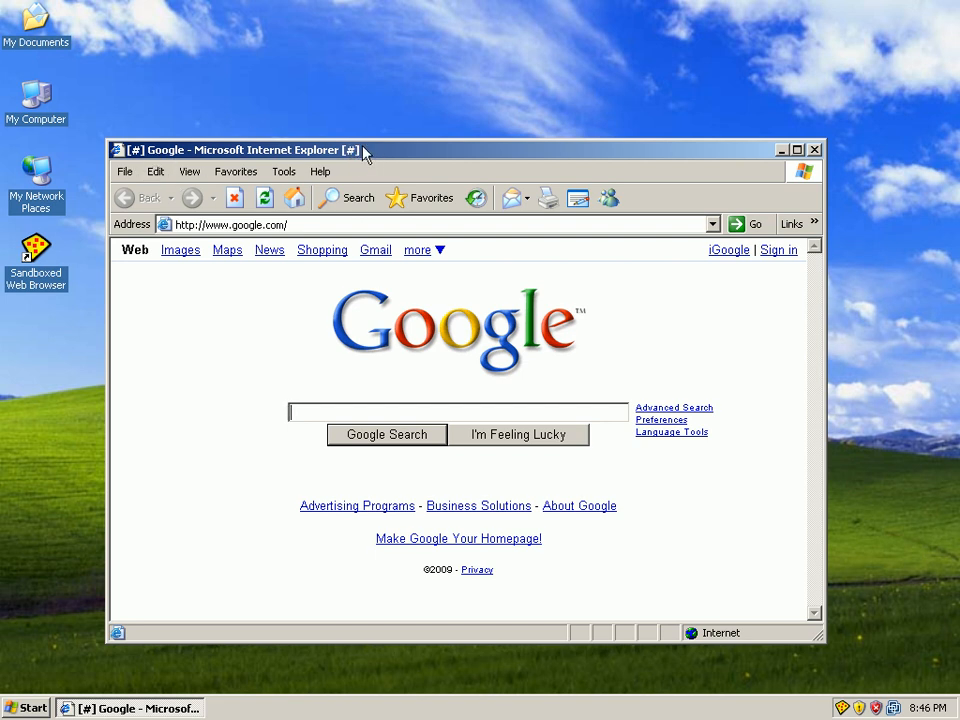
mouse_move(140, 158)
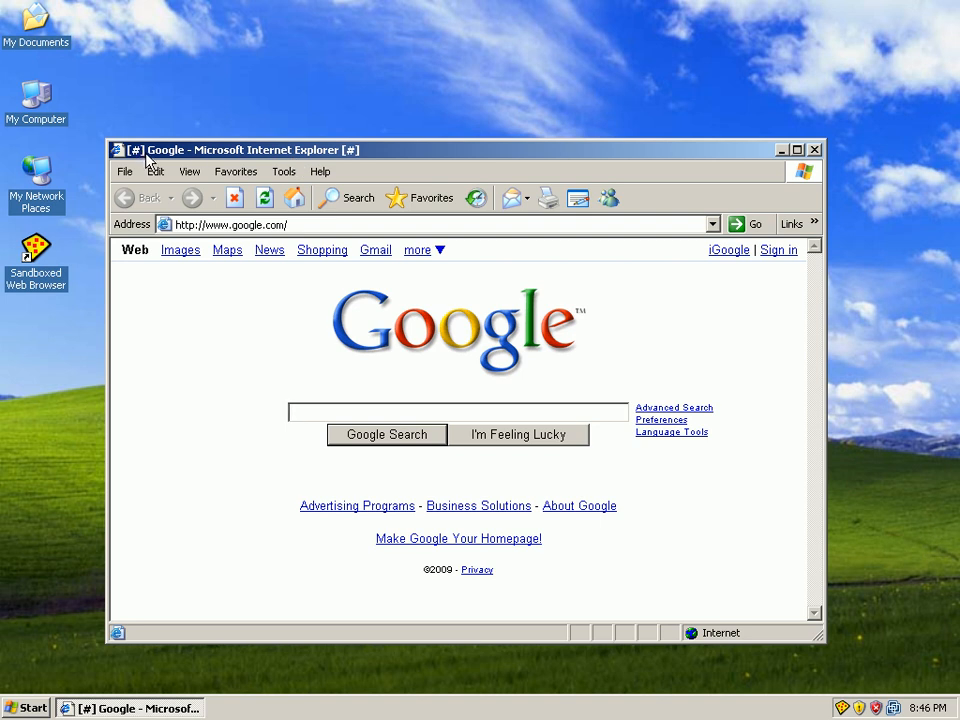
mouse_move(155, 171)
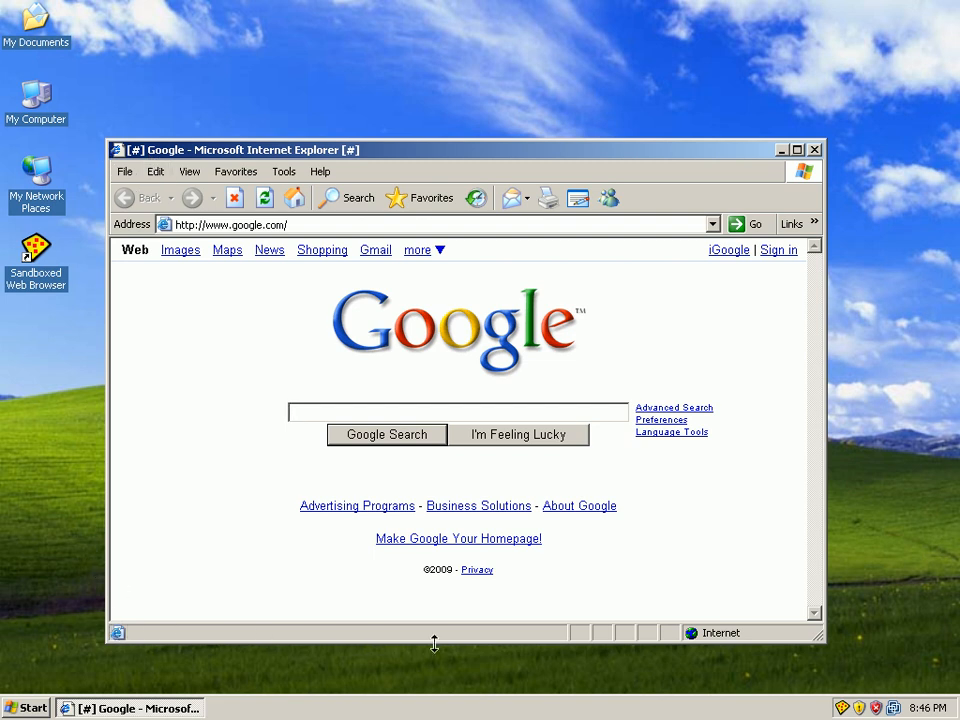
mouse_move(822, 192)
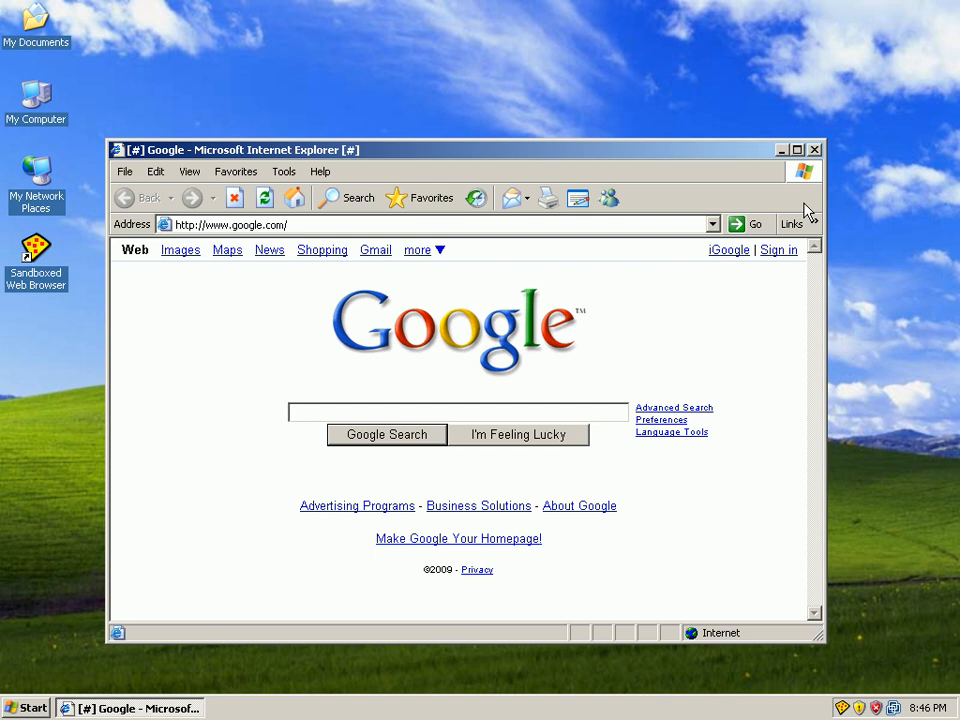
mouse_move(802, 247)
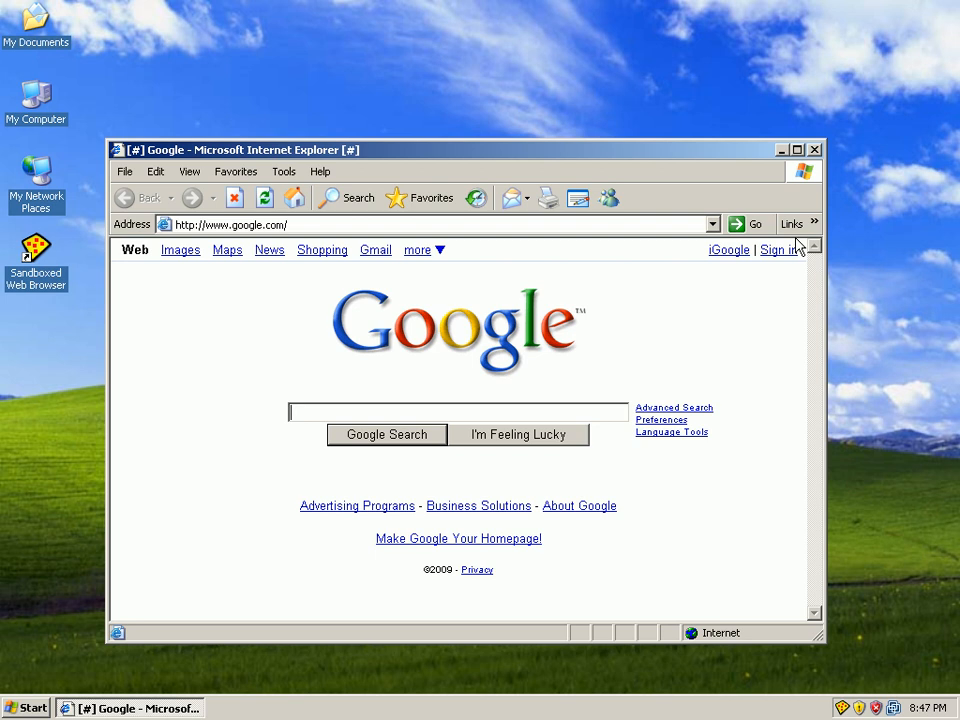
mouse_move(736, 510)
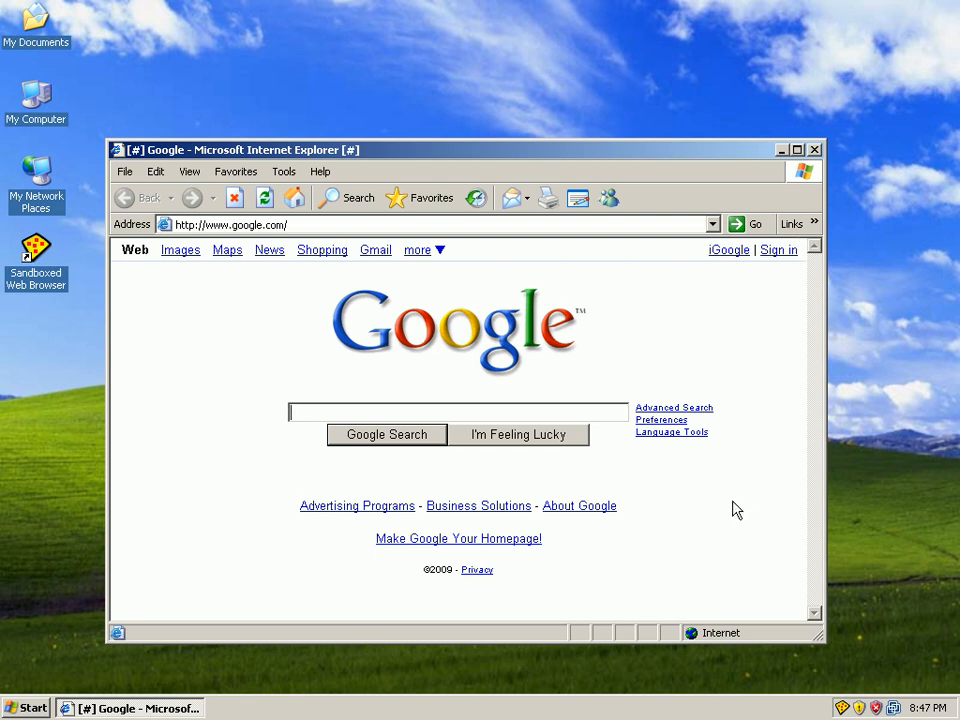
mouse_move(688, 686)
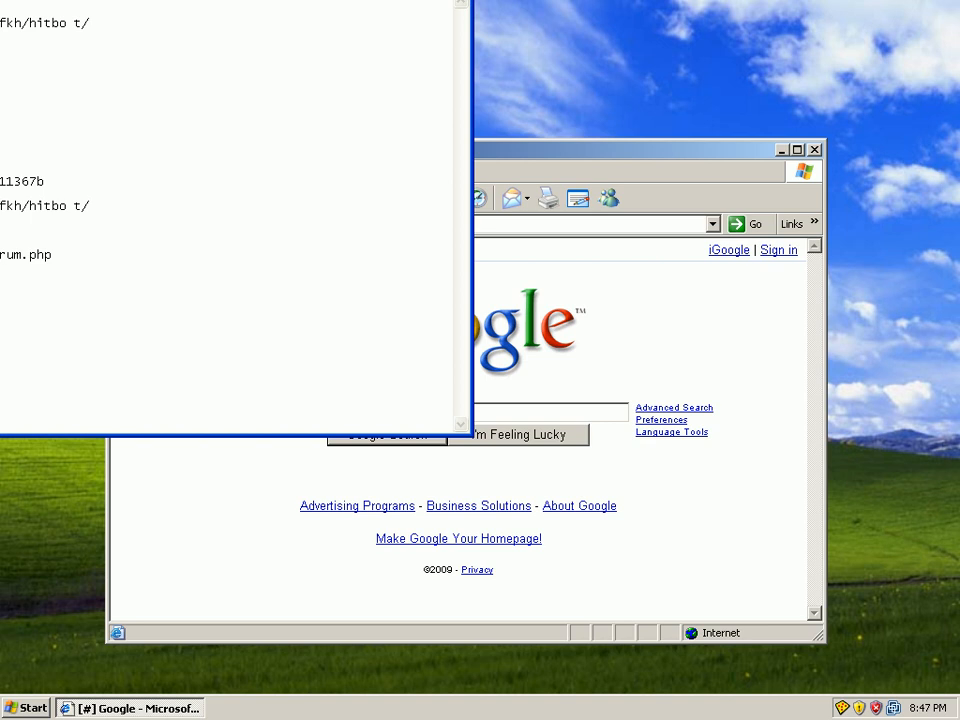
Step: Open the VirusRemover2008 link in the sandboxed browser, triggering its install prompt
double_click(44, 206)
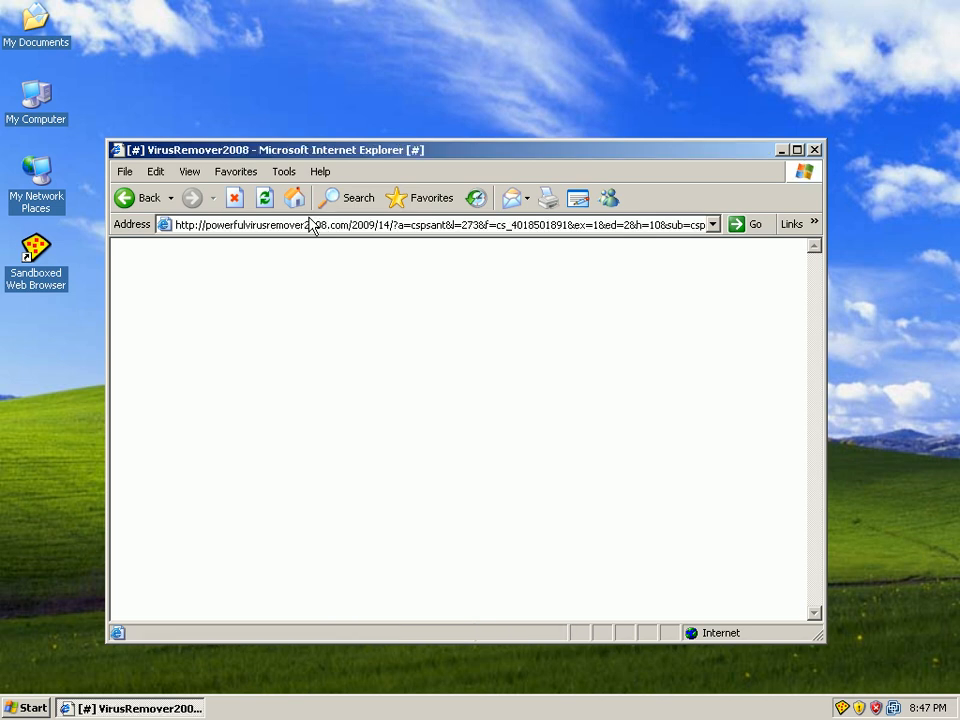
left_click(797, 149)
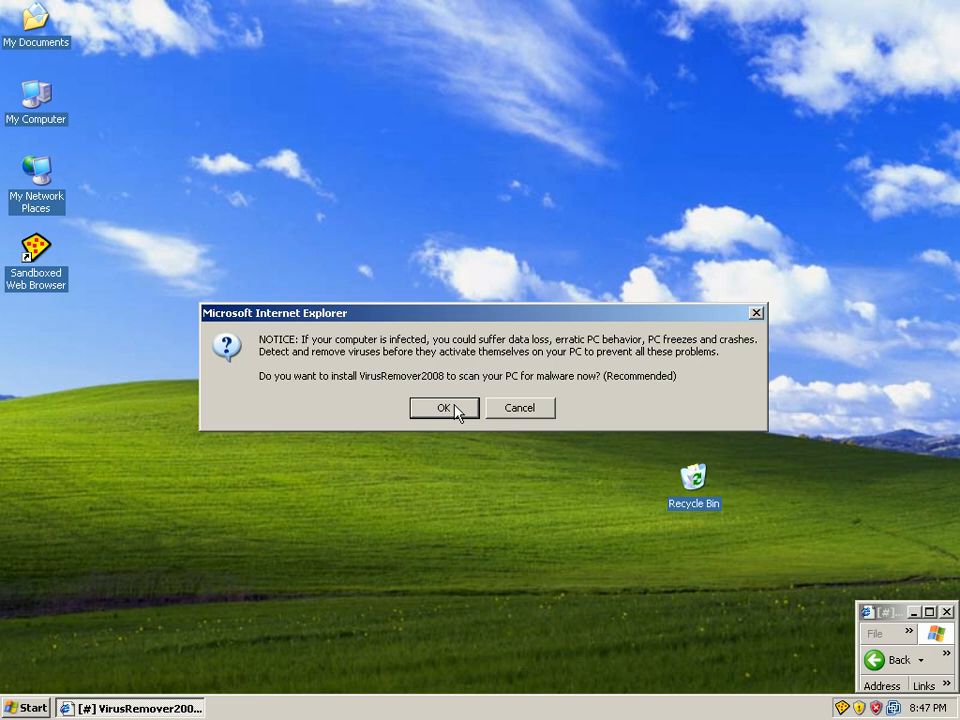
Step: Accept the VirusRemover2008 notice, continue past the fake scan, and run the setup file
left_click(443, 408)
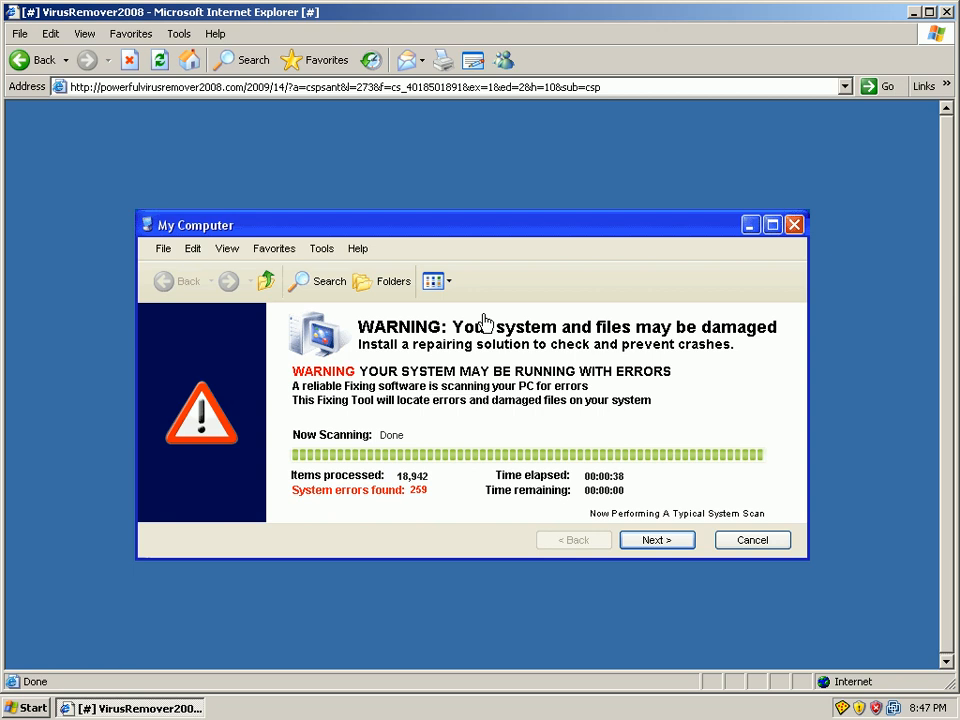
mouse_move(556, 503)
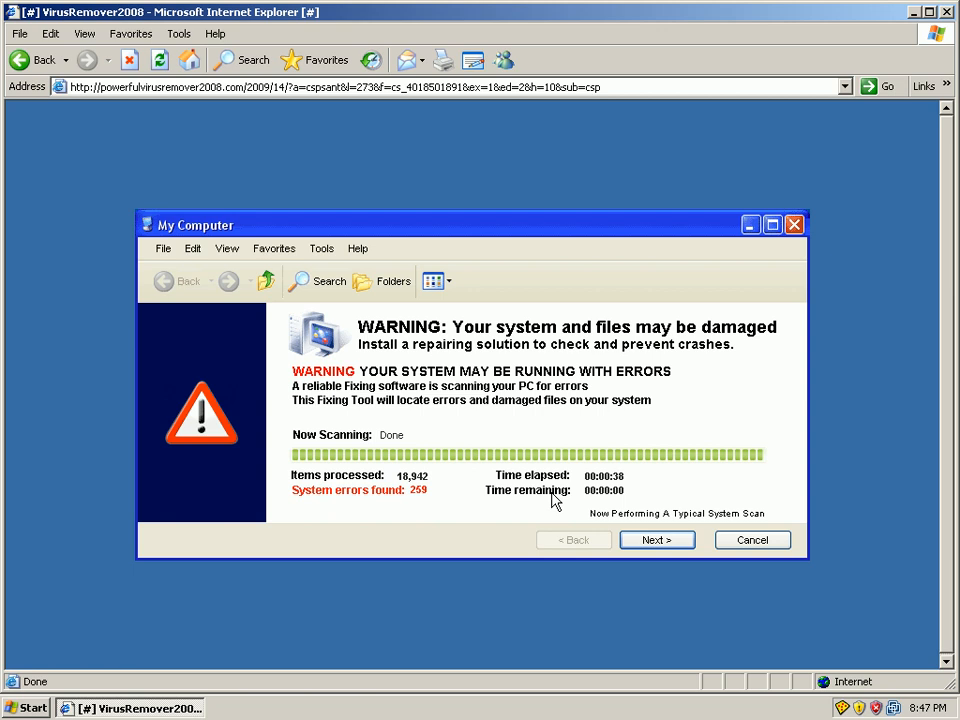
mouse_move(582, 471)
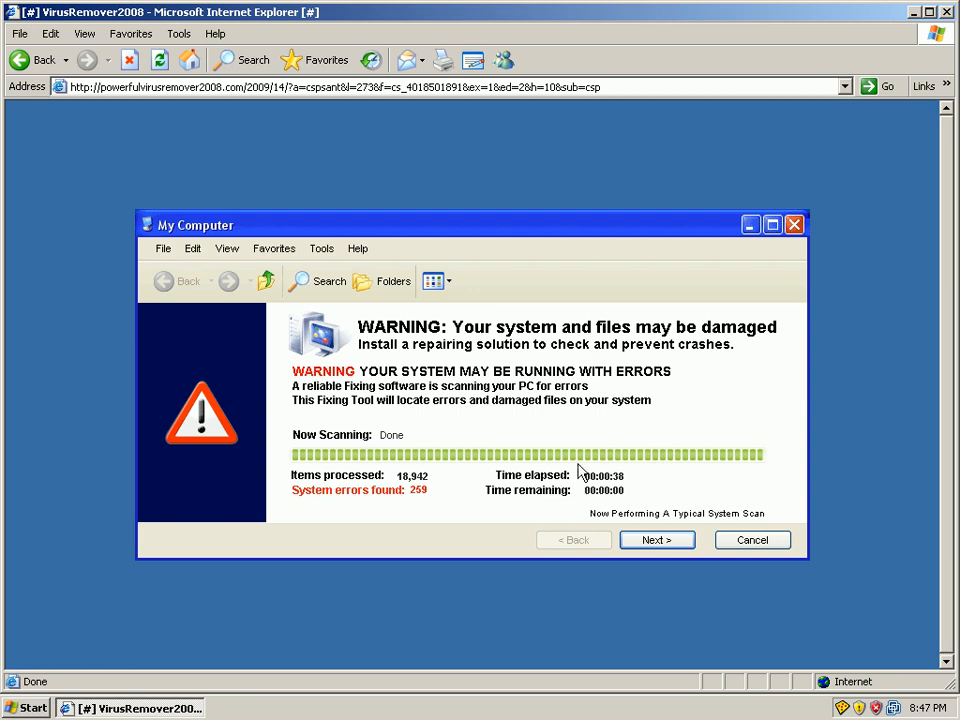
mouse_move(636, 492)
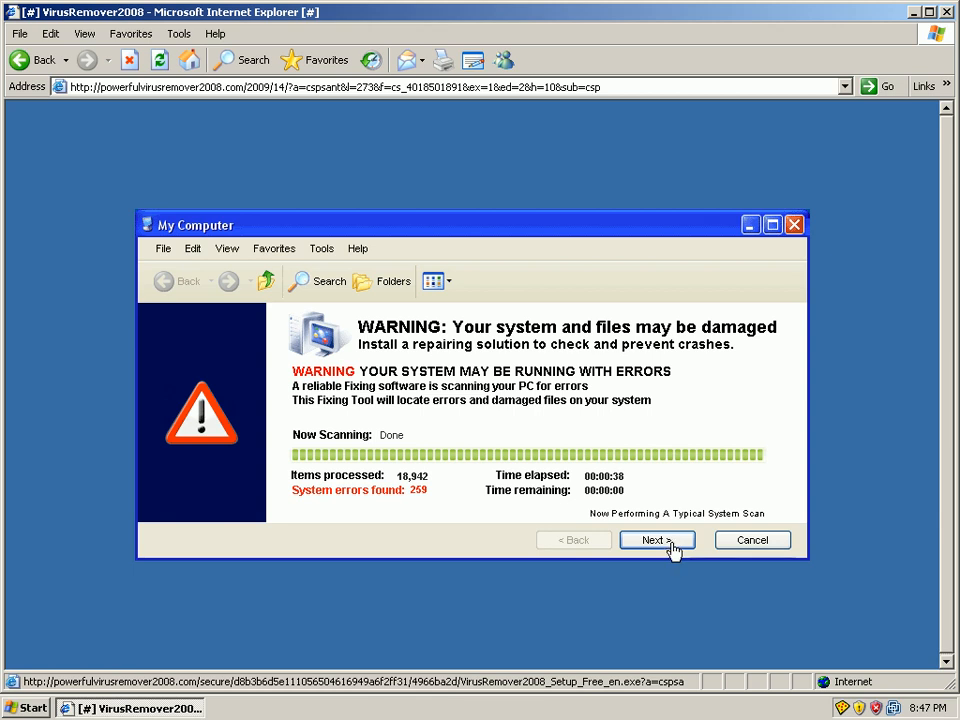
left_click(656, 540)
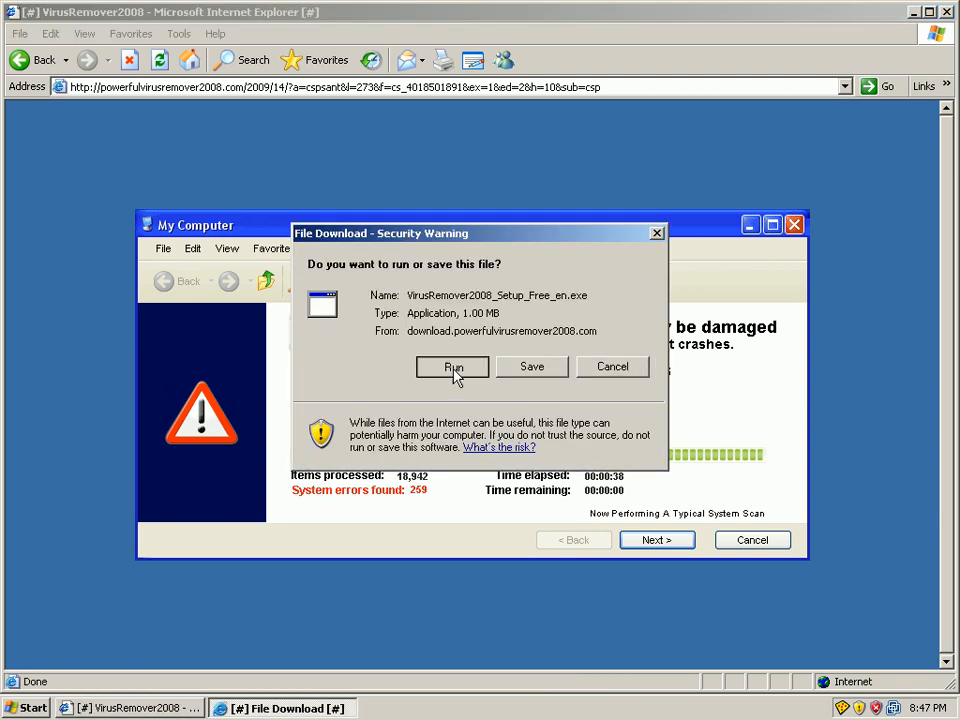
left_click(452, 367)
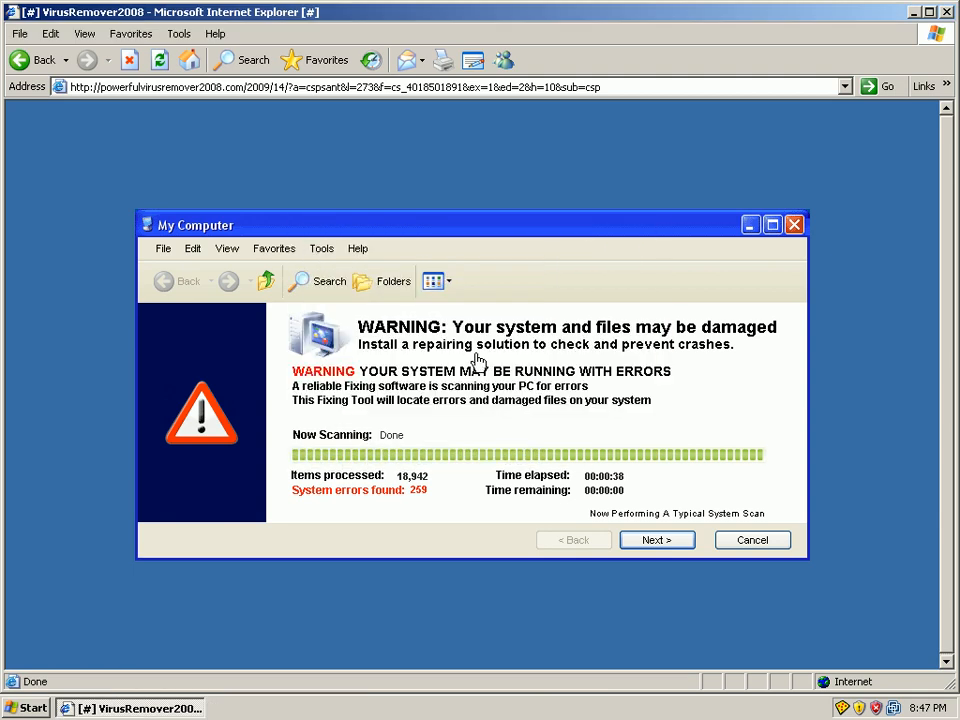
mouse_move(598, 478)
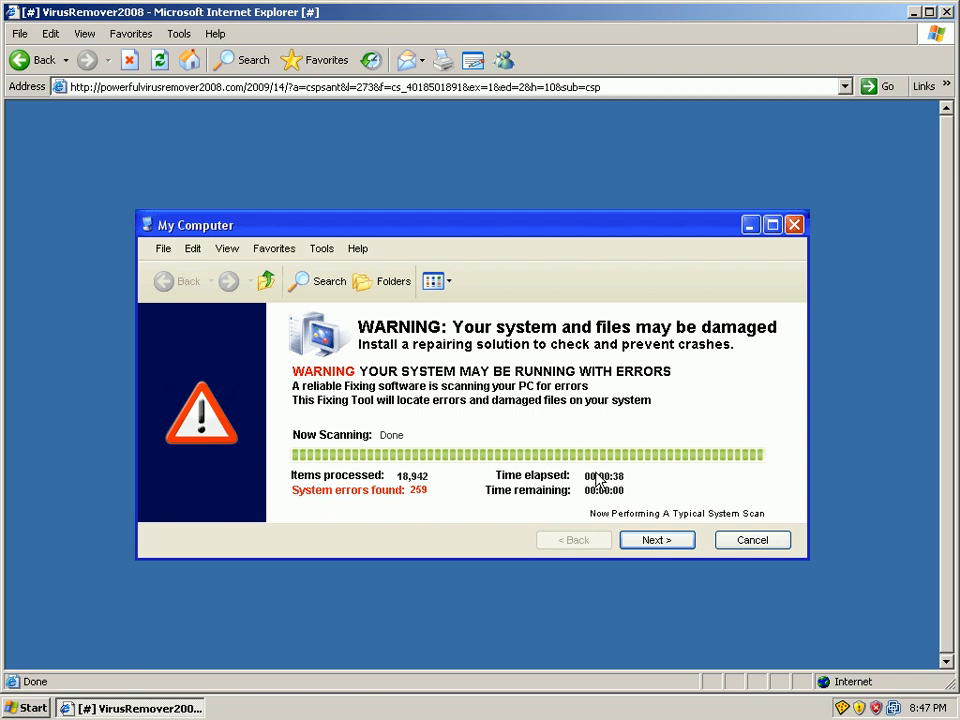
mouse_move(750, 540)
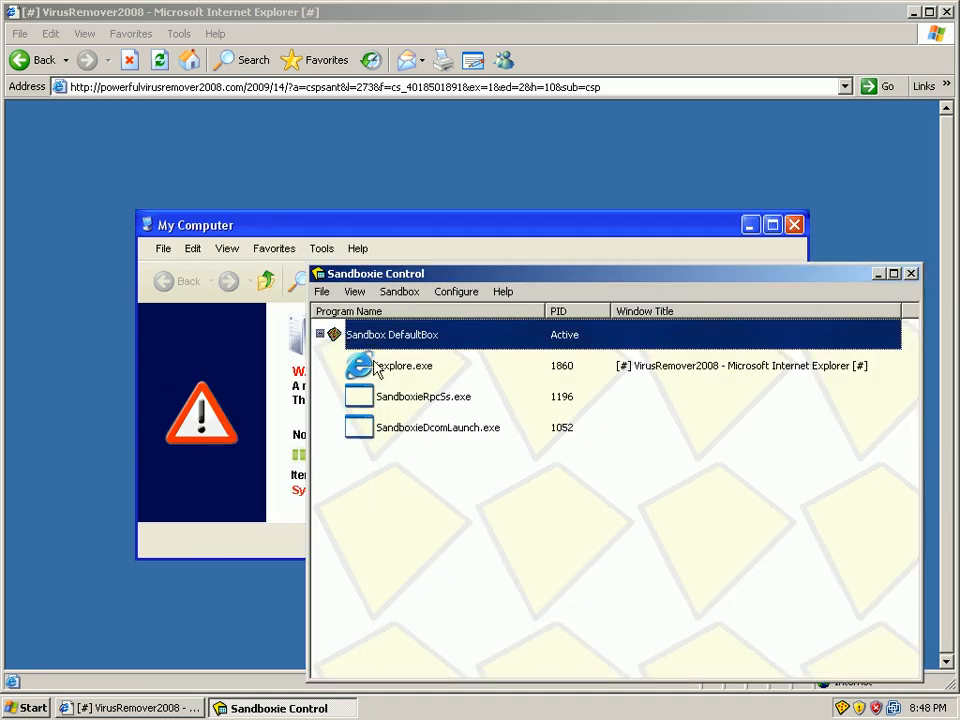
mouse_move(918, 296)
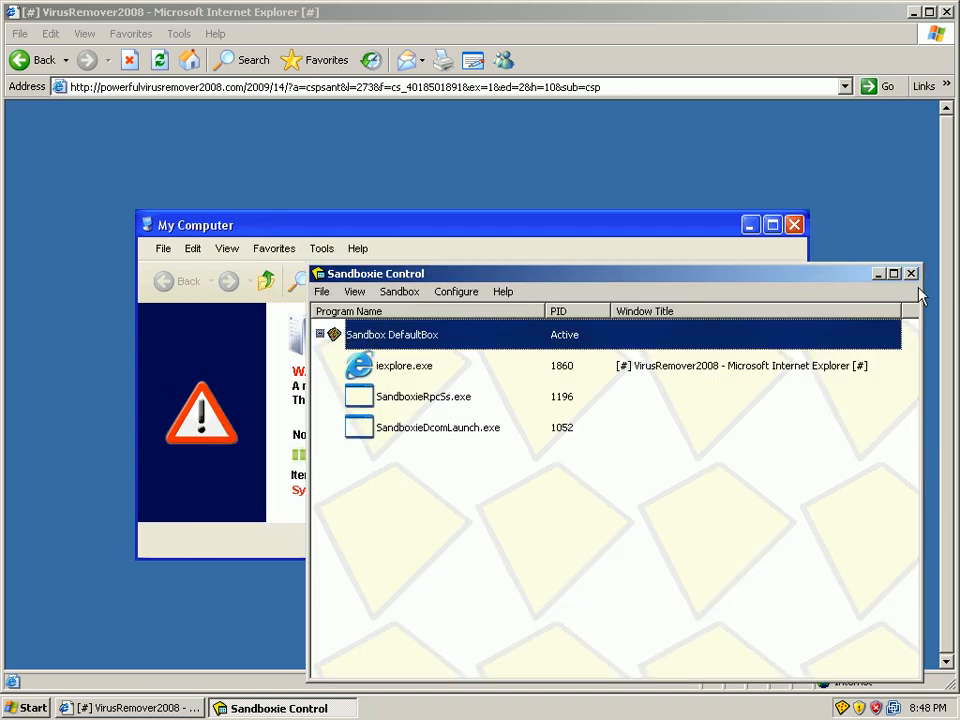
Step: Minimise the Sandboxie Control window showing DefaultBox's sandboxed iexplore.exe
left_click(911, 273)
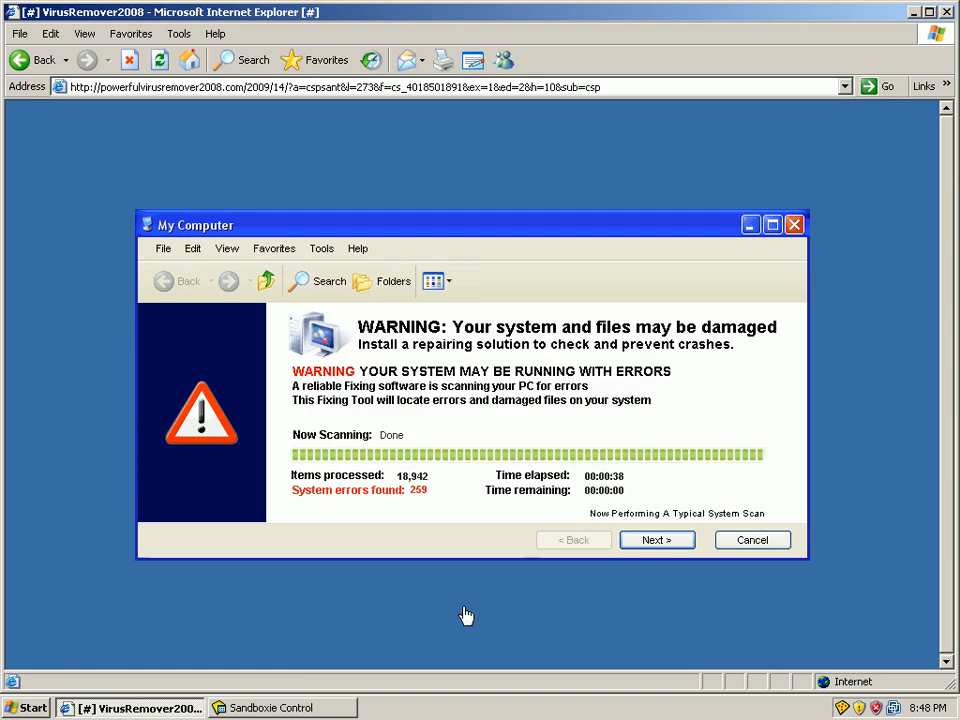
mouse_move(930, 65)
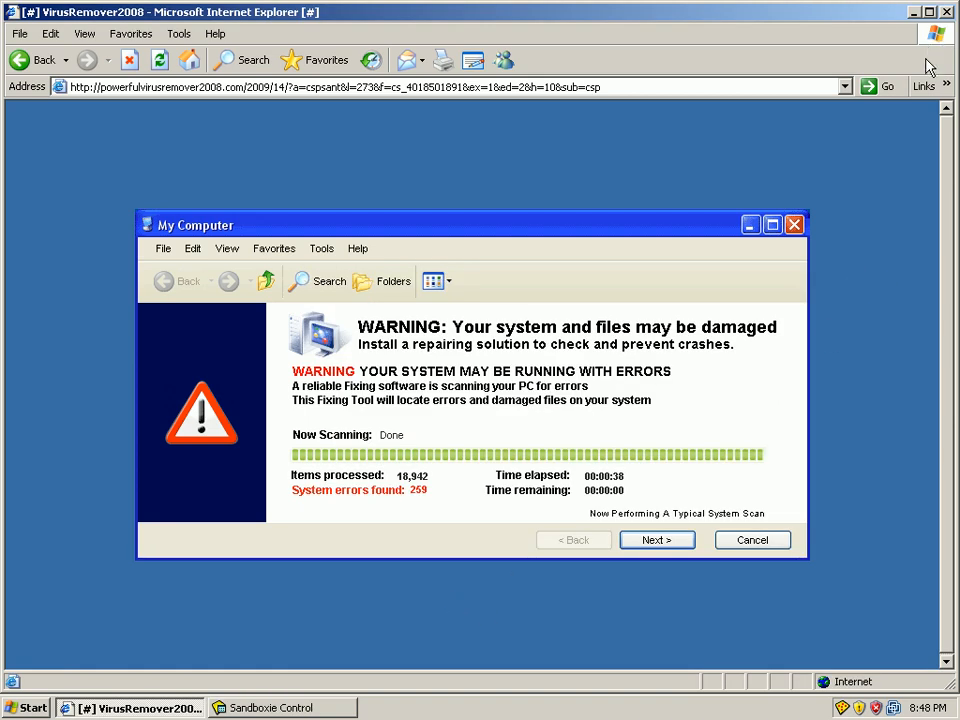
mouse_move(547, 344)
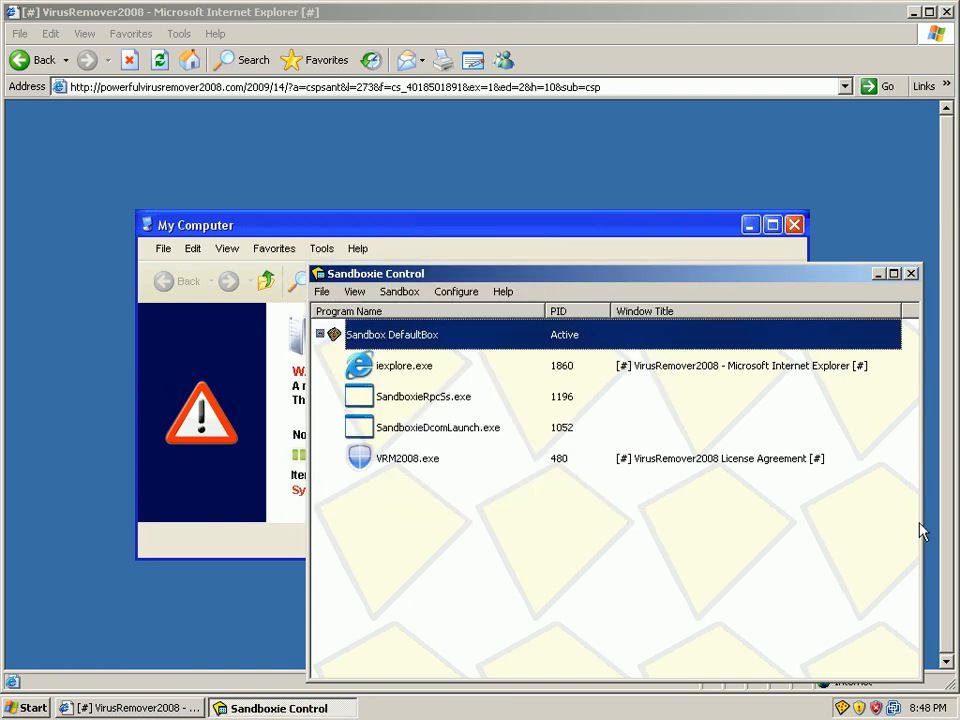
mouse_move(563, 540)
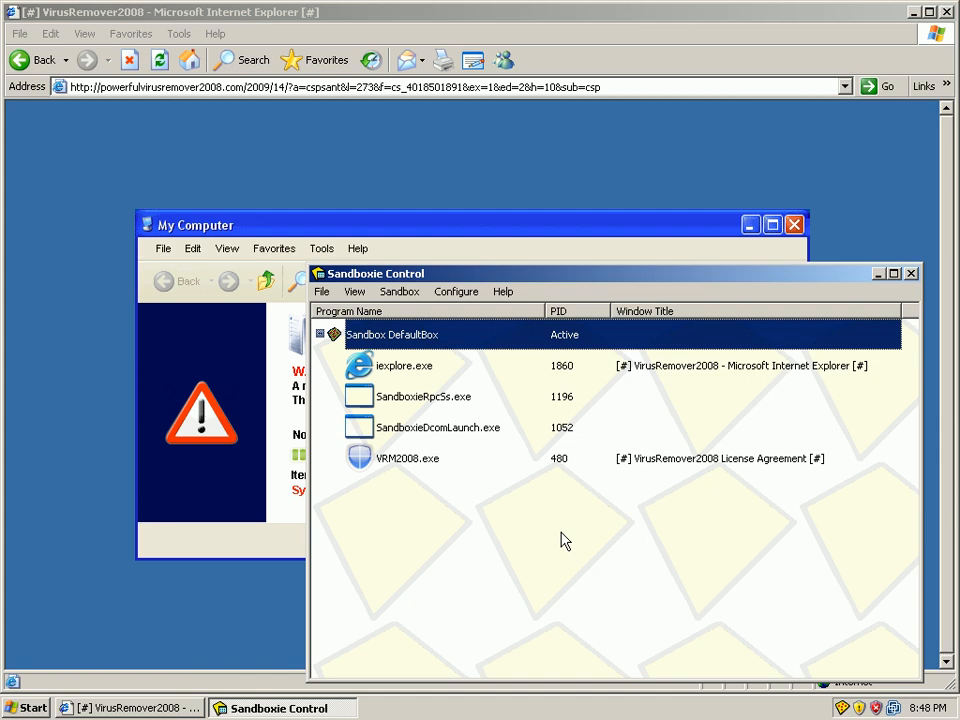
mouse_move(778, 210)
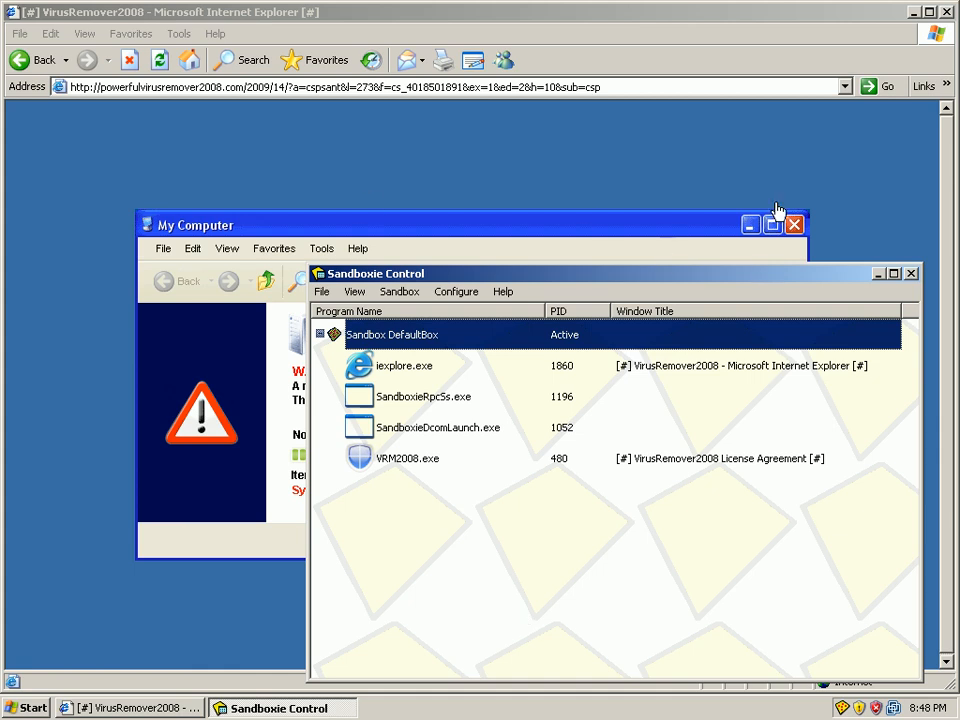
mouse_move(950, 18)
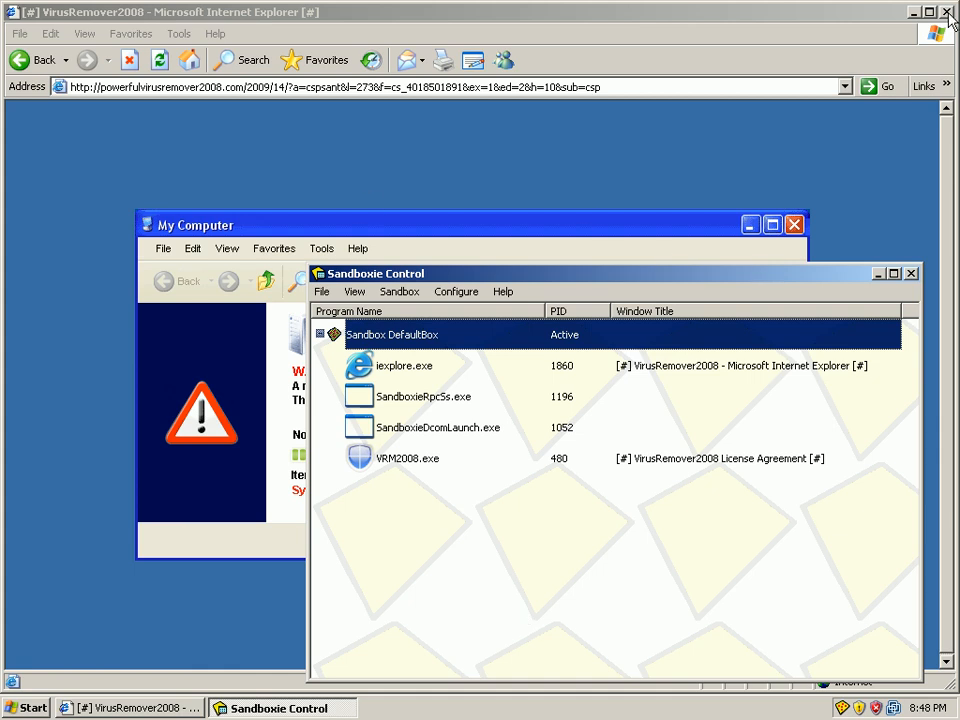
Step: Close the sandboxed Internet Explorer window and dismiss its repeated install prompt
left_click(949, 12)
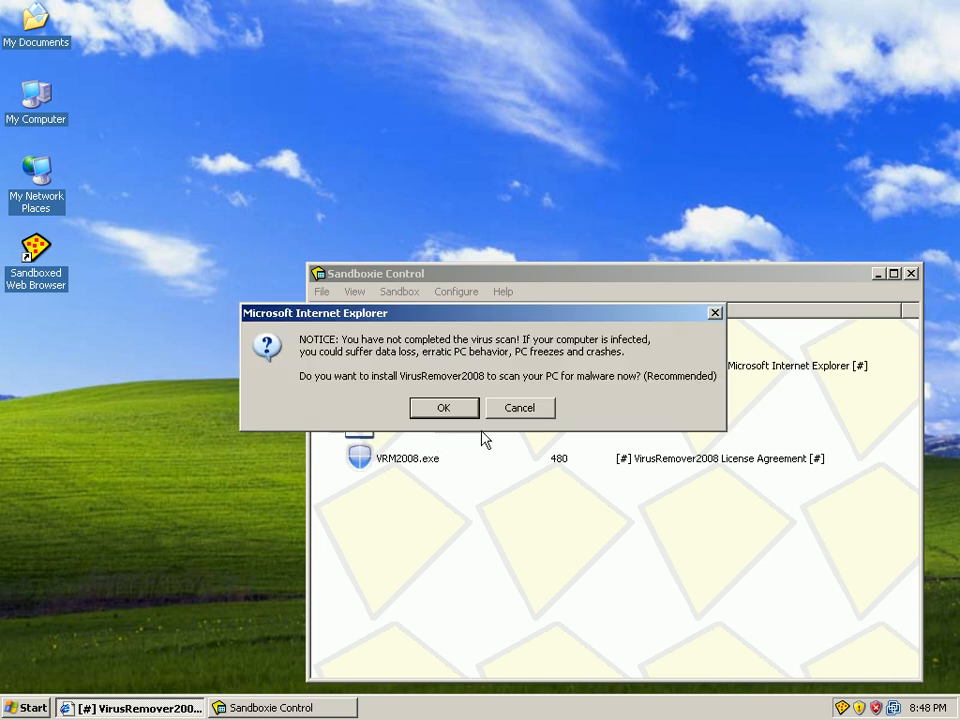
left_click(519, 407)
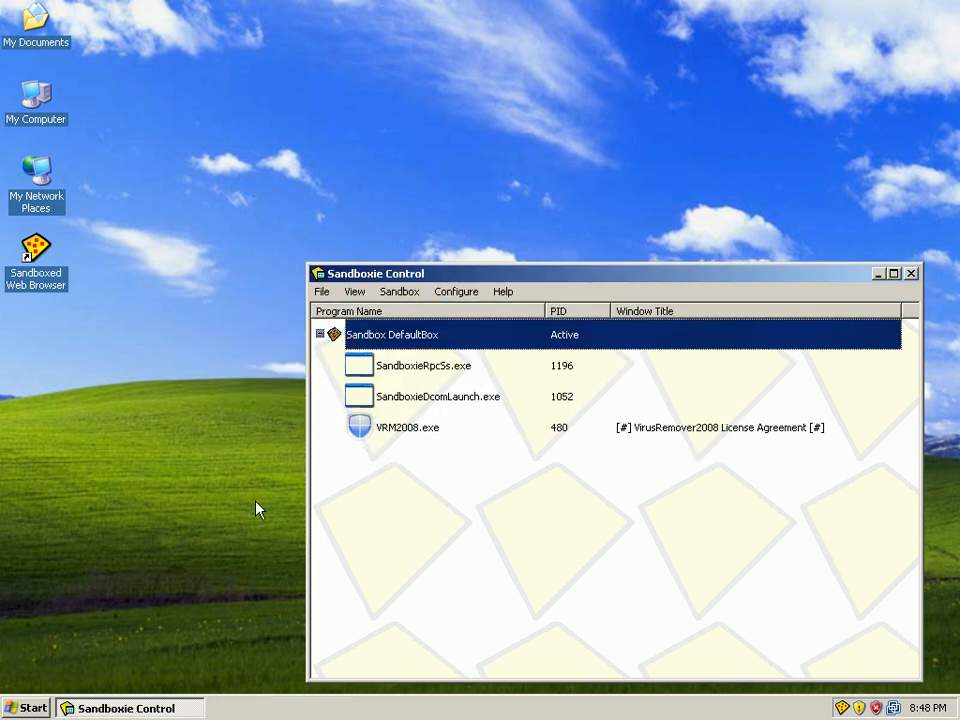
mouse_move(393, 335)
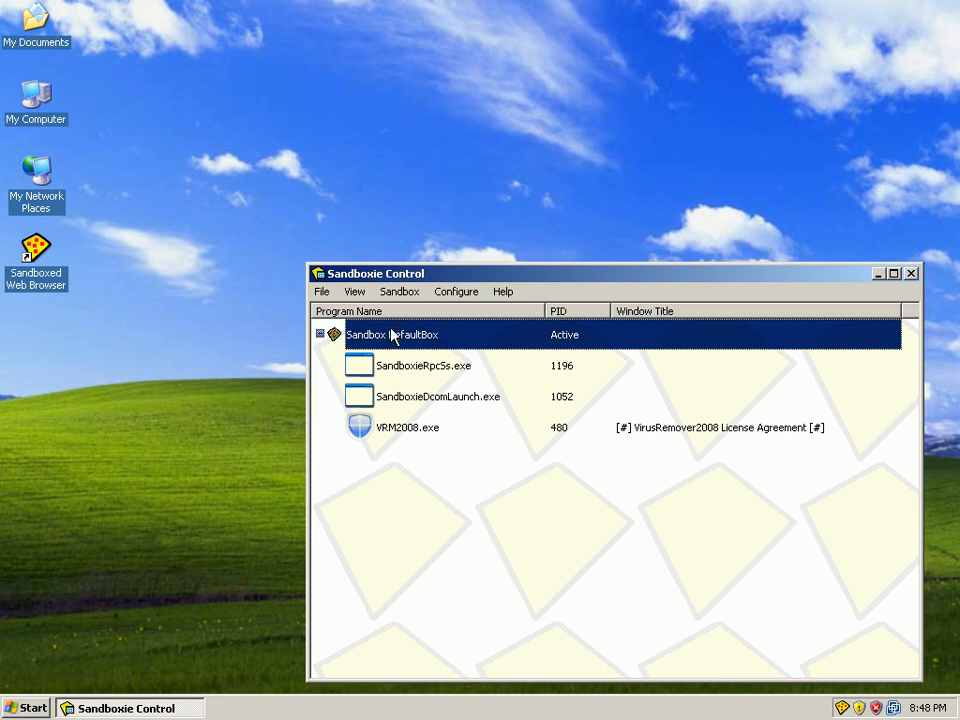
mouse_move(456, 561)
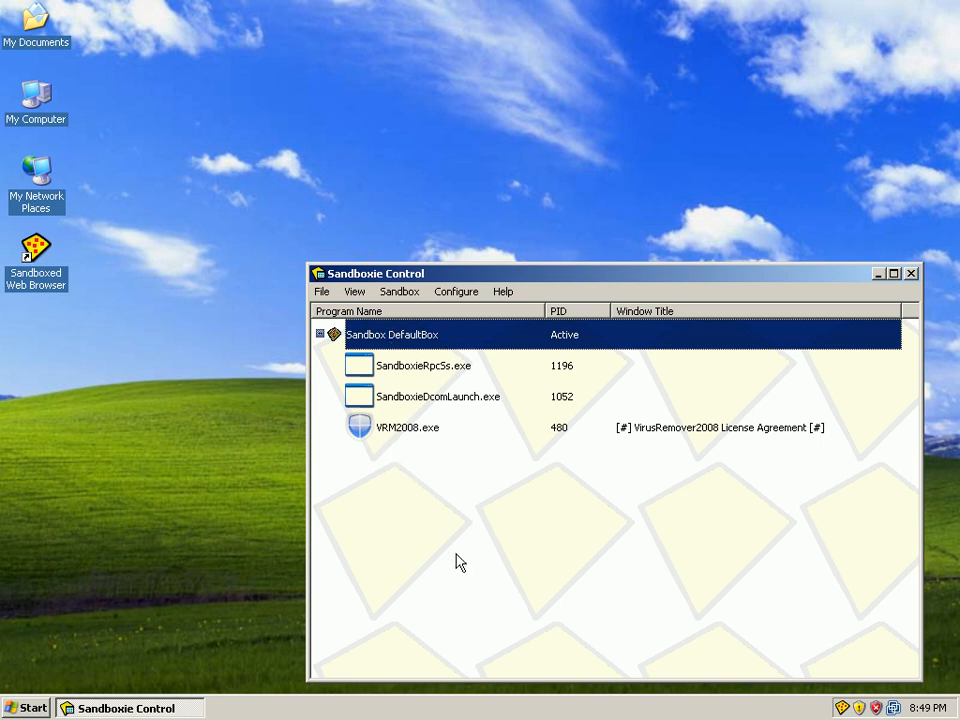
mouse_move(420, 501)
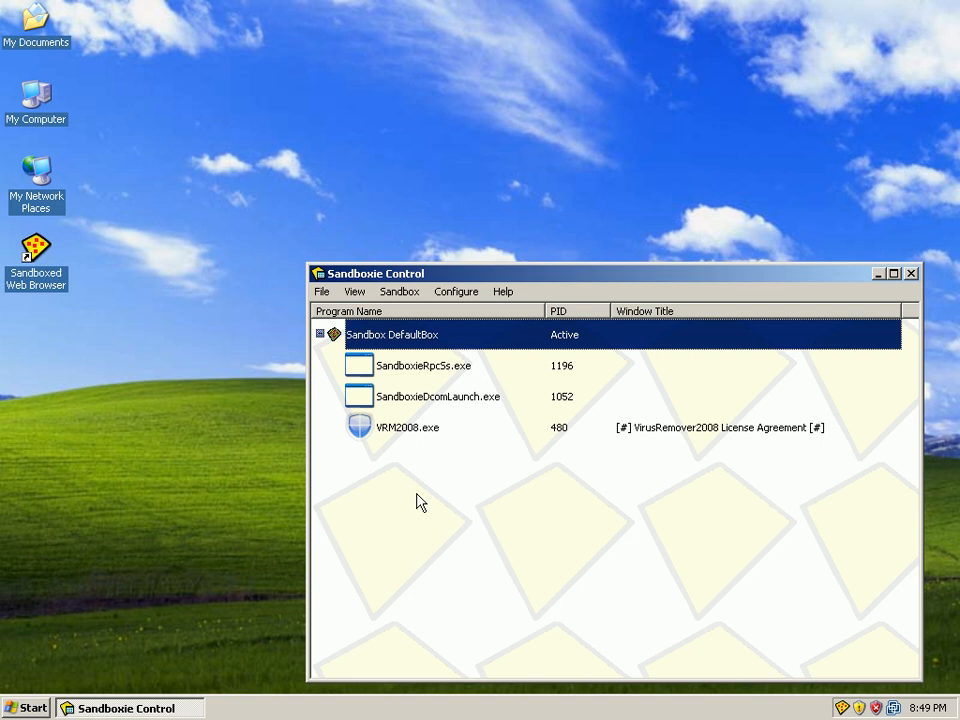
mouse_move(437, 198)
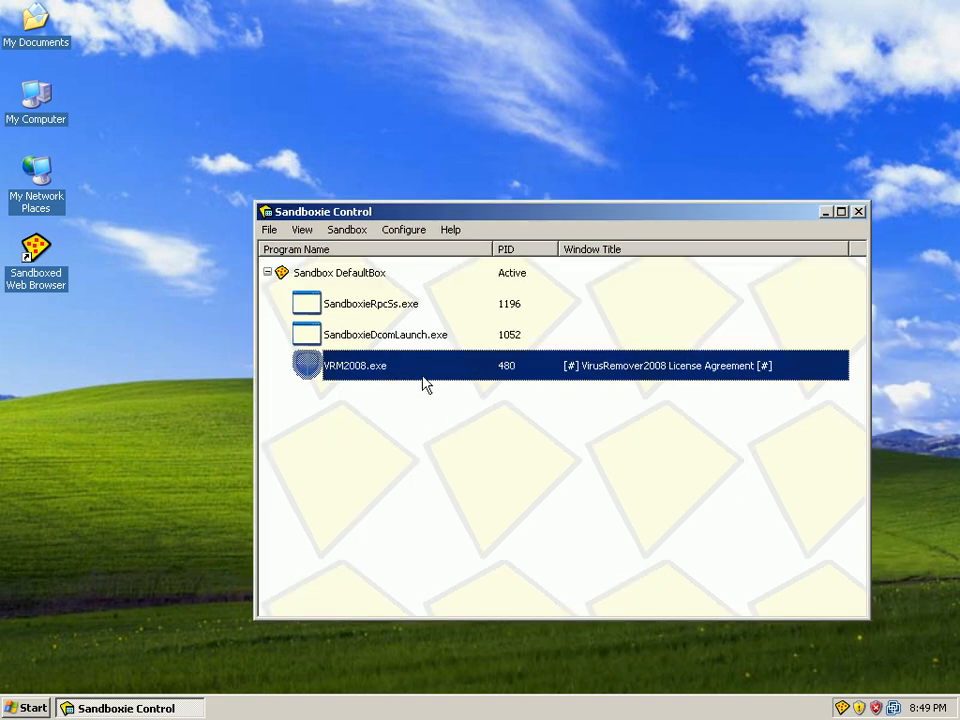
mouse_move(350, 373)
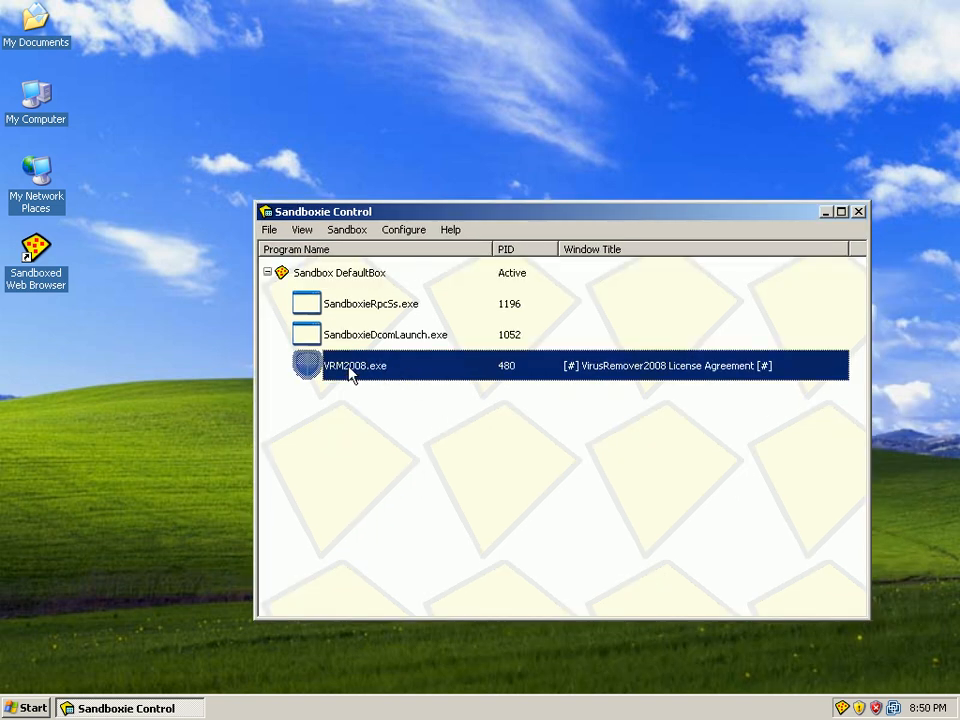
right_click(354, 365)
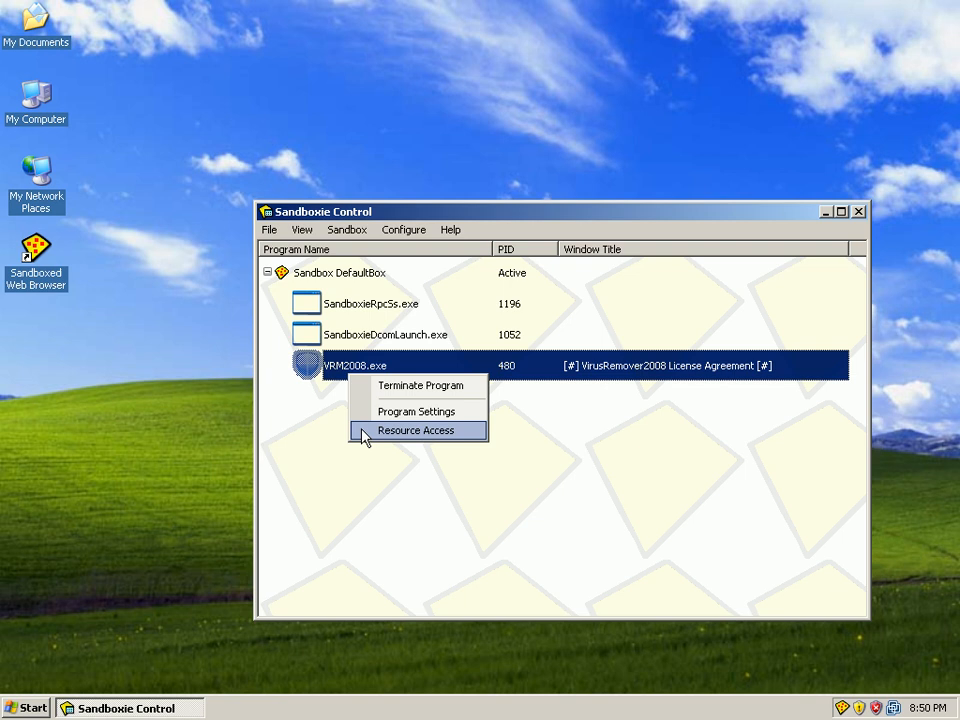
left_click(415, 430)
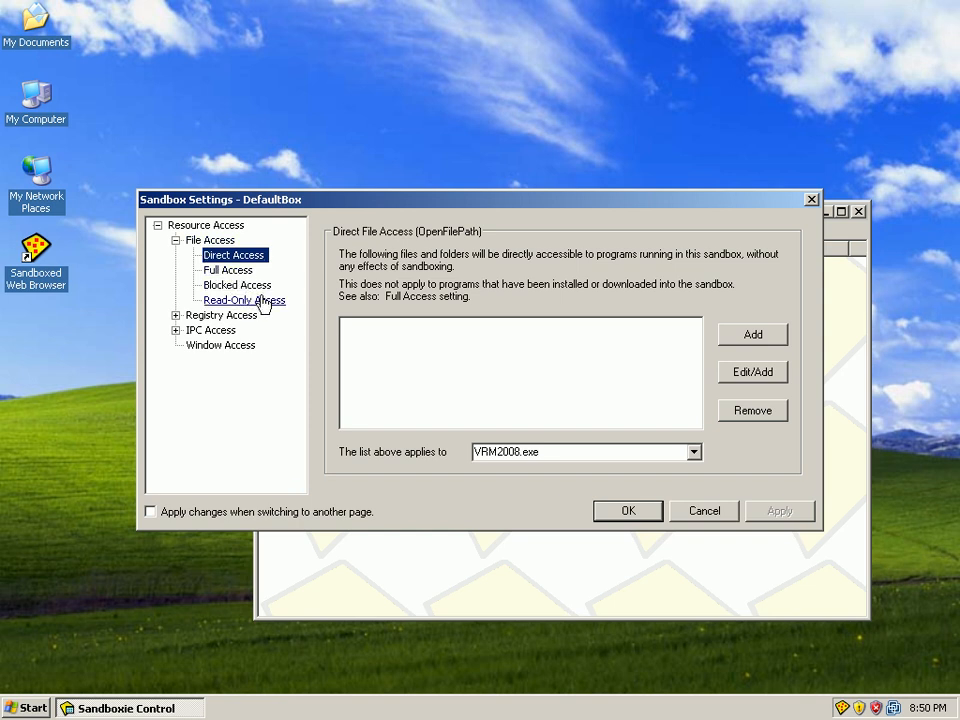
mouse_move(230, 277)
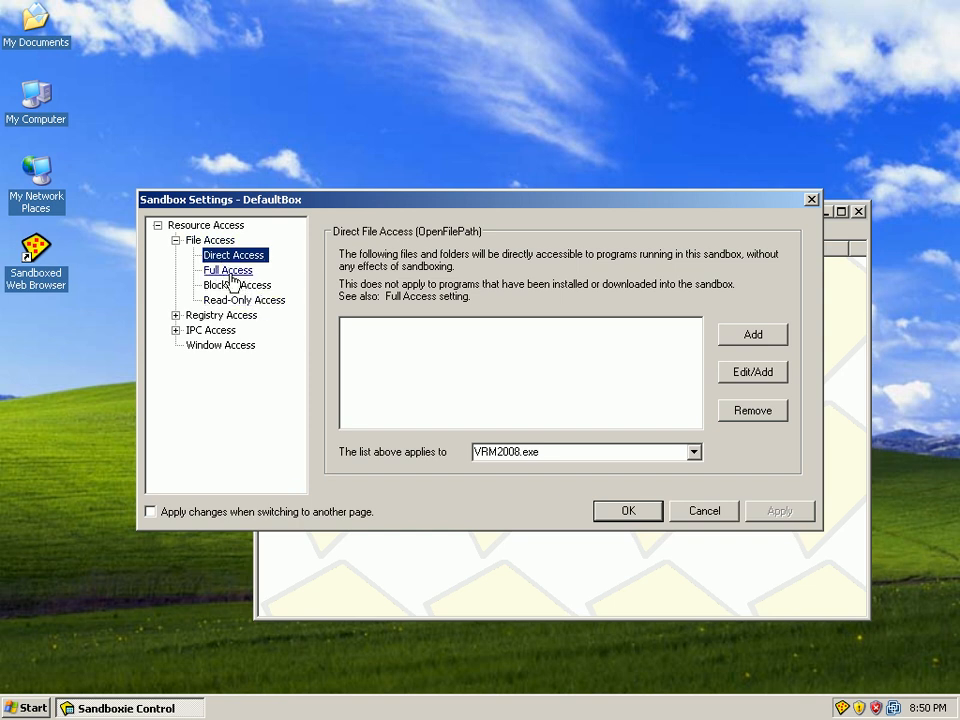
left_click(244, 300)
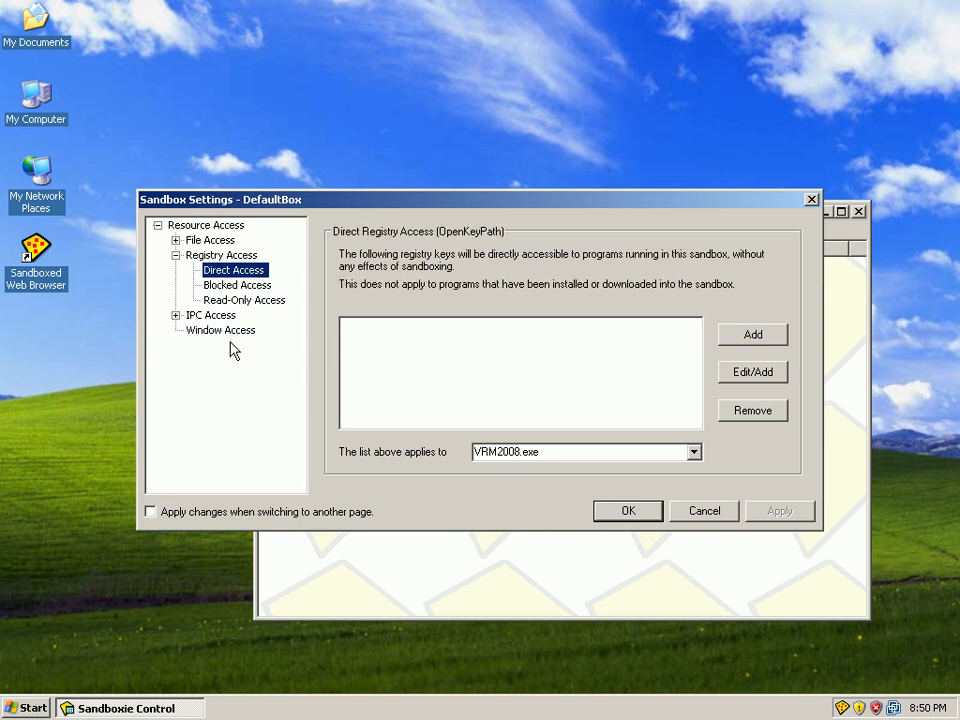
left_click(237, 285)
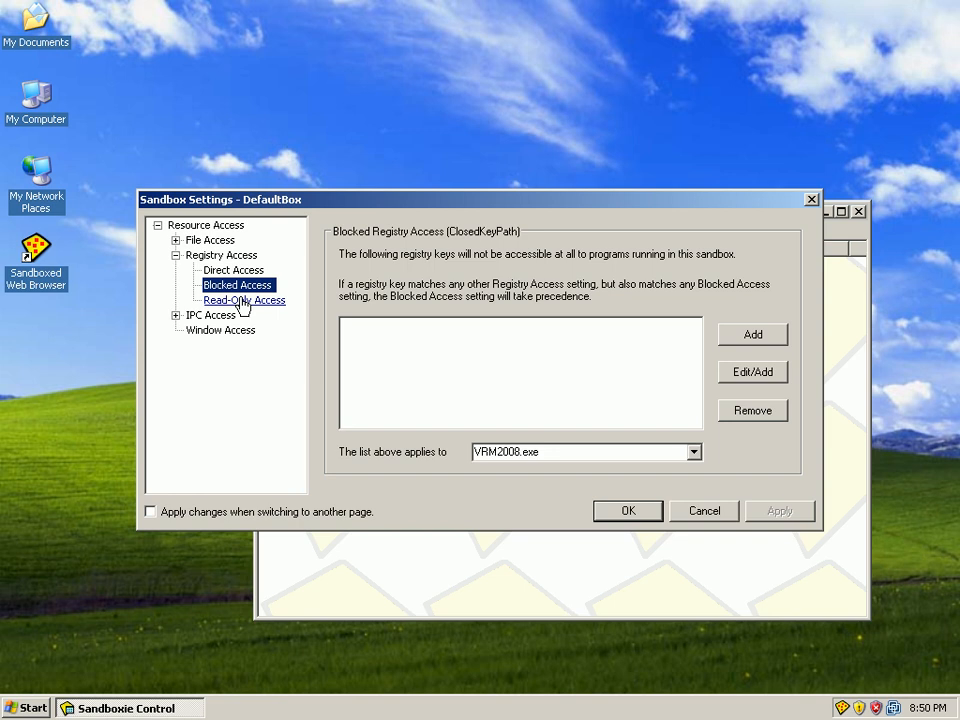
left_click(244, 300)
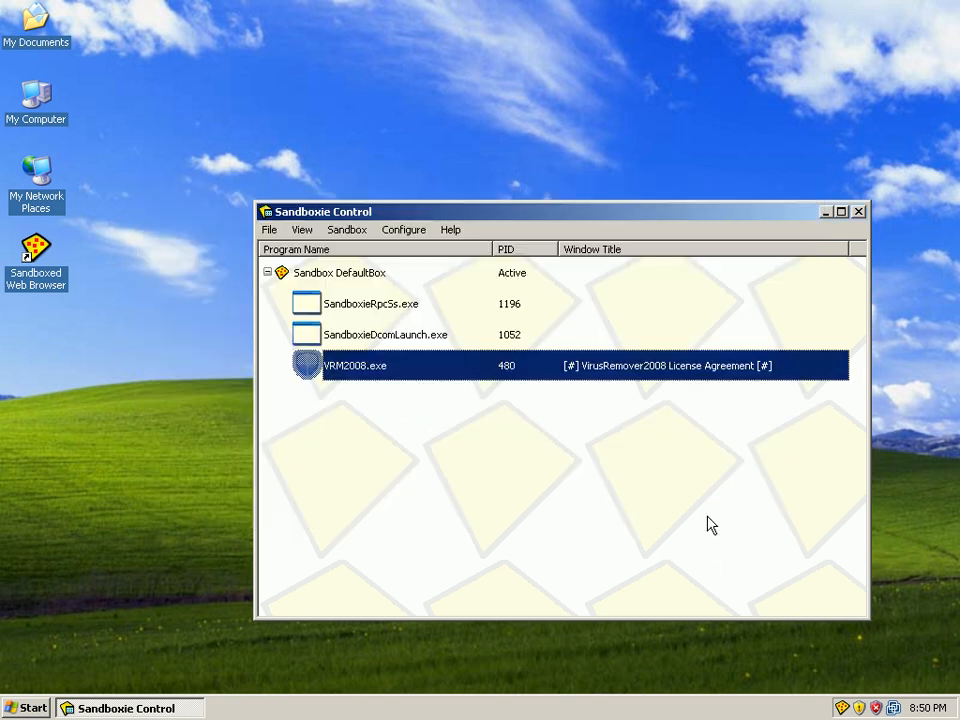
mouse_move(704, 513)
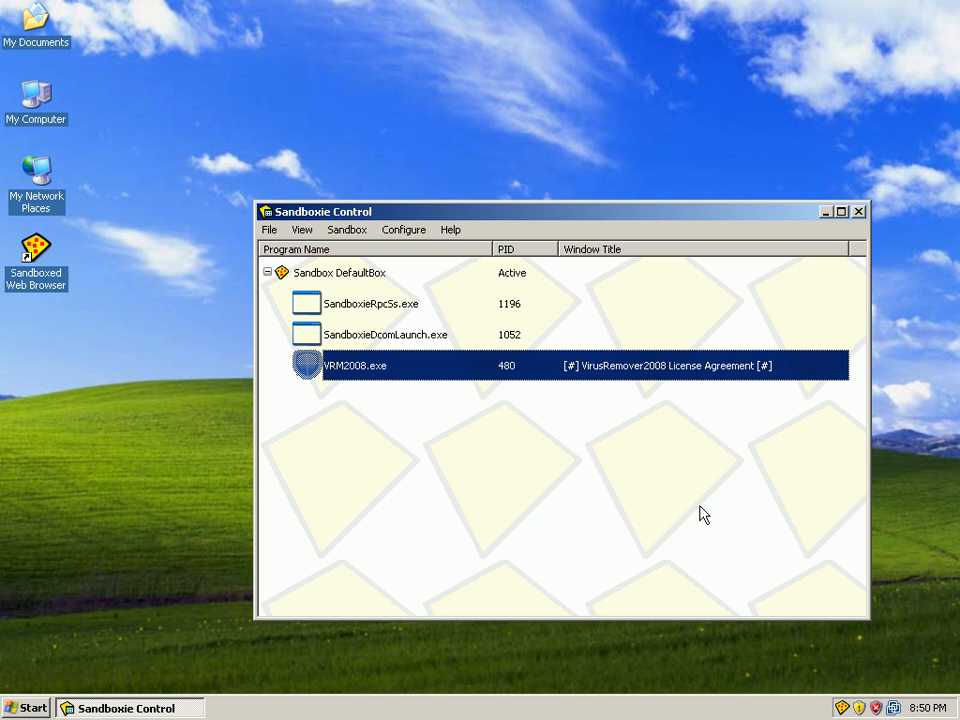
mouse_move(308, 368)
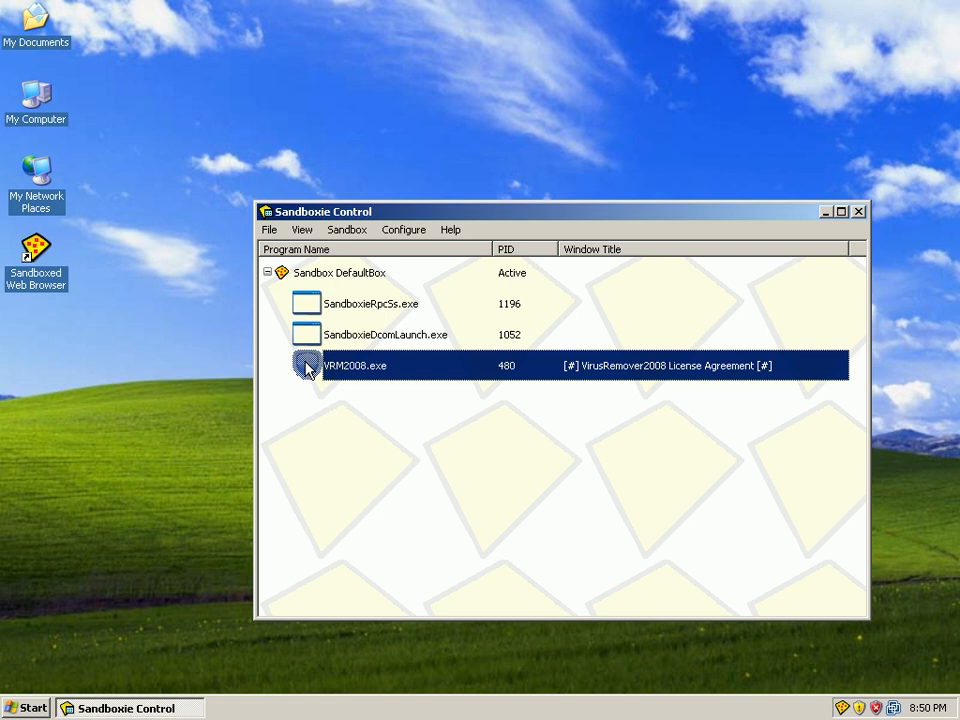
mouse_move(30, 362)
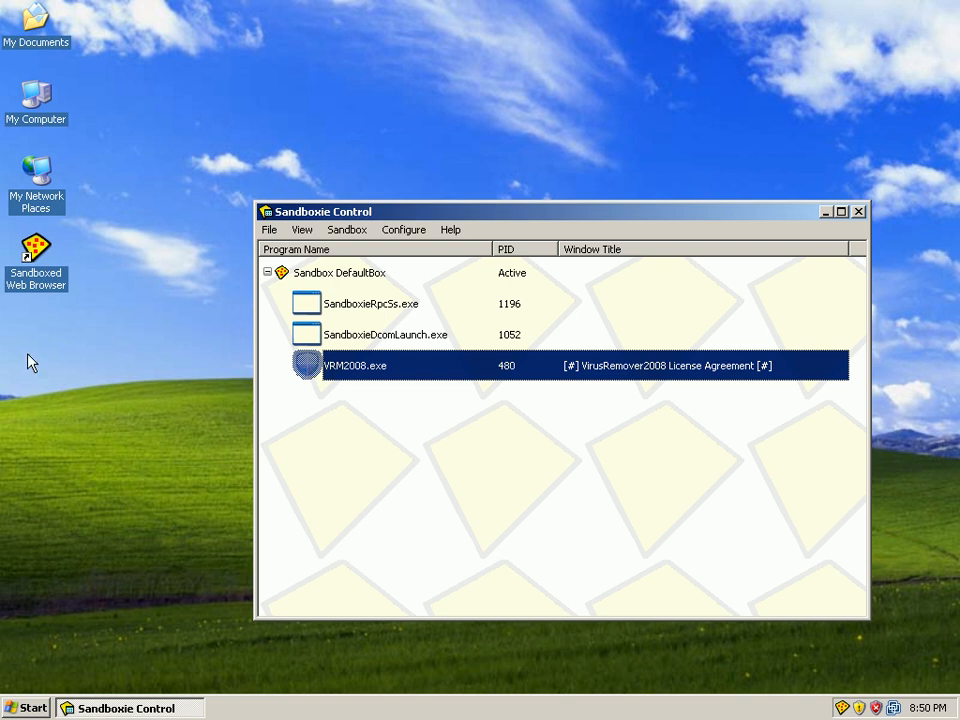
mouse_move(203, 580)
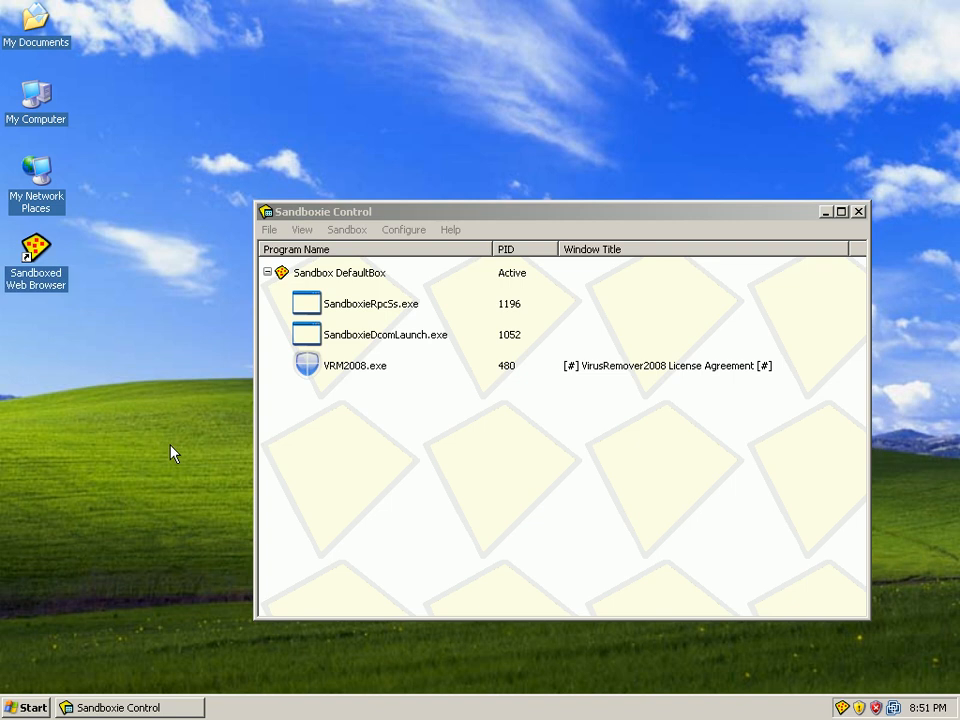
mouse_move(168, 429)
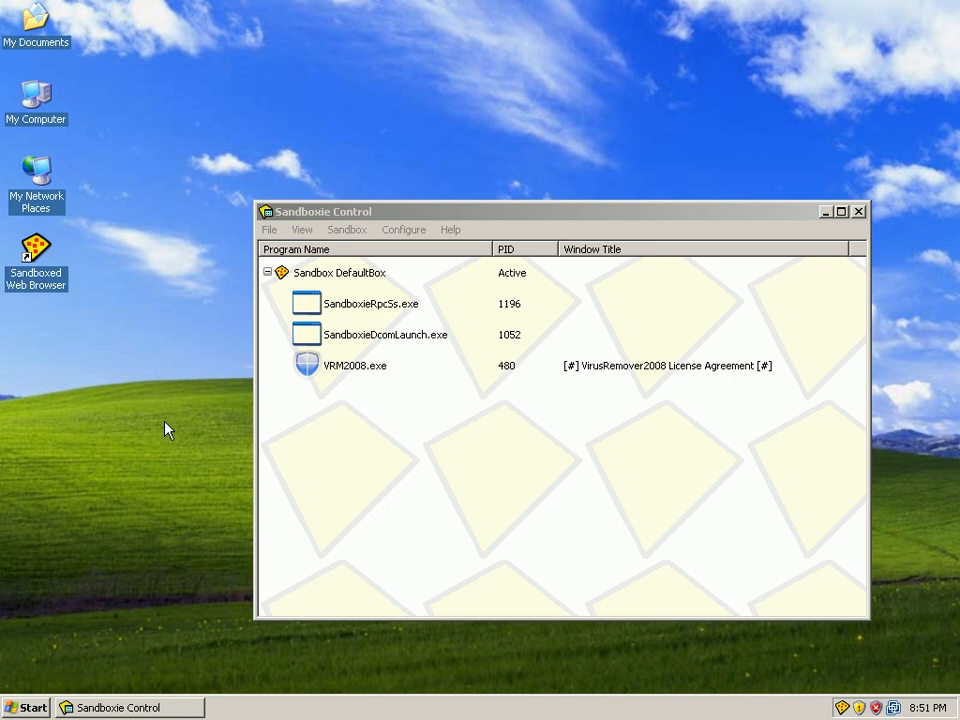
mouse_move(365, 372)
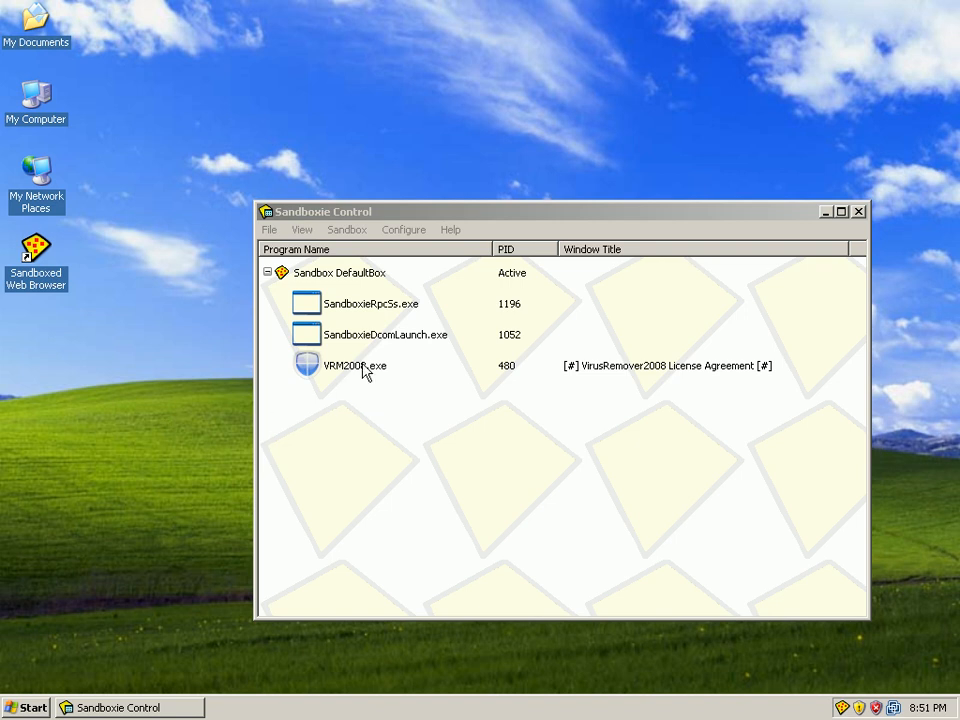
Step: Terminate all programs in DefaultBox, including VRM2008.exe, from its right-click menu
left_click(340, 272)
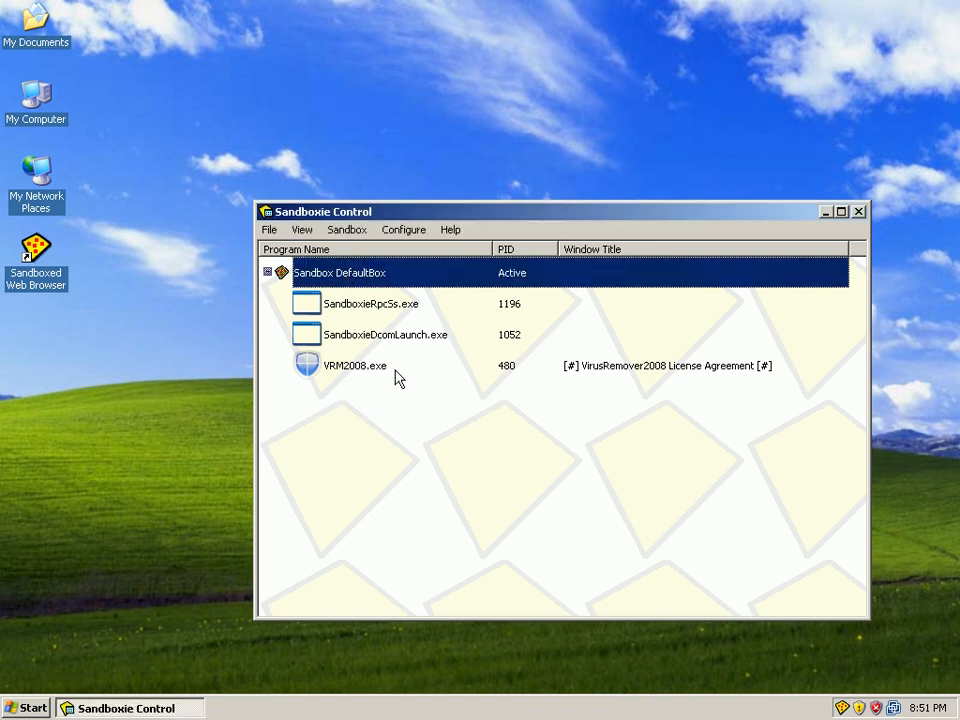
mouse_move(375, 373)
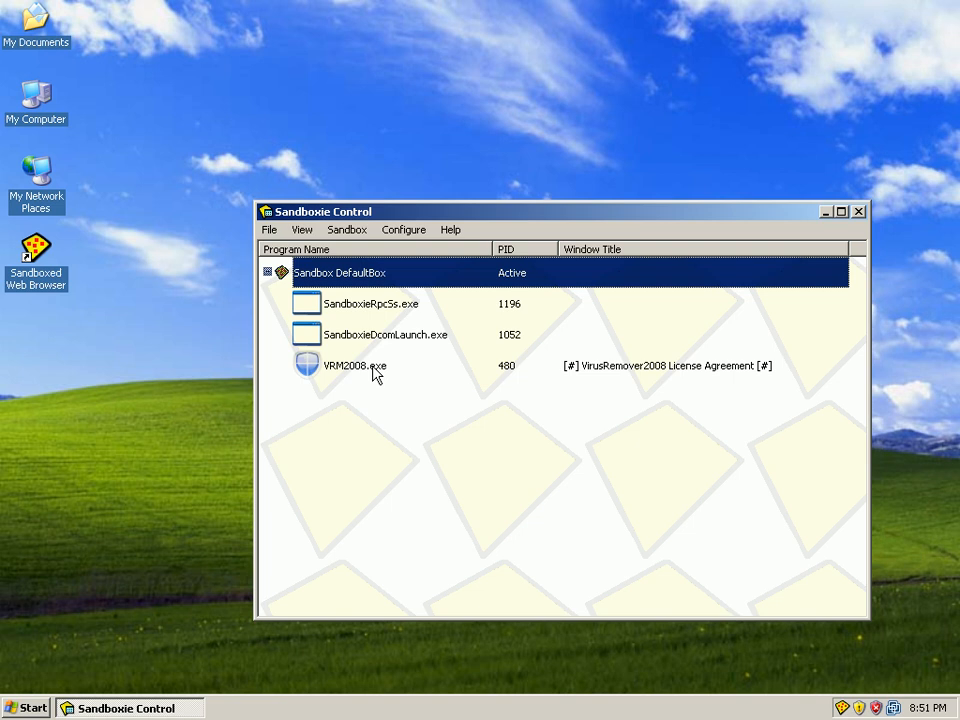
right_click(340, 272)
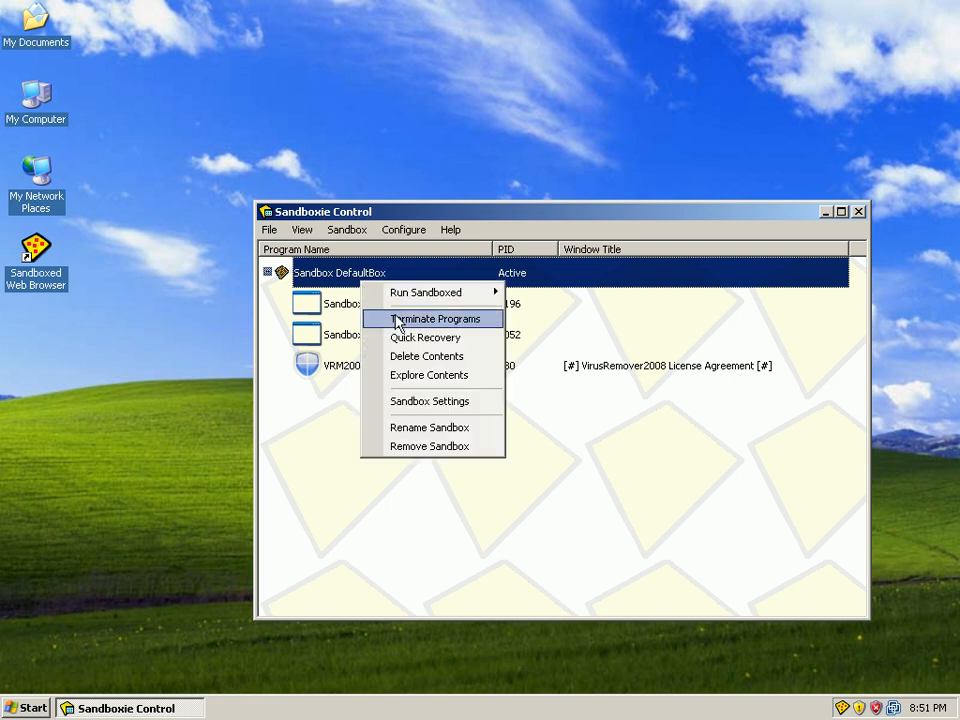
left_click(433, 318)
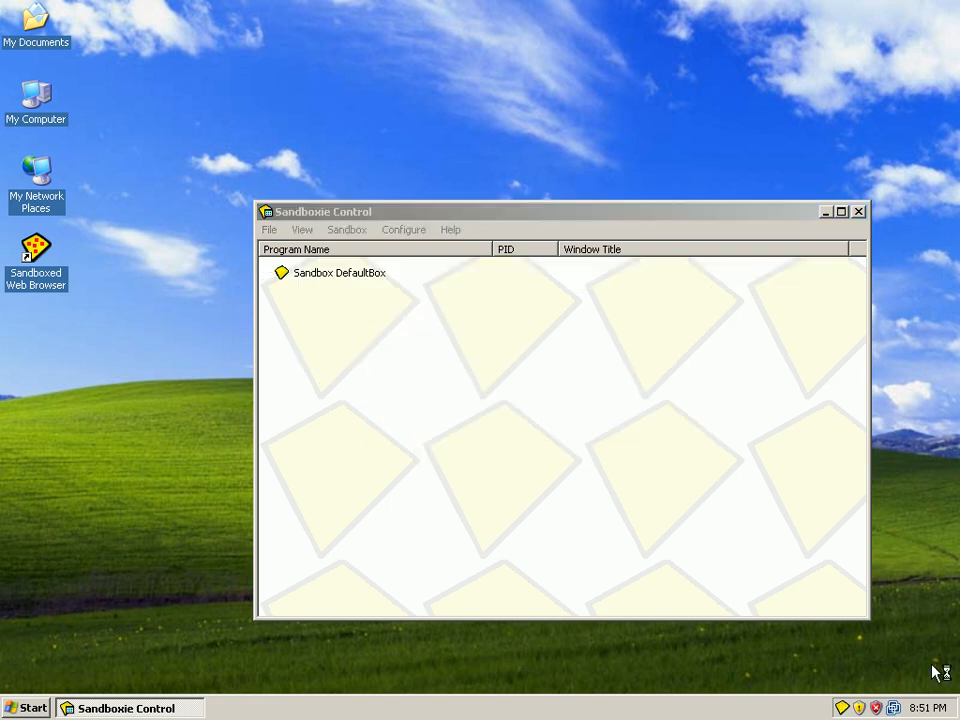
left_click(339, 272)
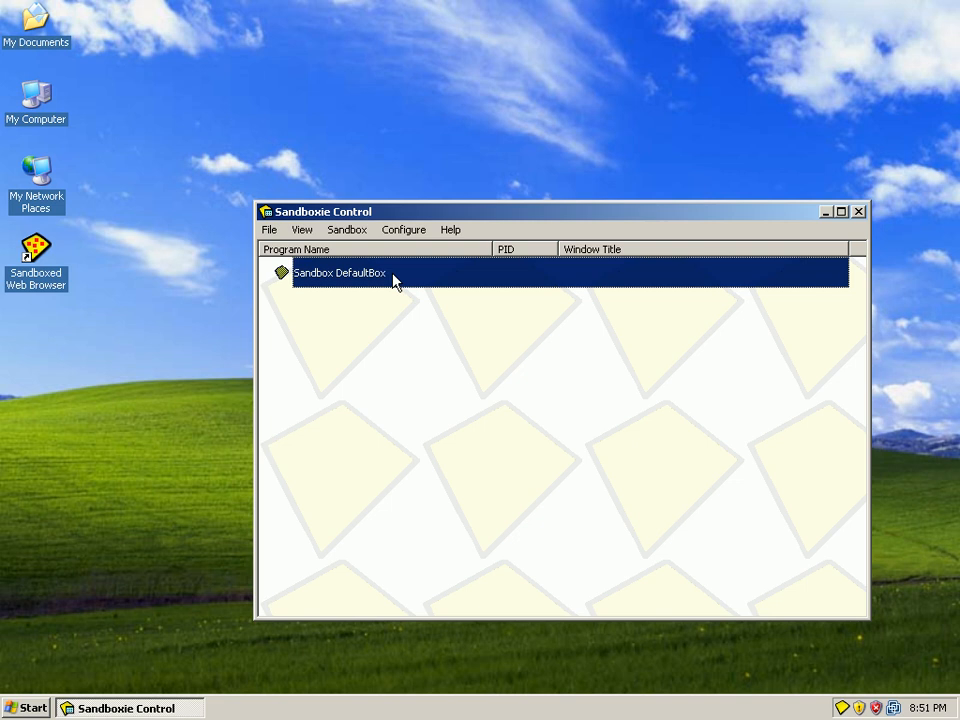
right_click(340, 272)
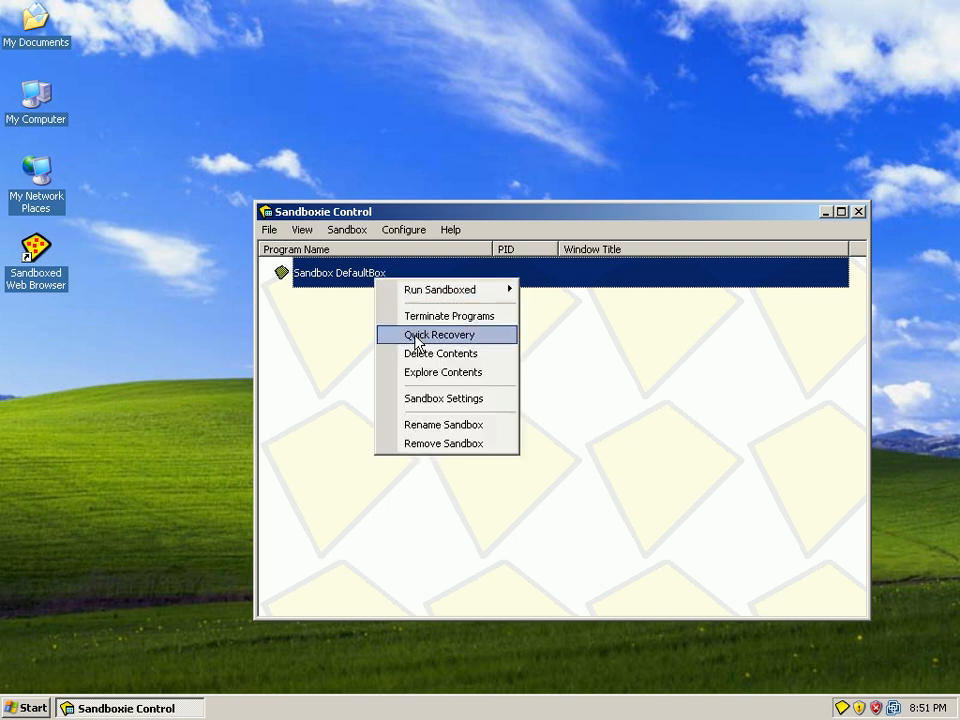
mouse_move(440, 353)
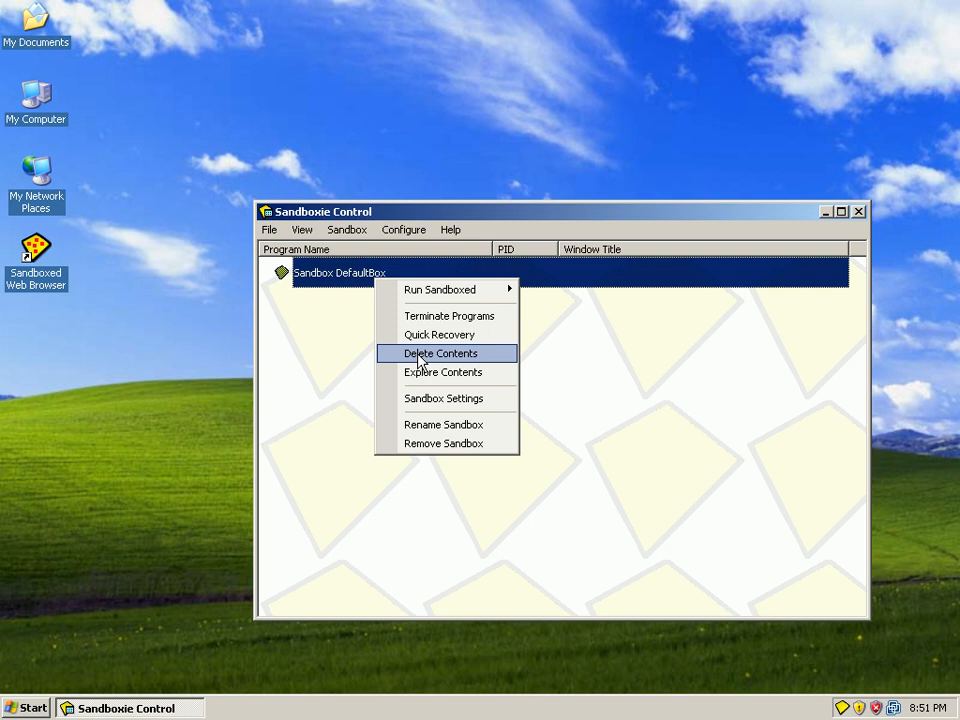
left_click(440, 353)
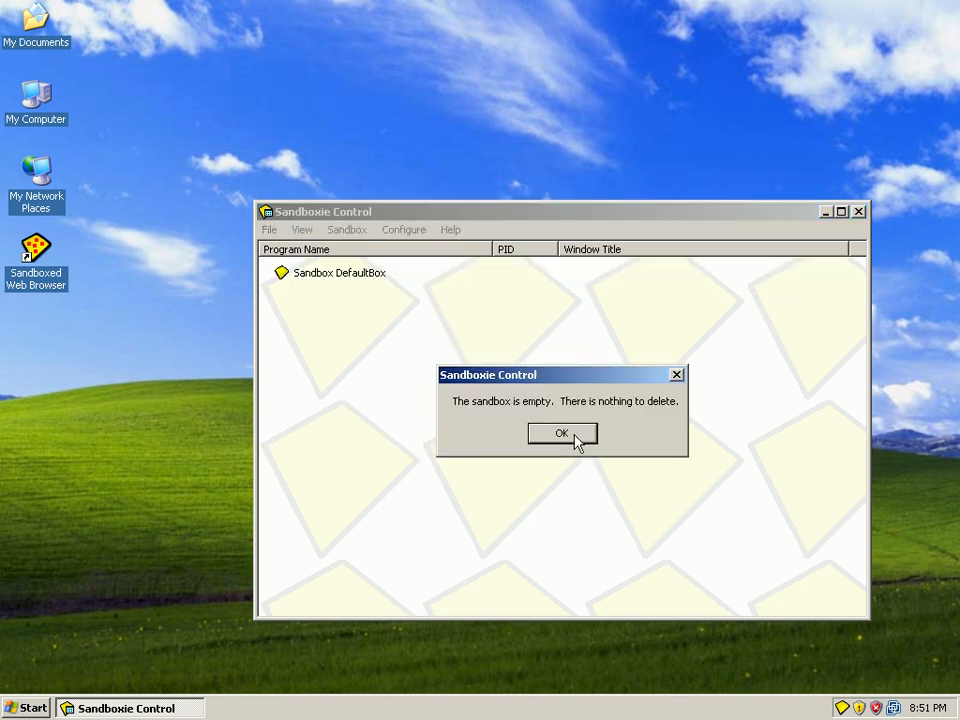
left_click(562, 433)
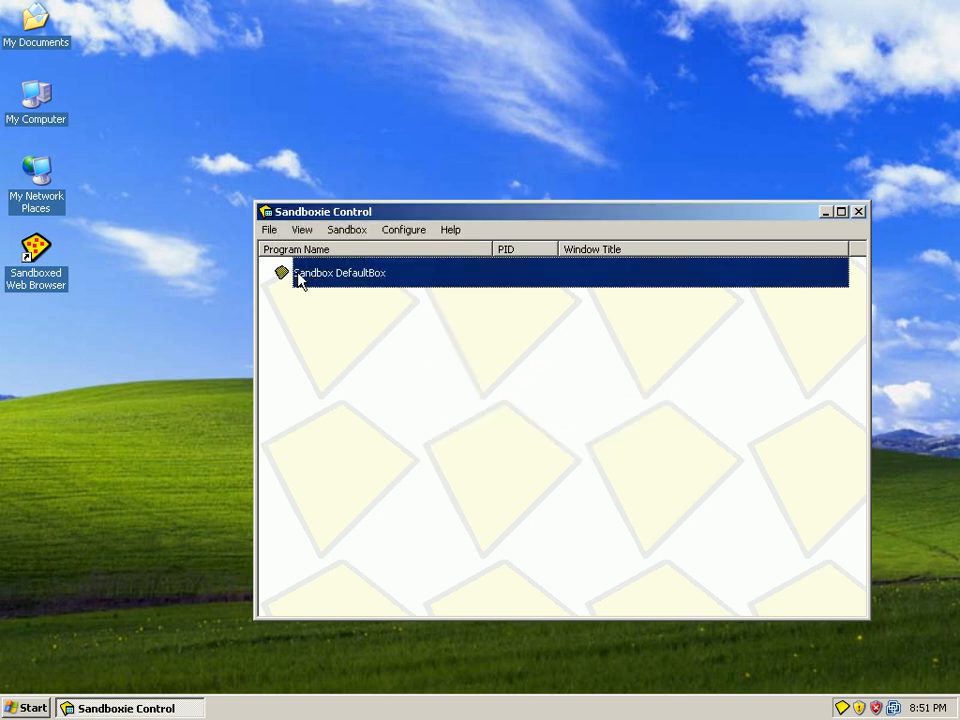
right_click(339, 272)
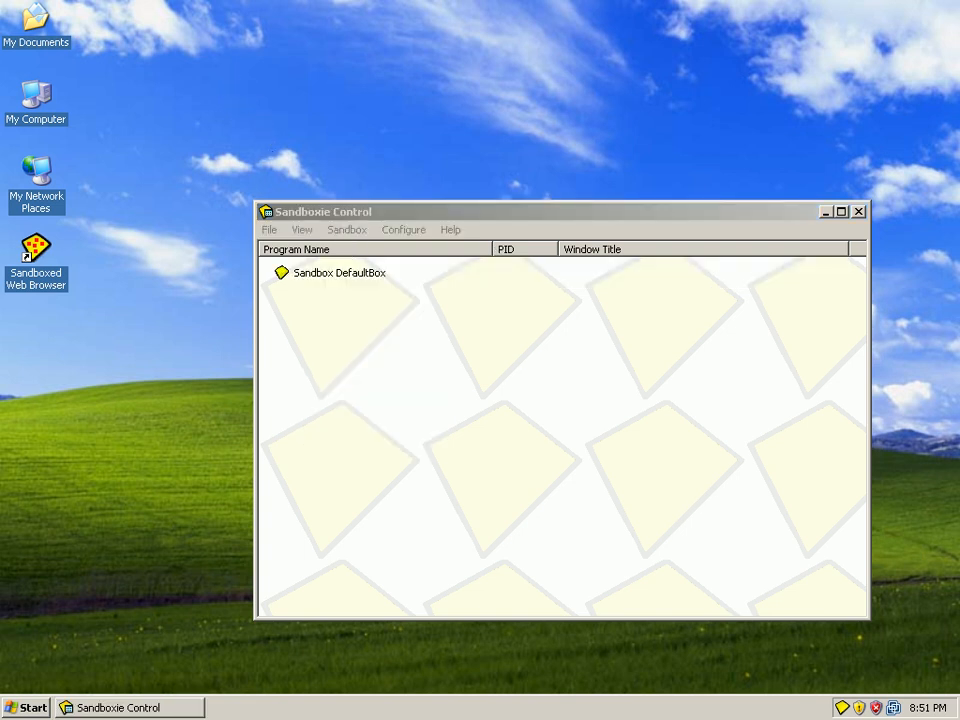
mouse_move(139, 38)
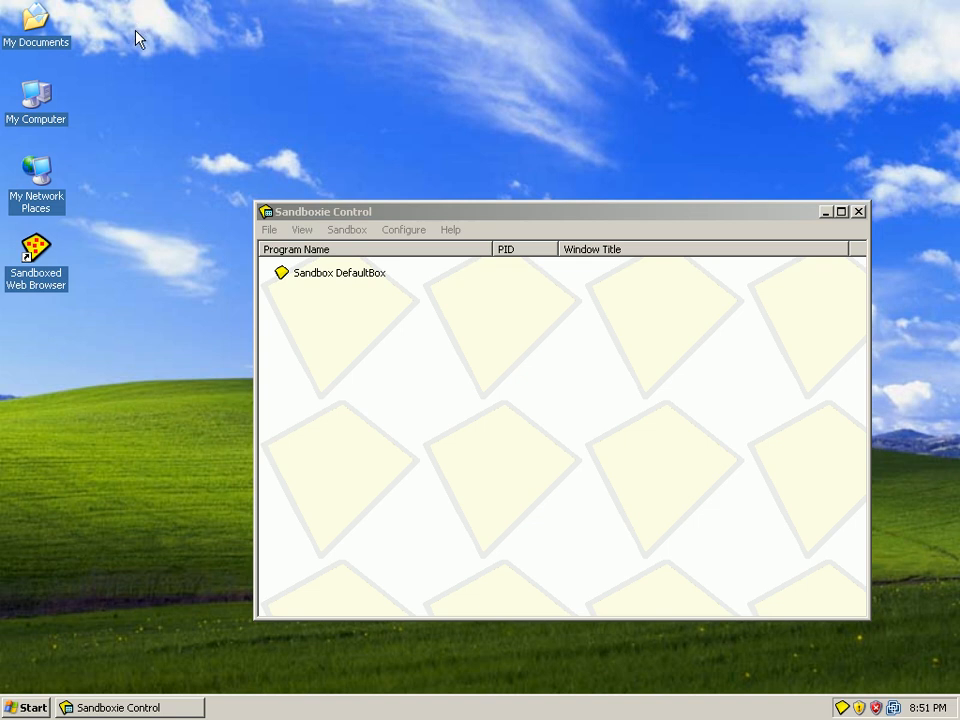